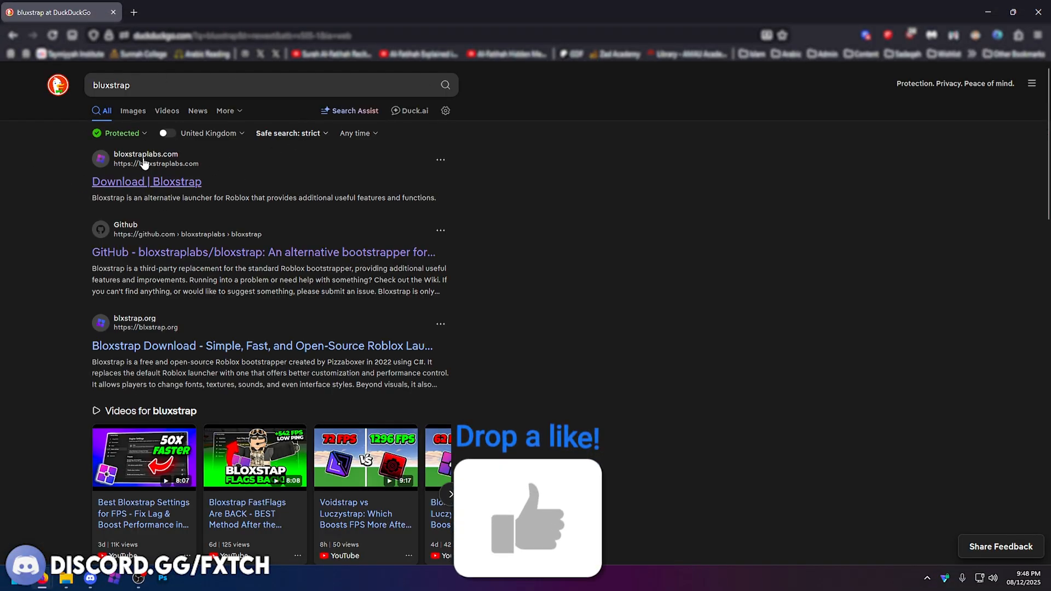
Open another Bloxstrap result, close the page that failed, and go to the official download site
scroll(down, 3)
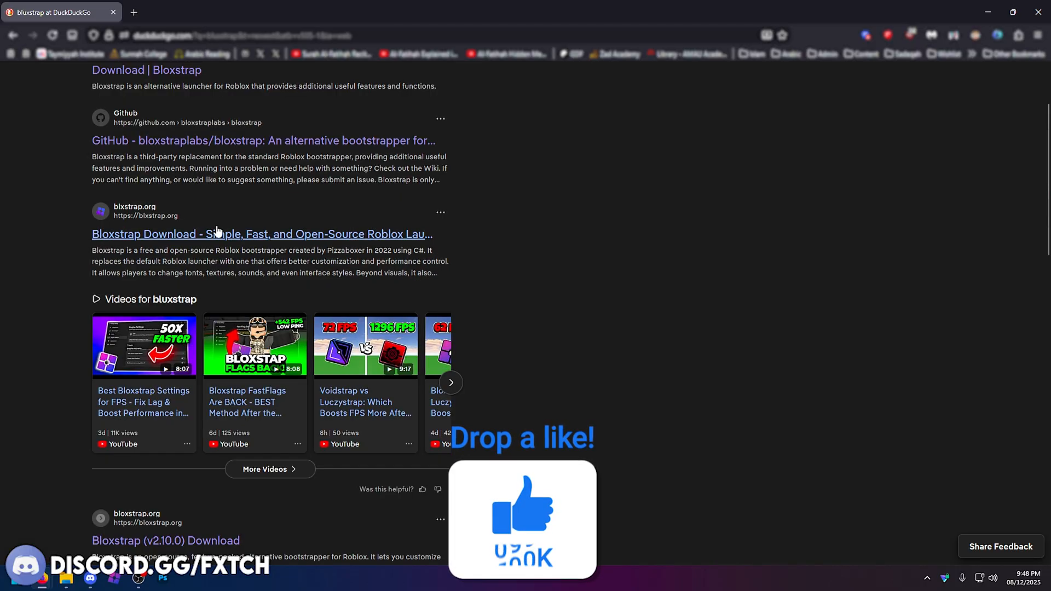
scroll(down, 3)
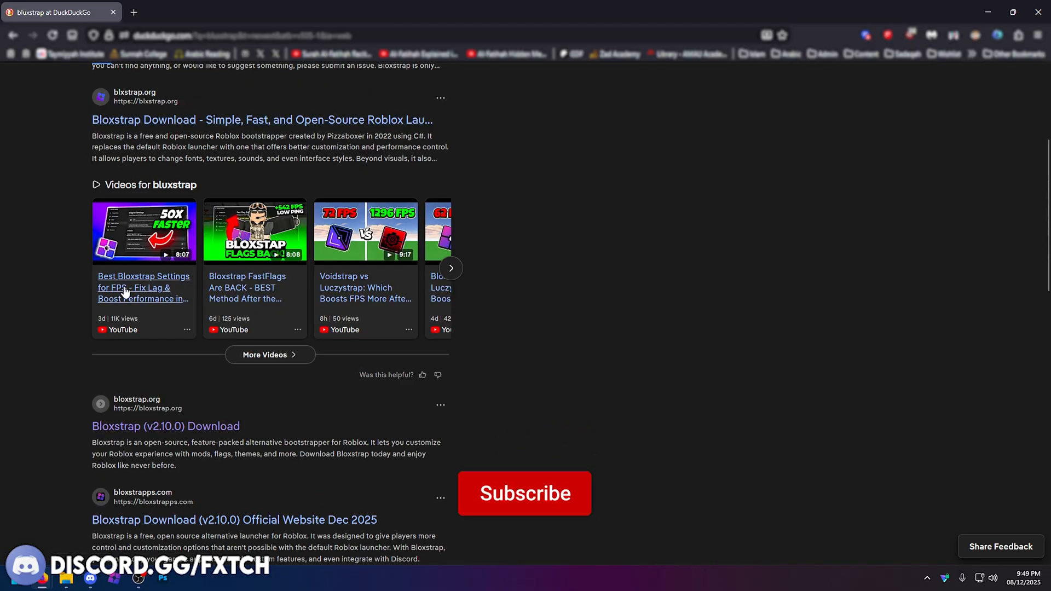
click(524, 493)
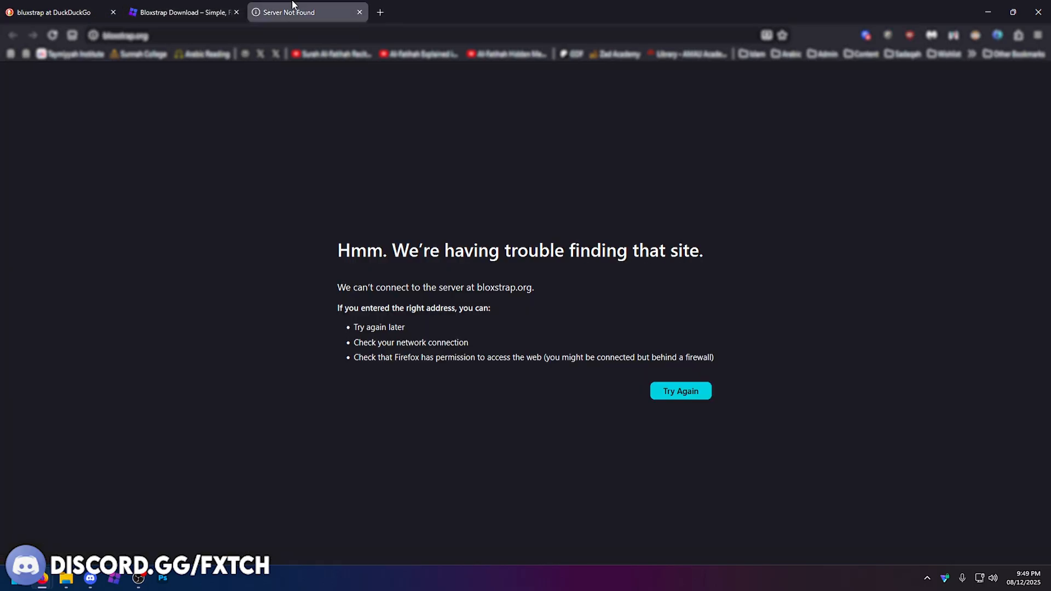
mouse_move(514, 353)
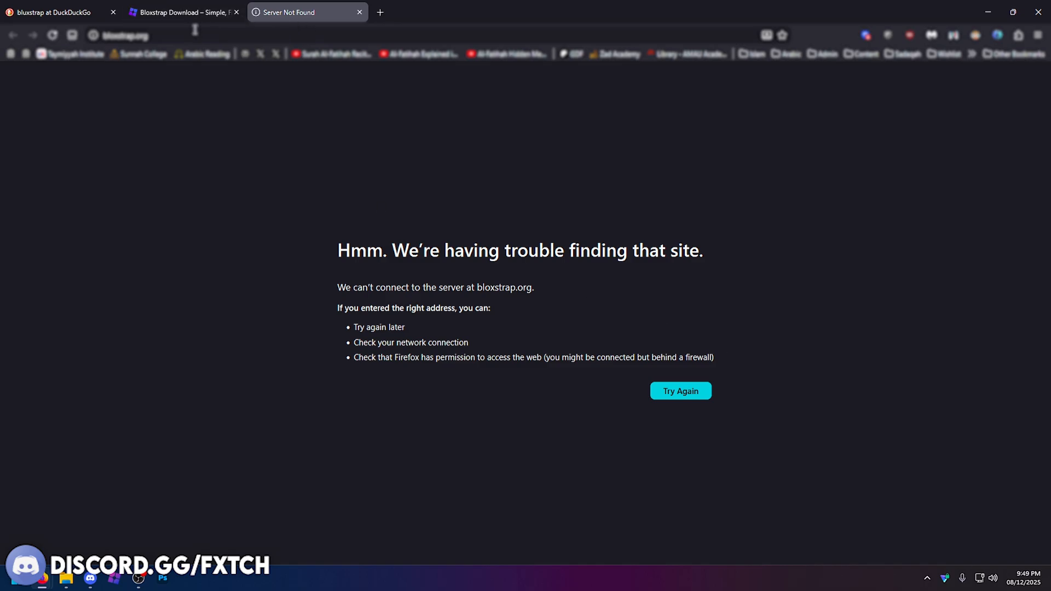
click(359, 11)
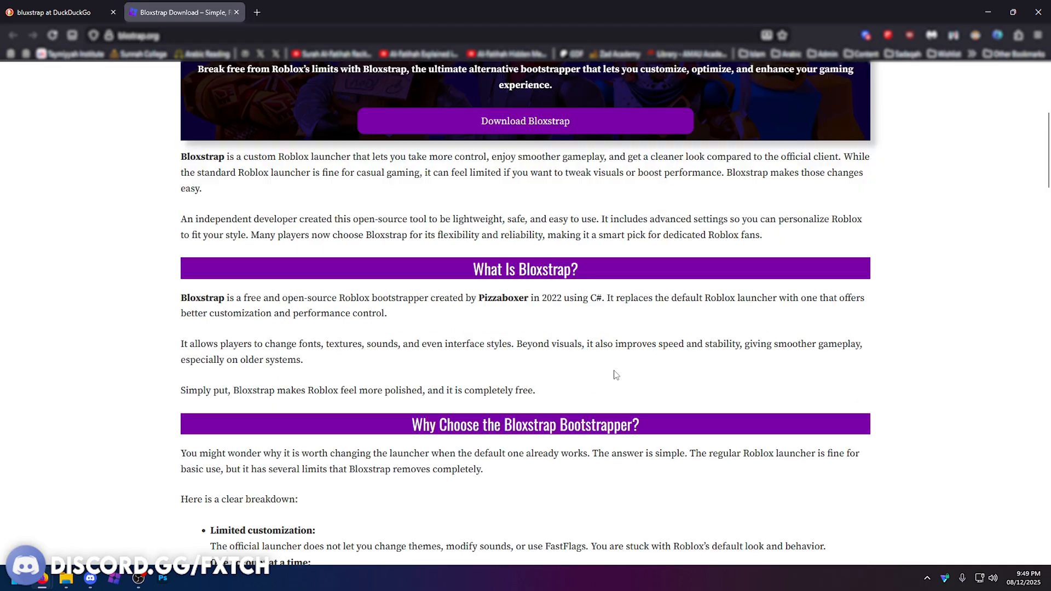
scroll(up, 3)
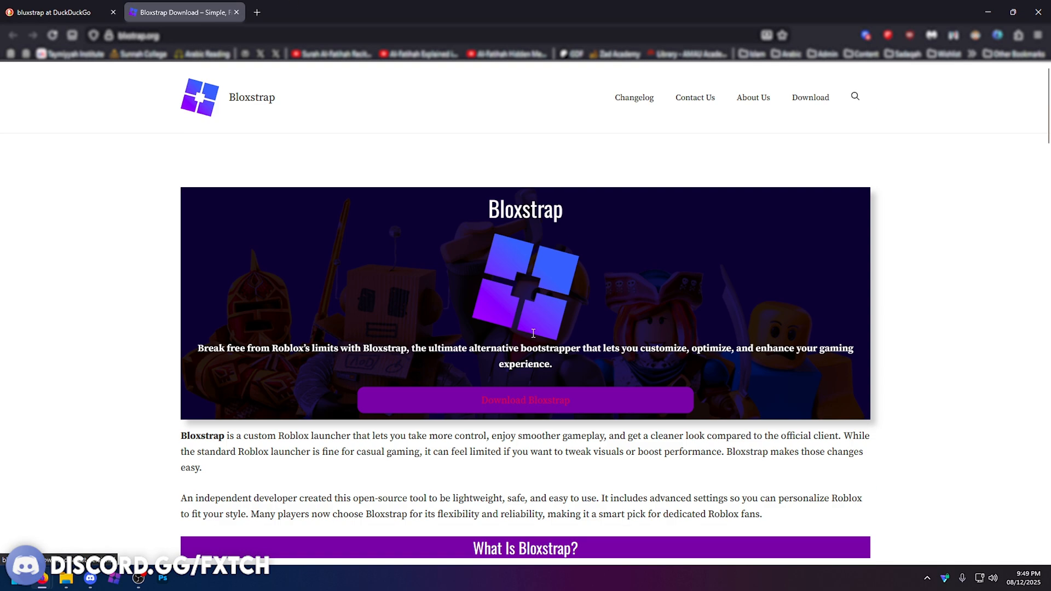
mouse_move(536, 428)
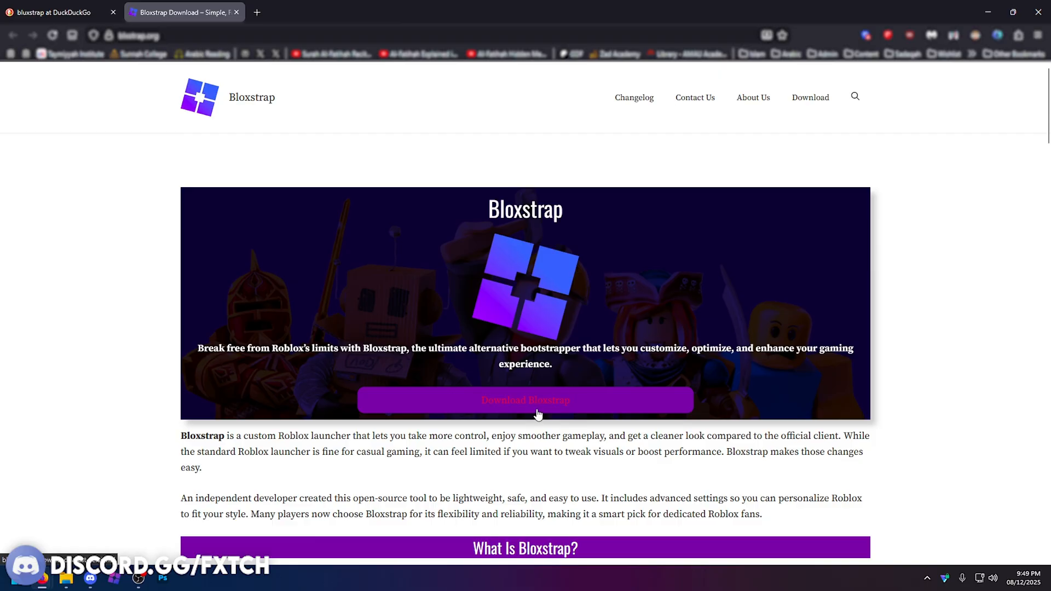
click(525, 400)
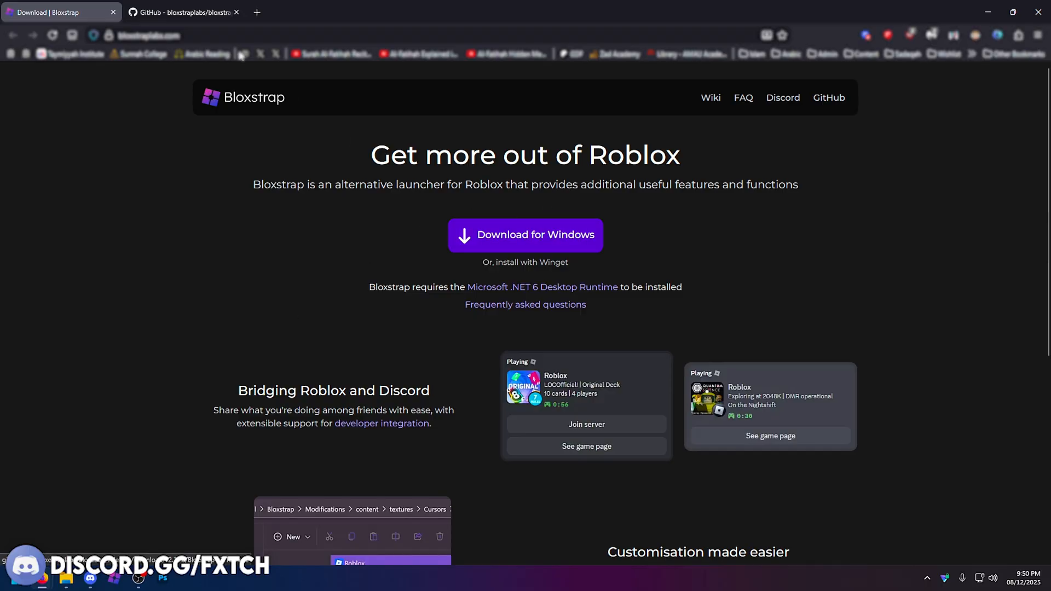
Switch to the bloxstraplabs/bloxstrap GitHub tab and read its README and v2.10.0 release
click(181, 12)
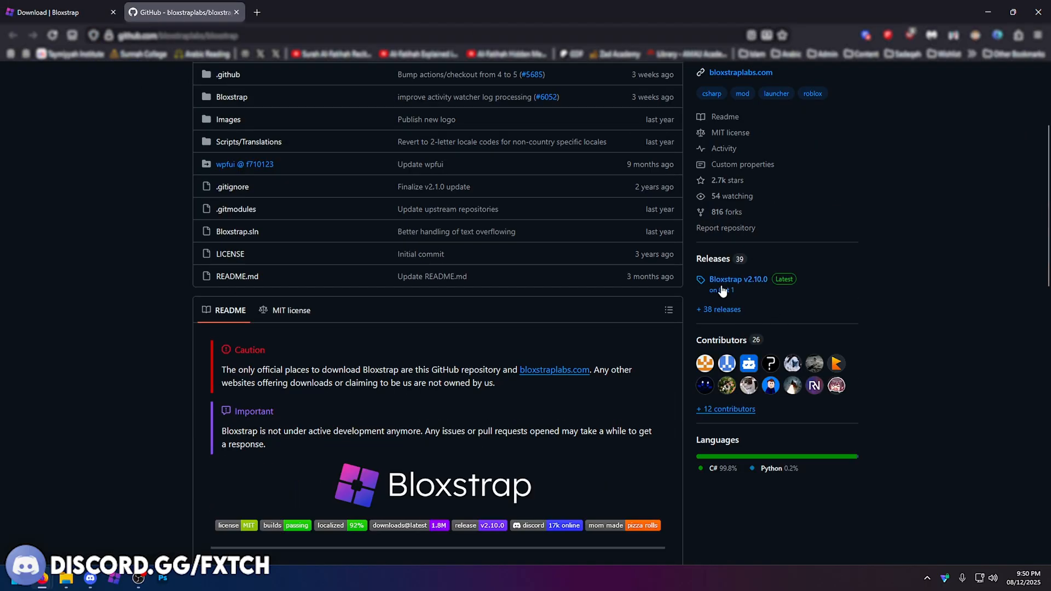
scroll(down, 3)
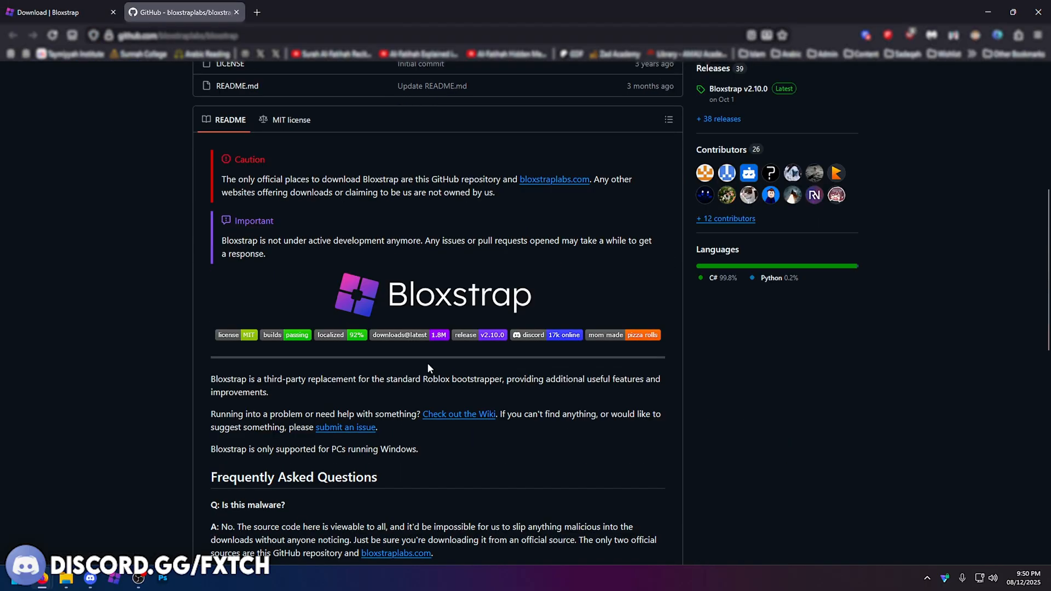
scroll(up, 3)
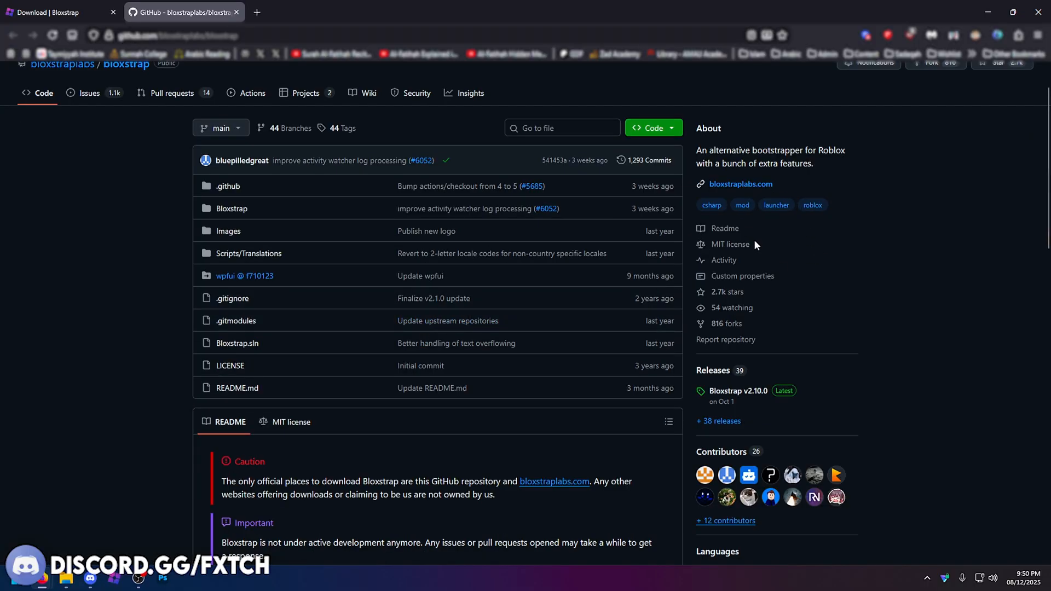
mouse_move(638, 337)
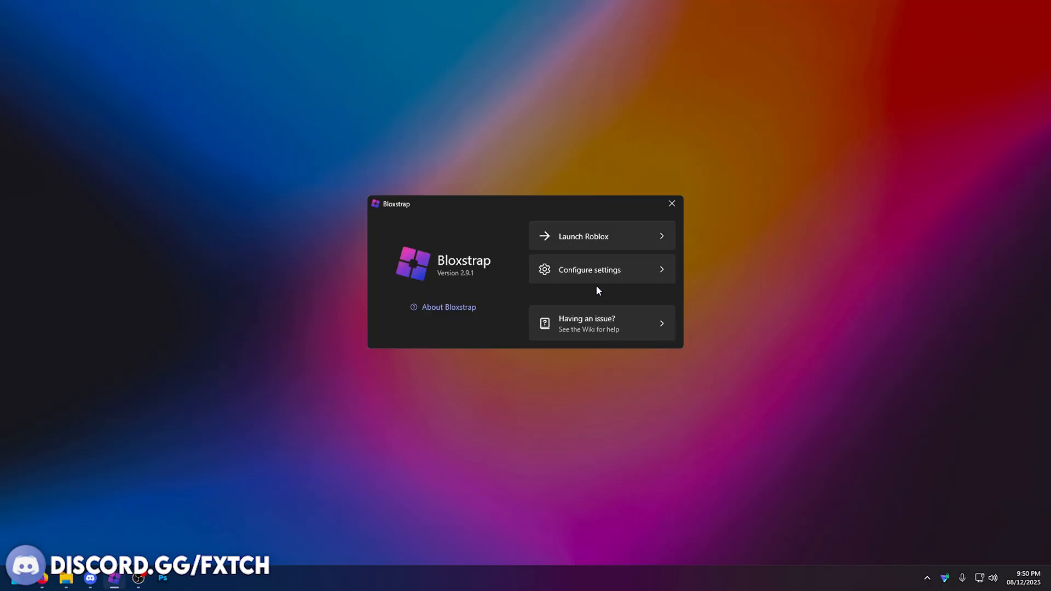
Open Configure settings from the Bloxstrap 2.9.1 launcher
click(601, 270)
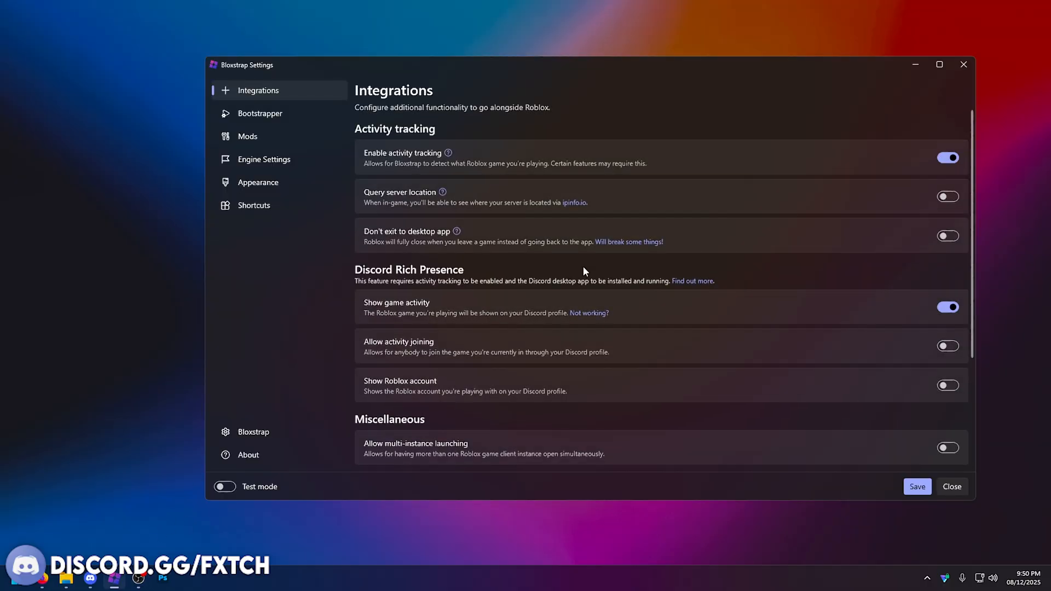
mouse_move(597, 227)
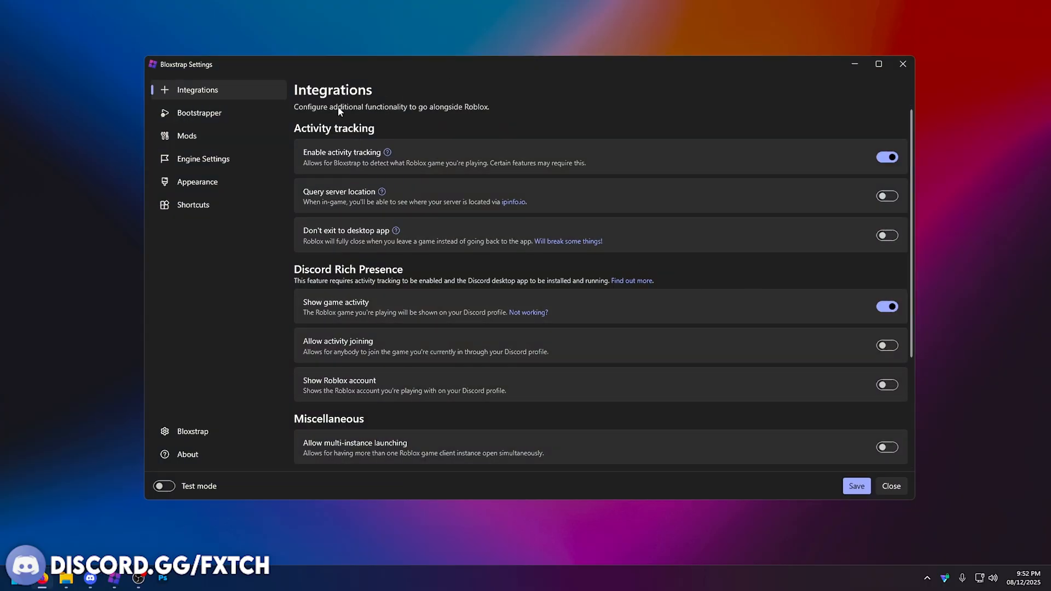
mouse_move(348, 114)
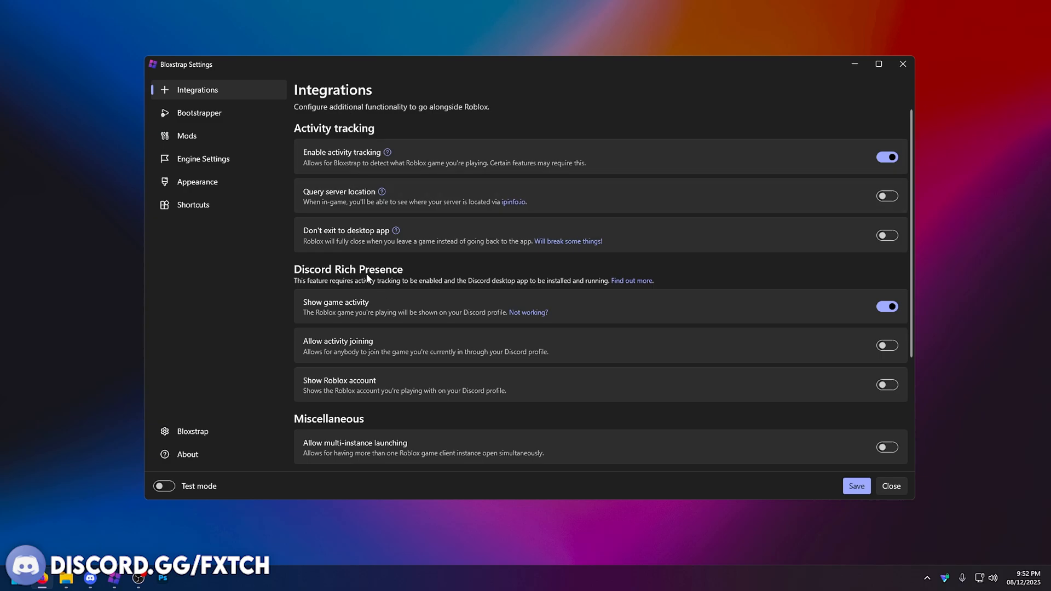
mouse_move(333, 418)
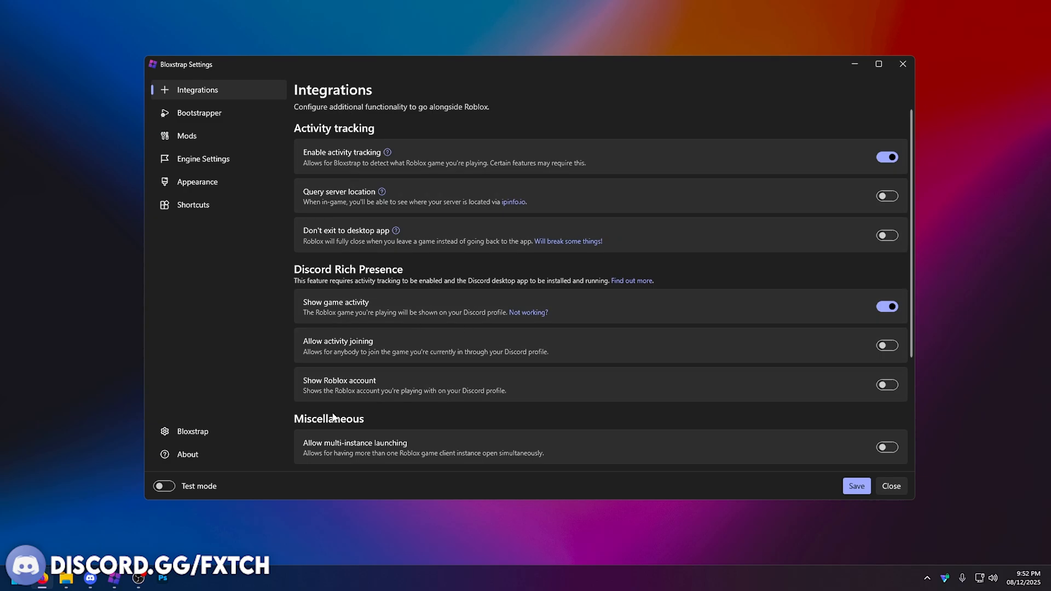
mouse_move(828, 181)
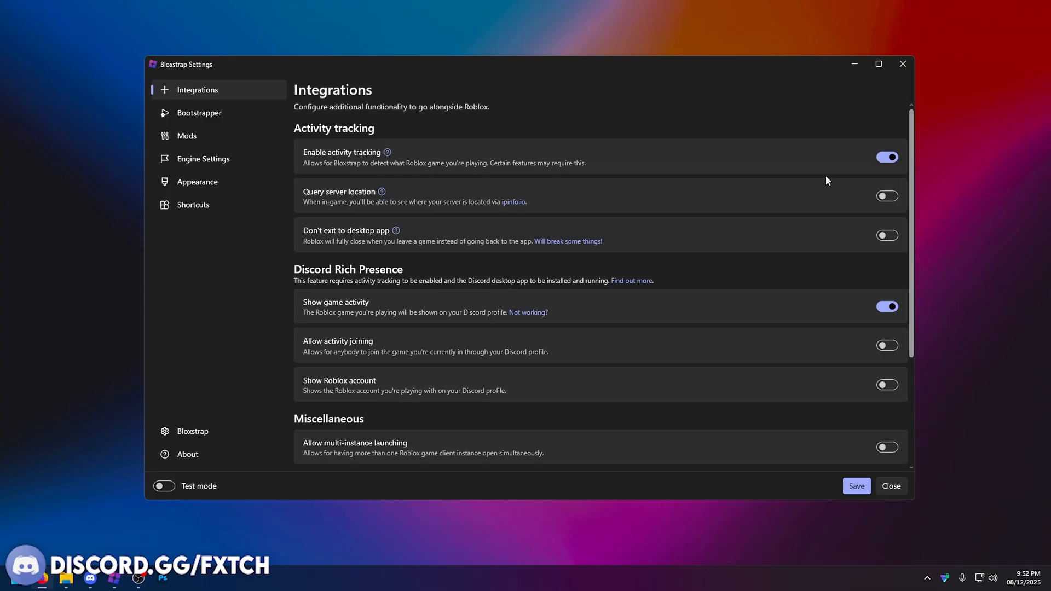
mouse_move(547, 298)
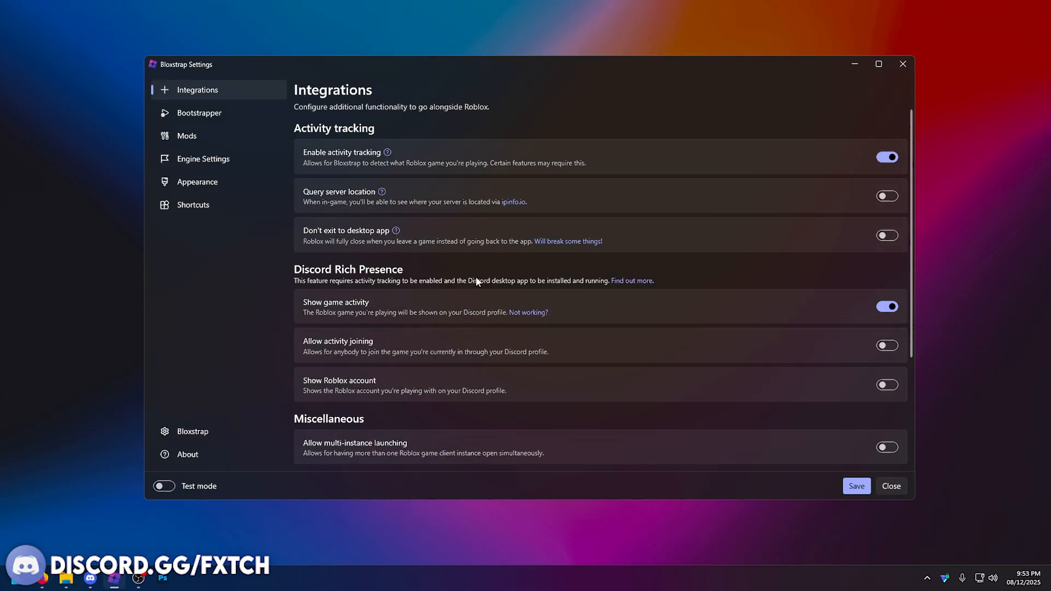
mouse_move(513, 347)
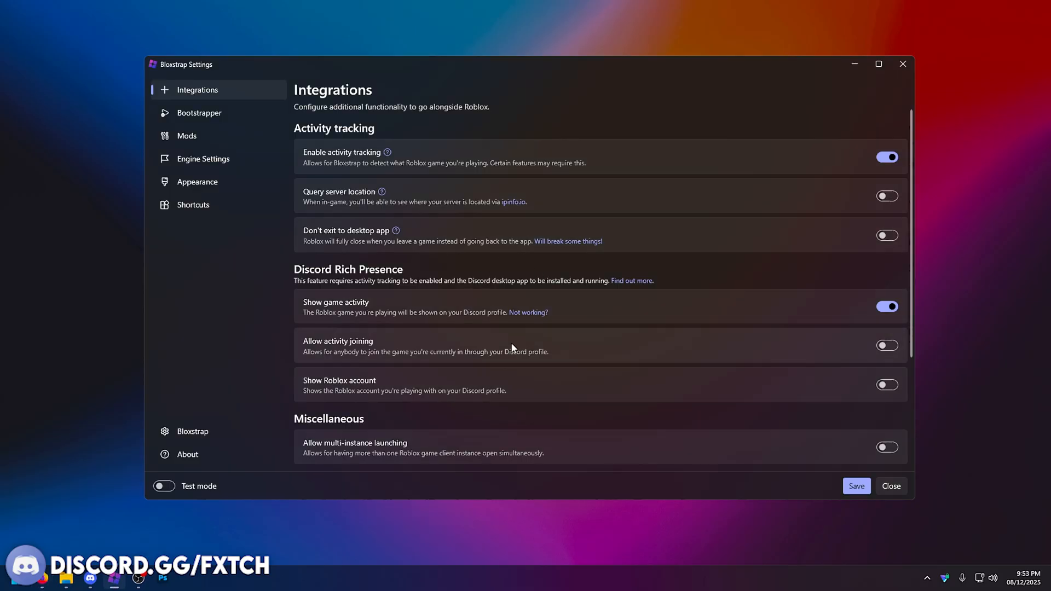
mouse_move(468, 378)
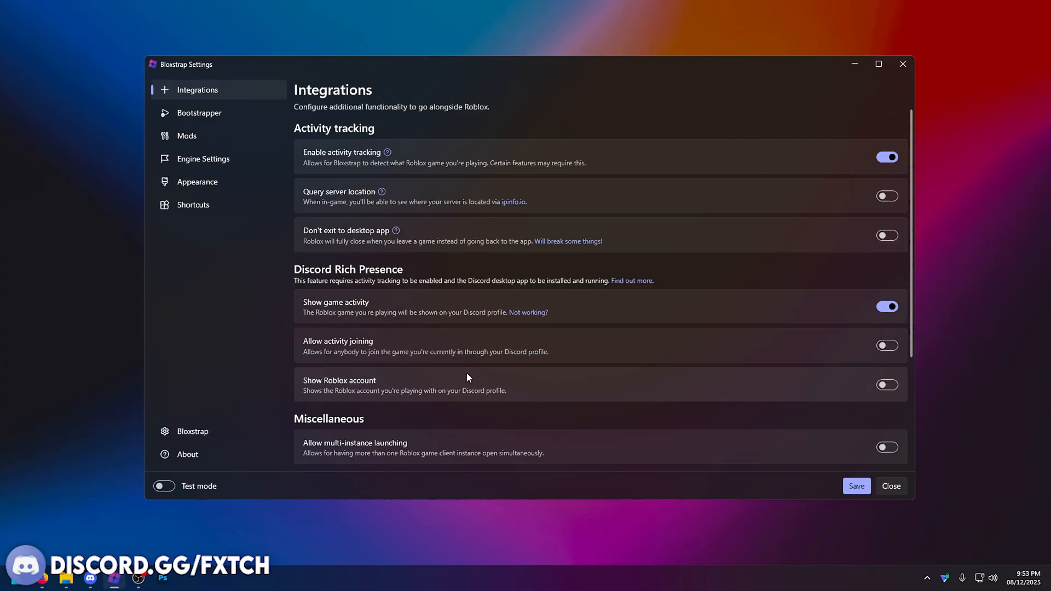
mouse_move(647, 152)
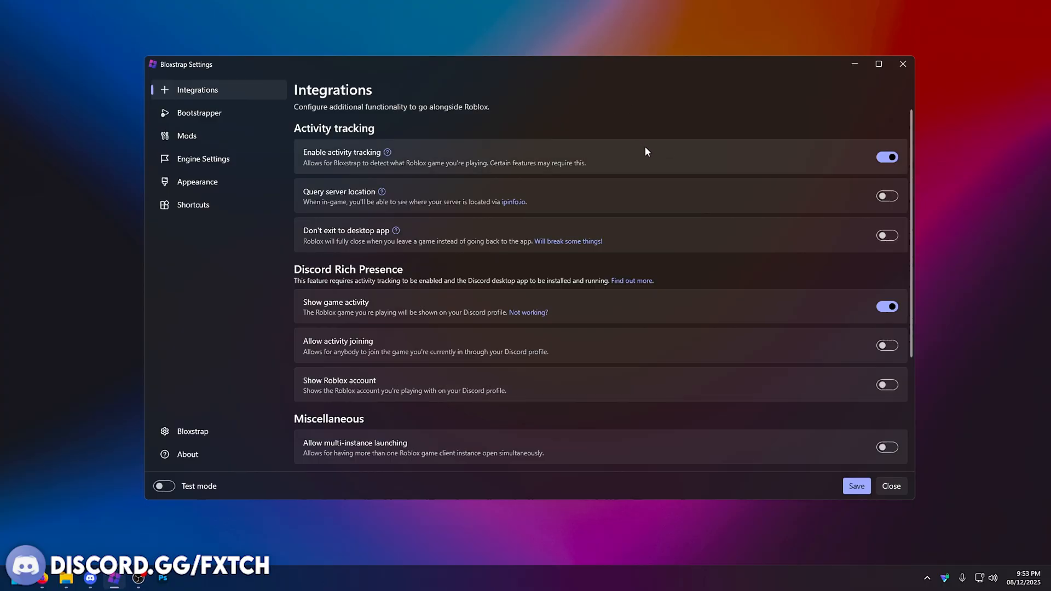
mouse_move(660, 378)
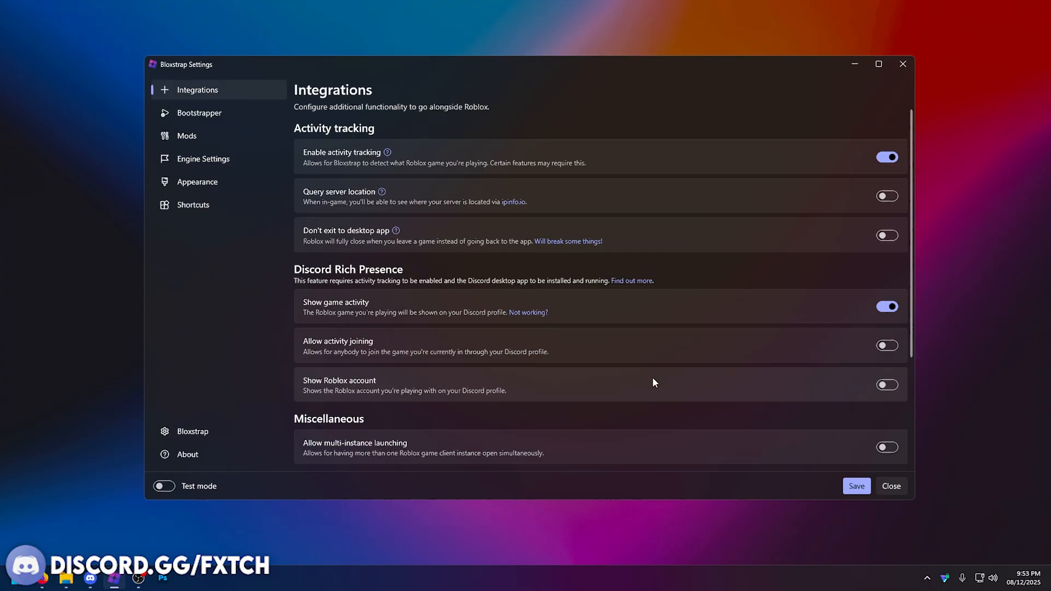
mouse_move(617, 188)
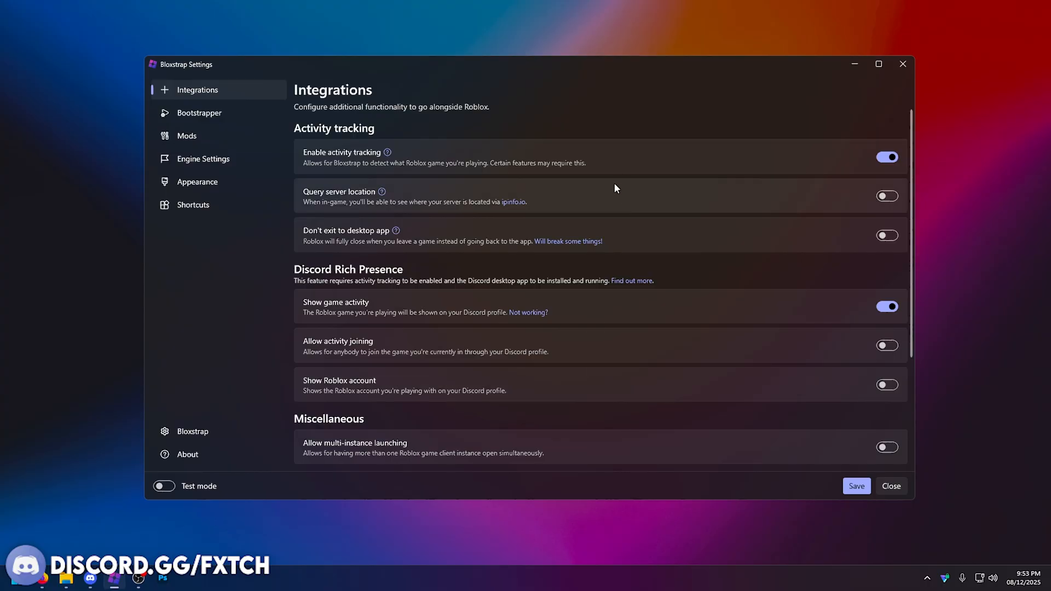
mouse_move(588, 354)
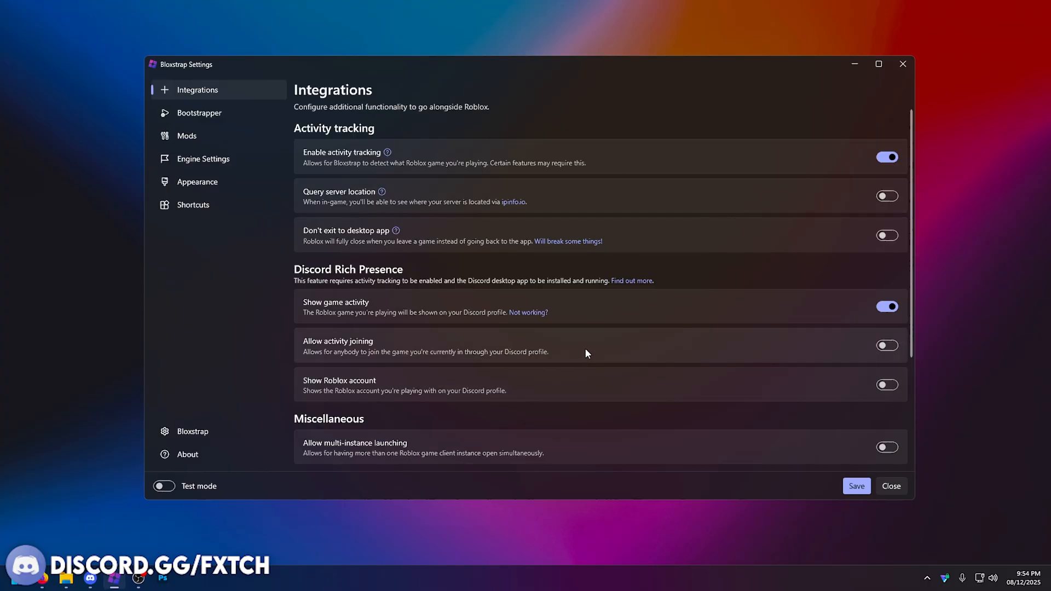
mouse_move(551, 370)
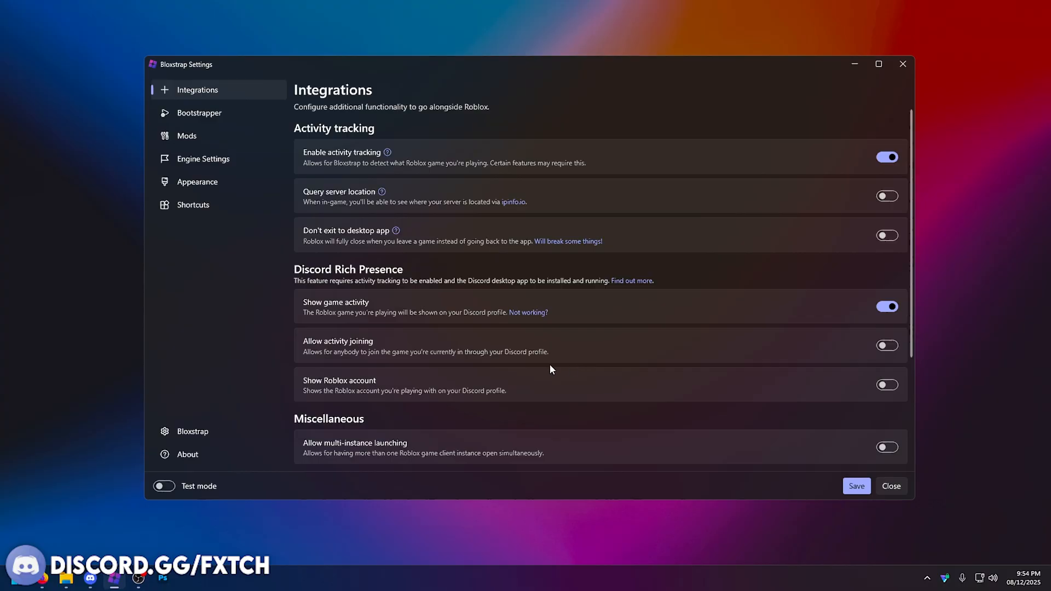
mouse_move(609, 361)
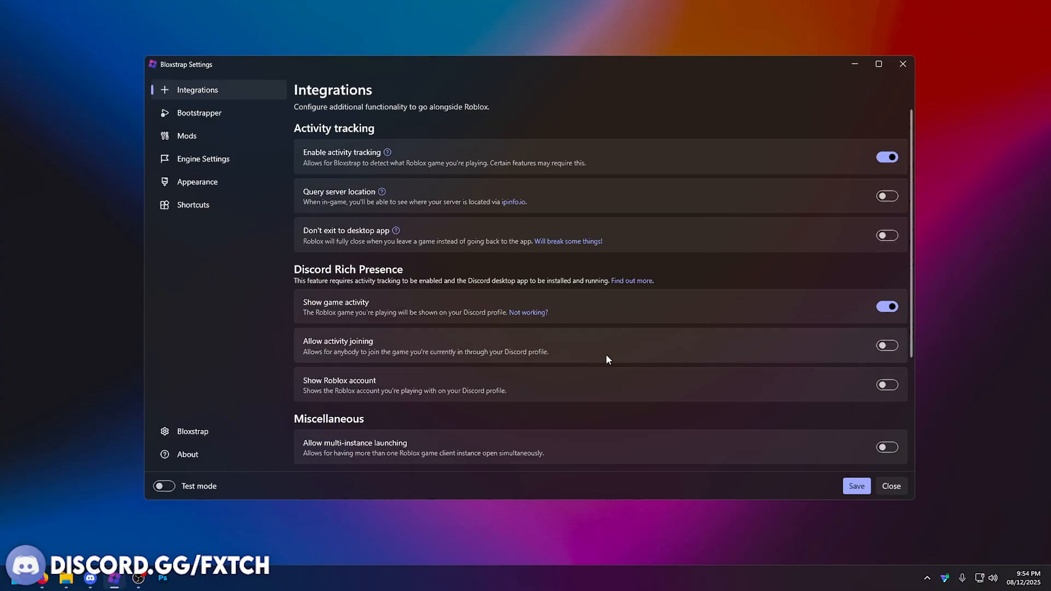
mouse_move(663, 223)
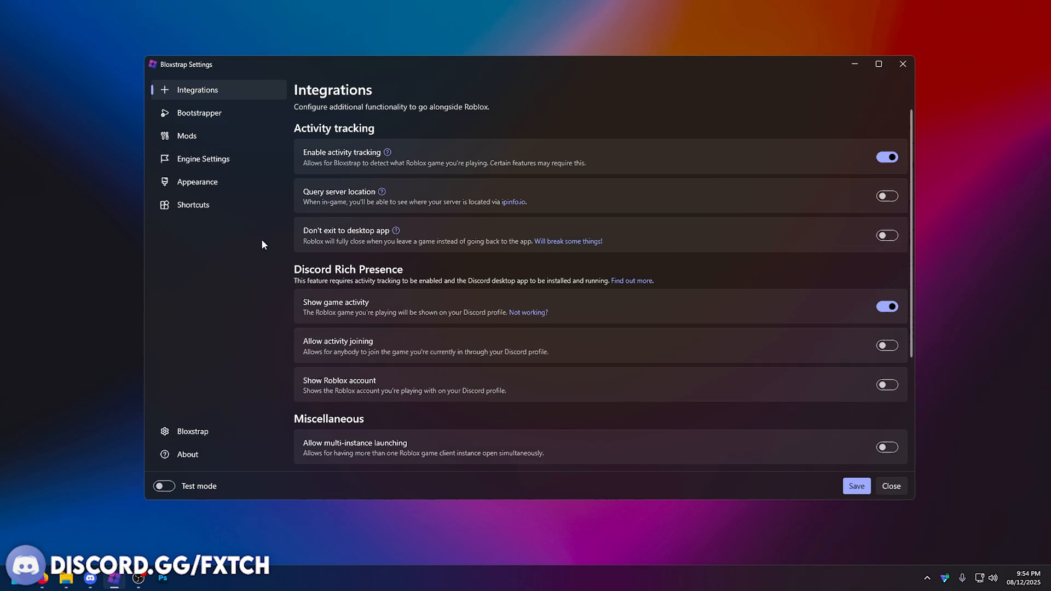
mouse_move(275, 298)
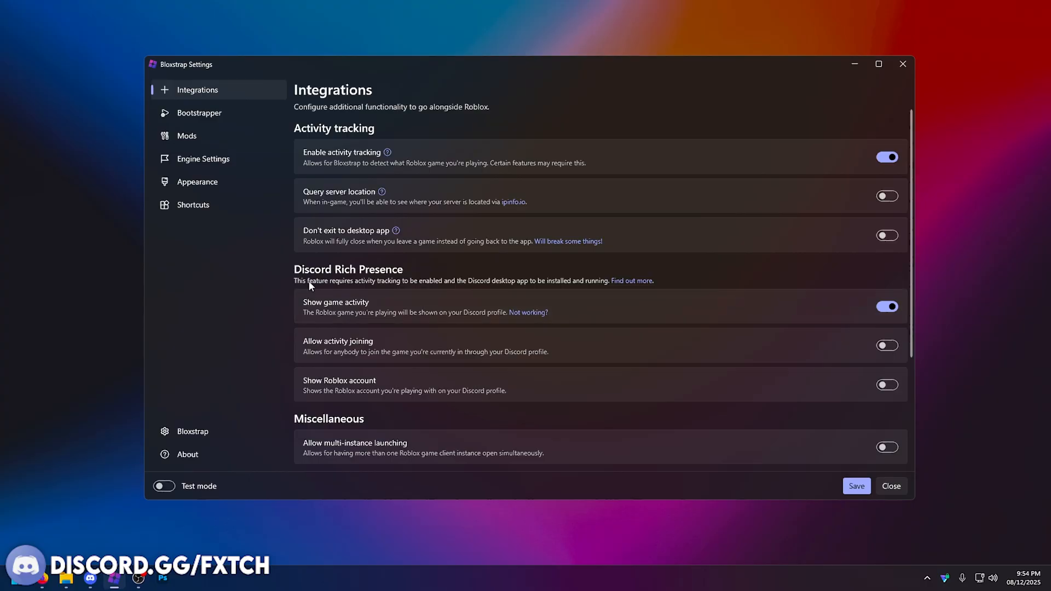
scroll(down, 3)
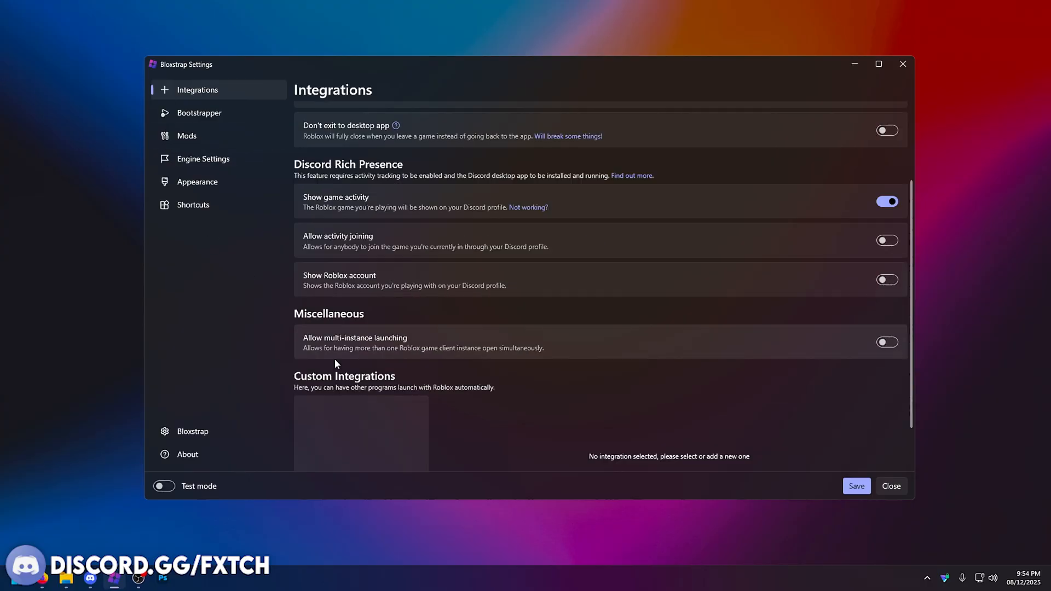
mouse_move(422, 352)
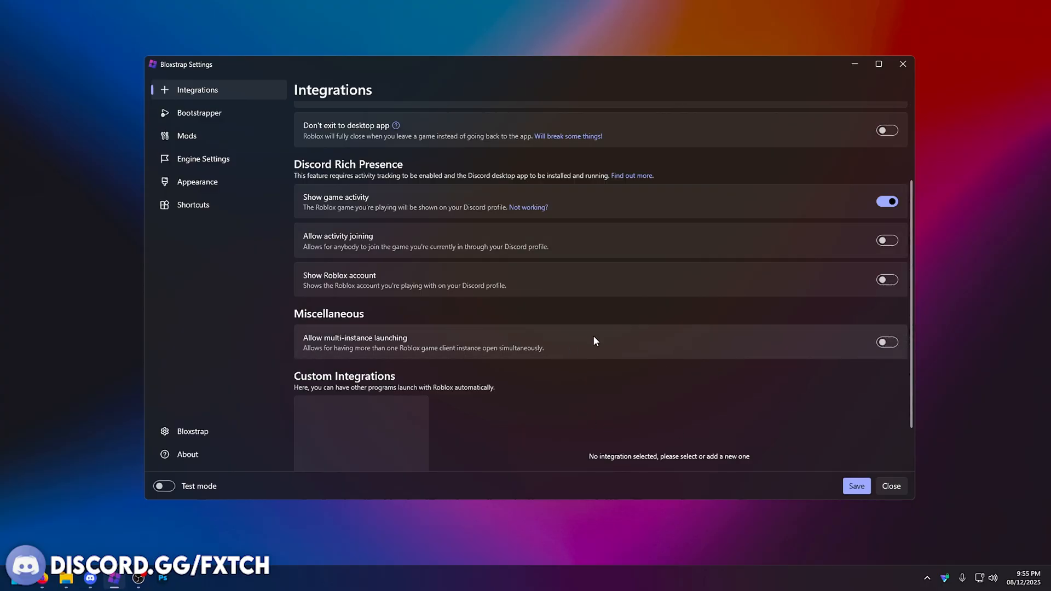
mouse_move(410, 389)
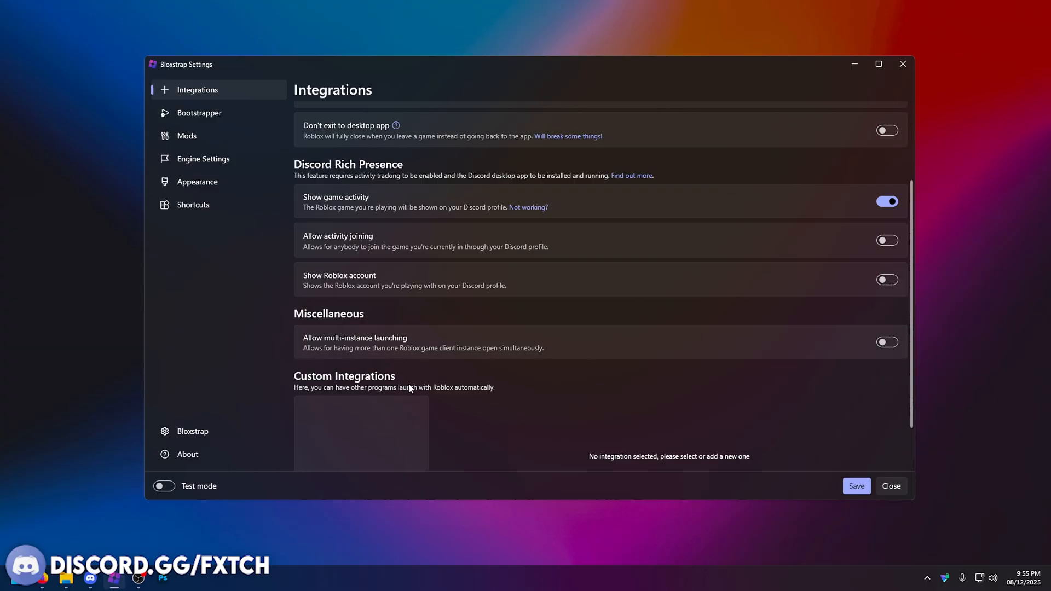
mouse_move(612, 349)
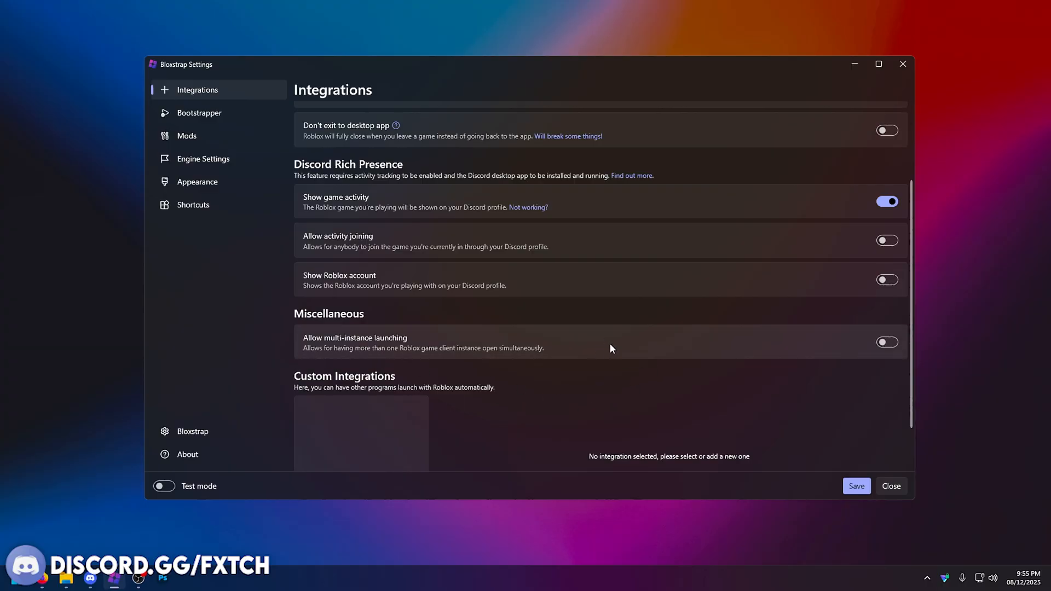
Review the Bootstrapper page: background updates off, extra-instance launch confirmation on
click(199, 113)
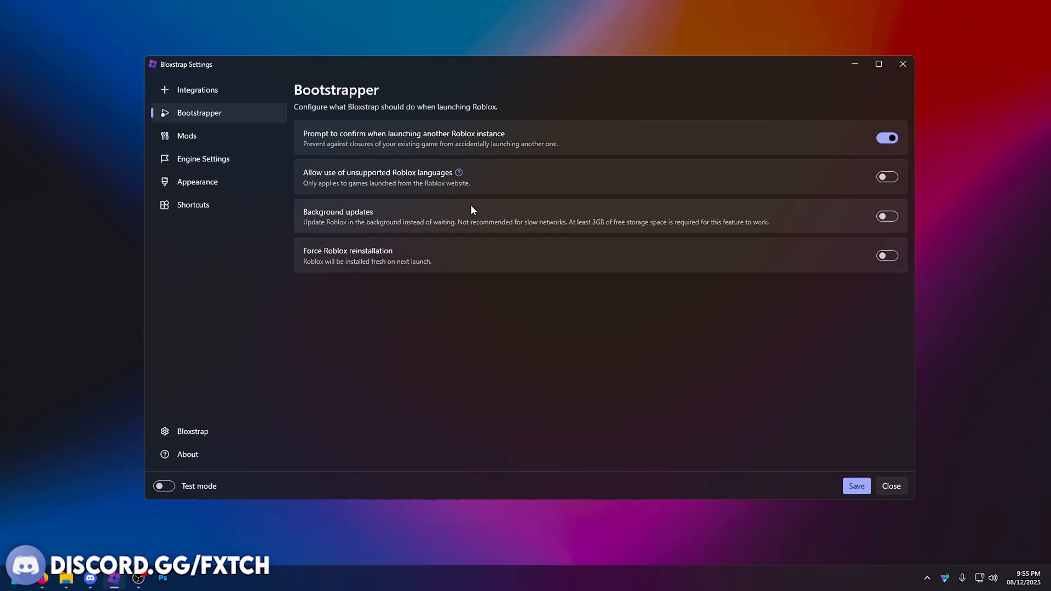
mouse_move(489, 211)
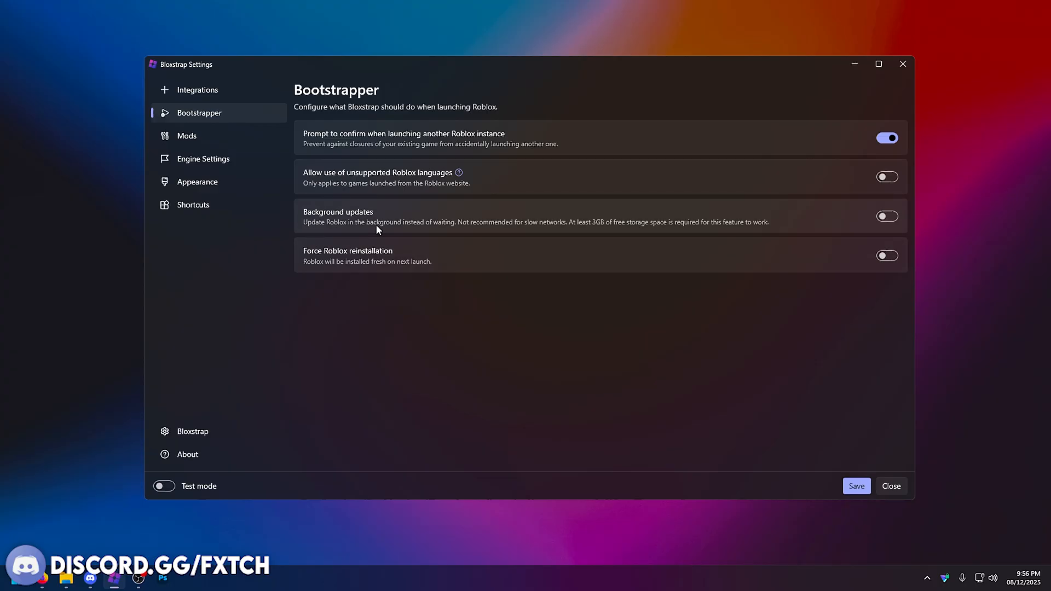
mouse_move(643, 218)
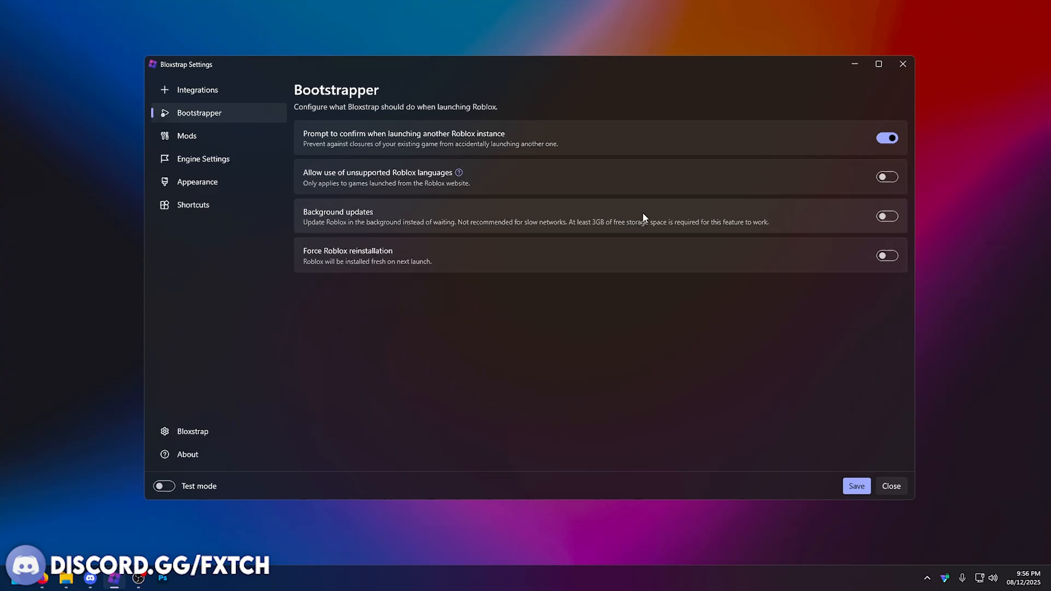
mouse_move(921, 231)
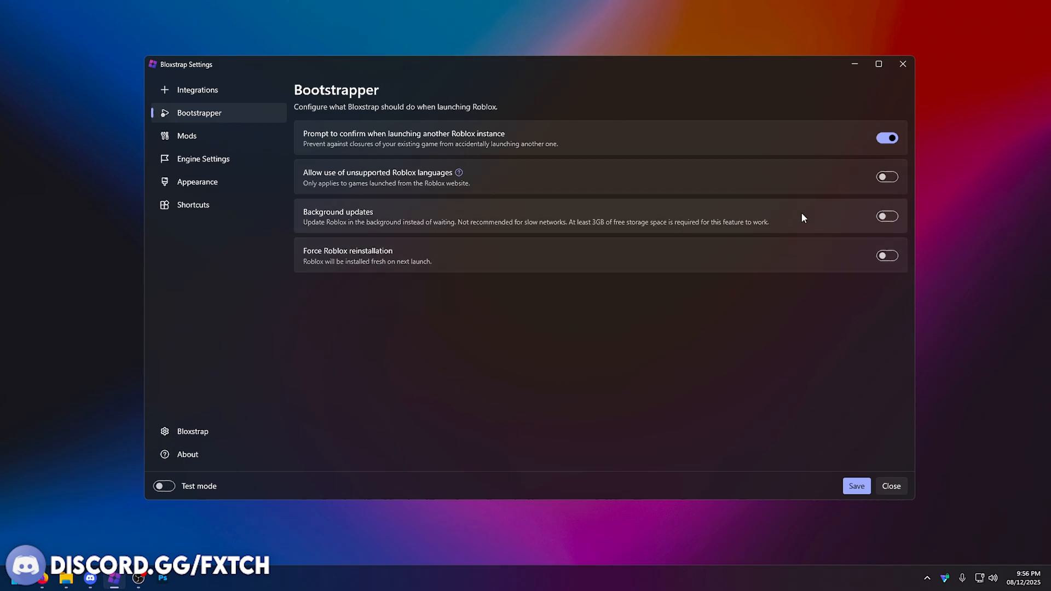
click(187, 136)
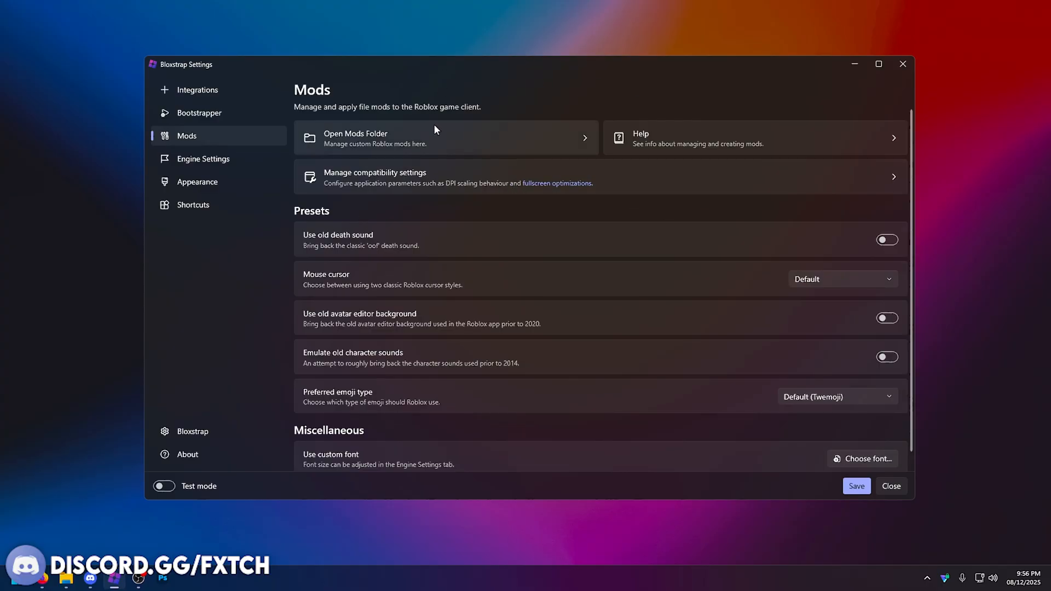
mouse_move(509, 198)
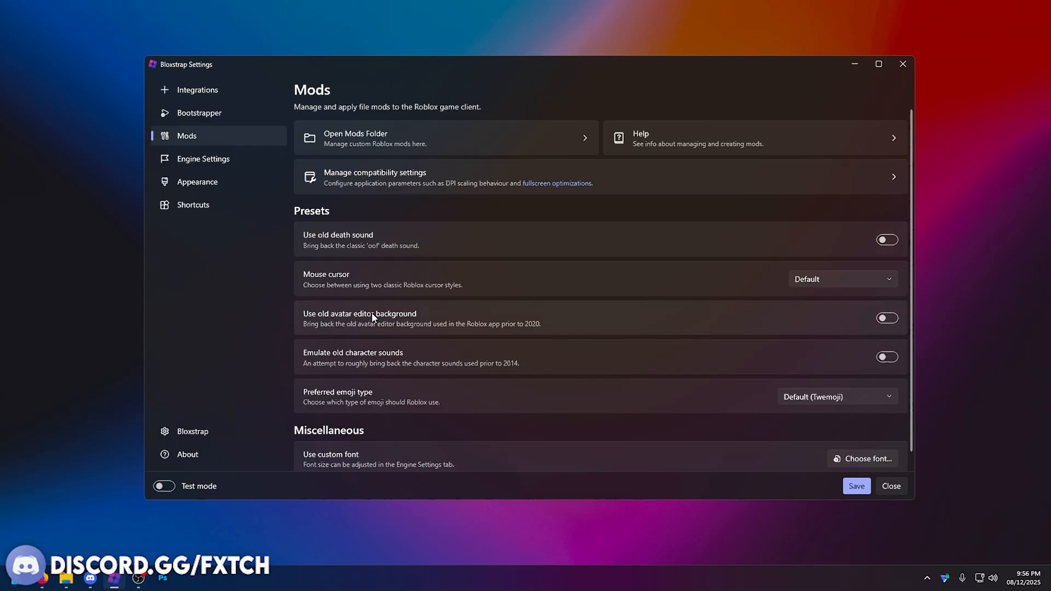
mouse_move(457, 315)
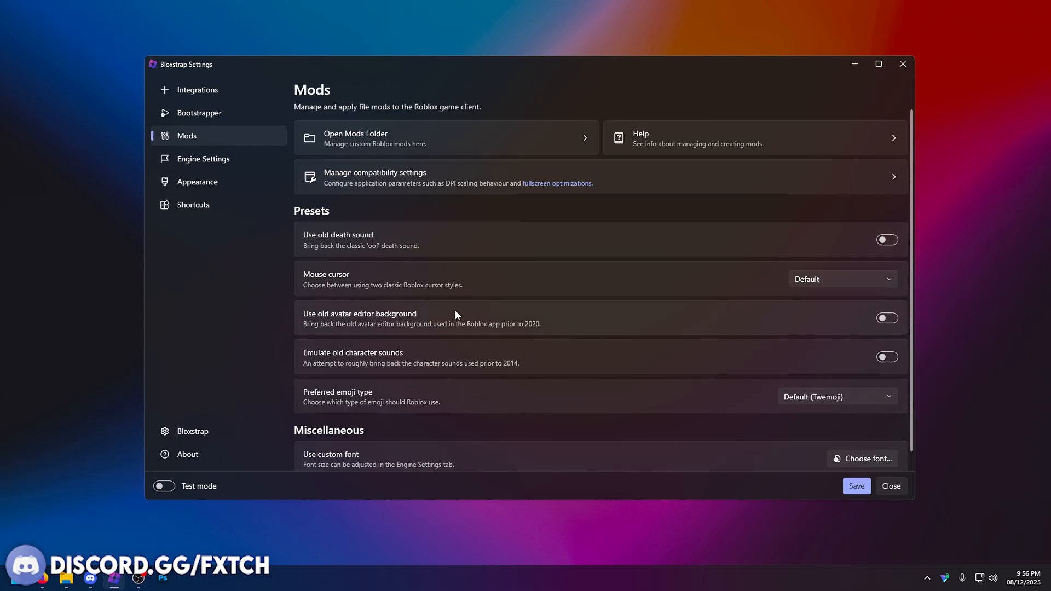
mouse_move(494, 411)
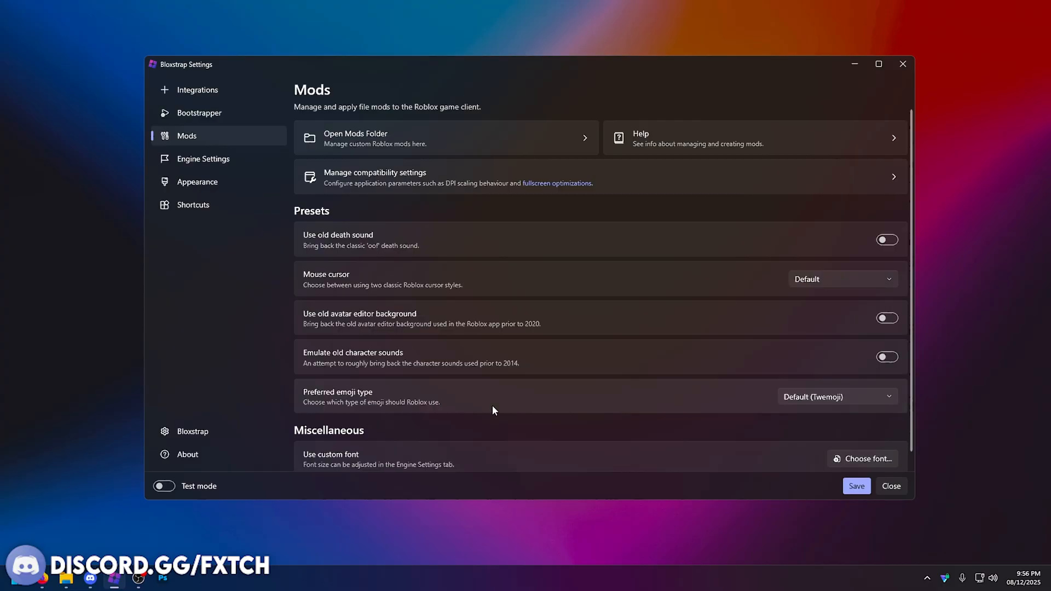
Scroll the Mods presets, leaving old sounds, old background, cursor and emoji at defaults
scroll(down, 3)
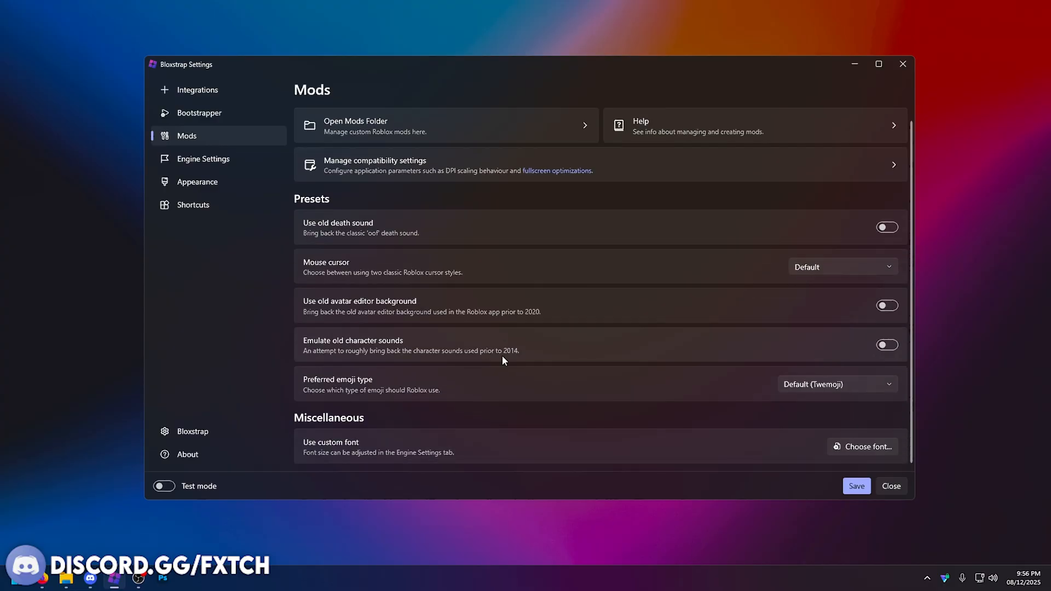
mouse_move(563, 227)
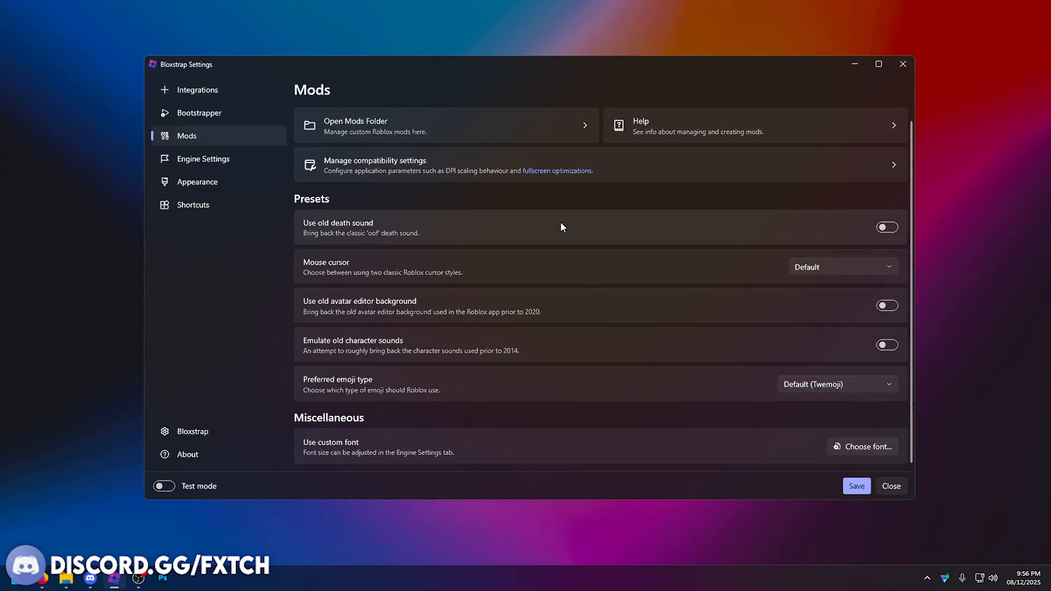
click(204, 159)
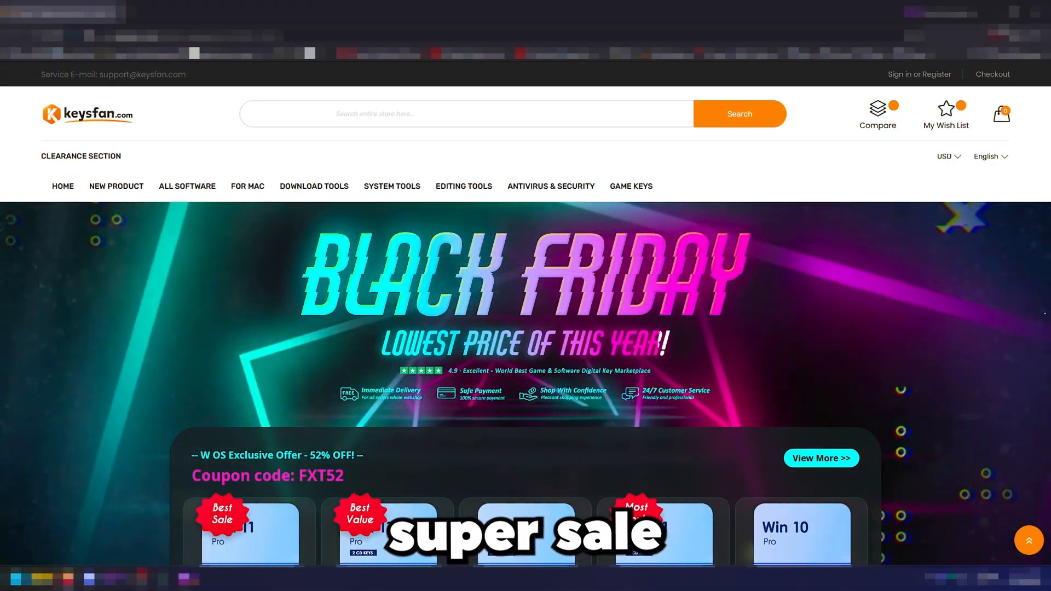
scroll(down, 3)
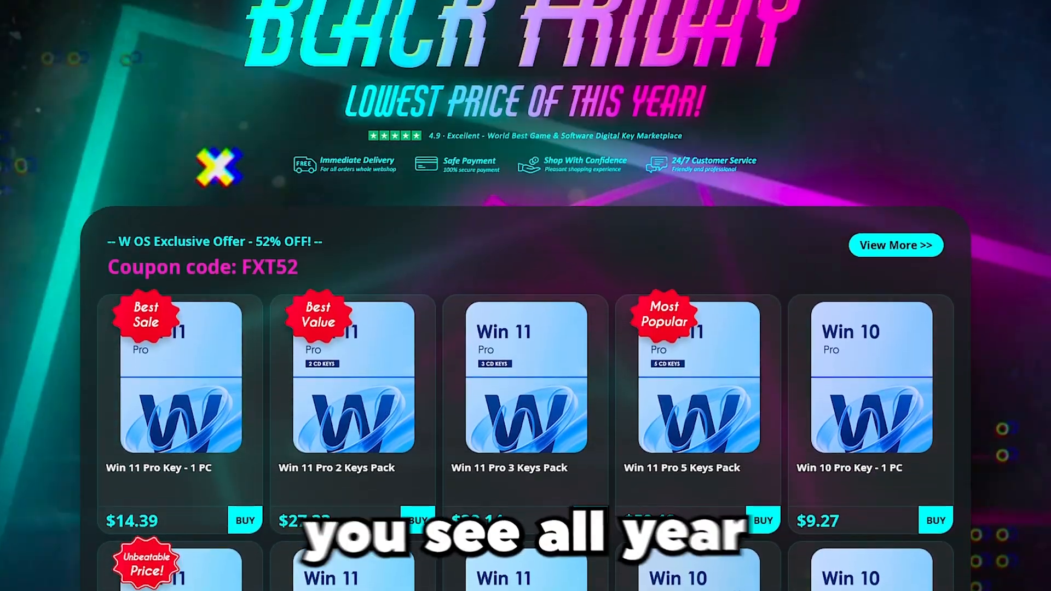
scroll(down, 3)
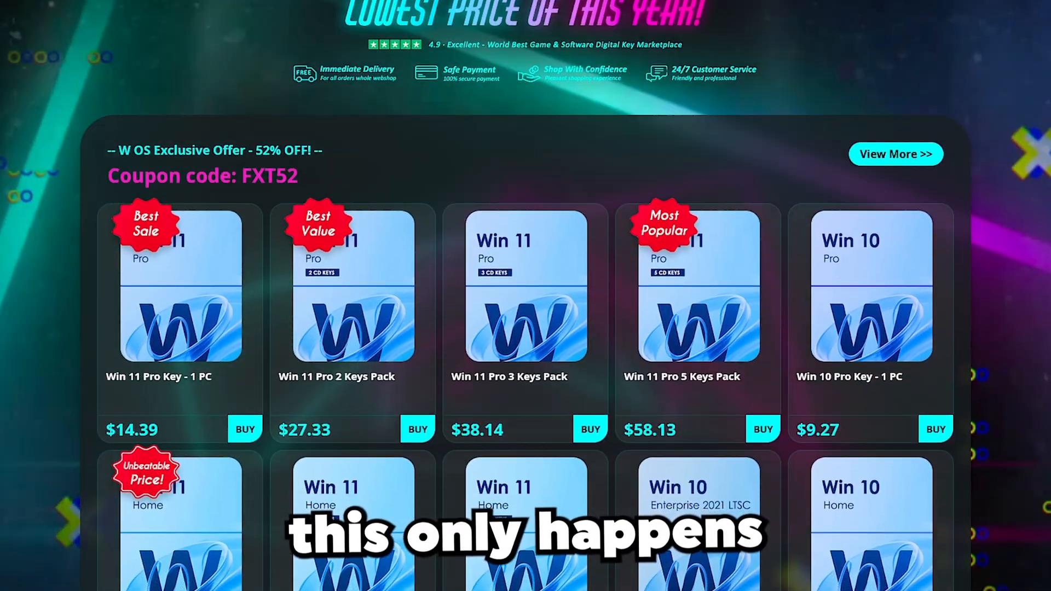
scroll(down, 3)
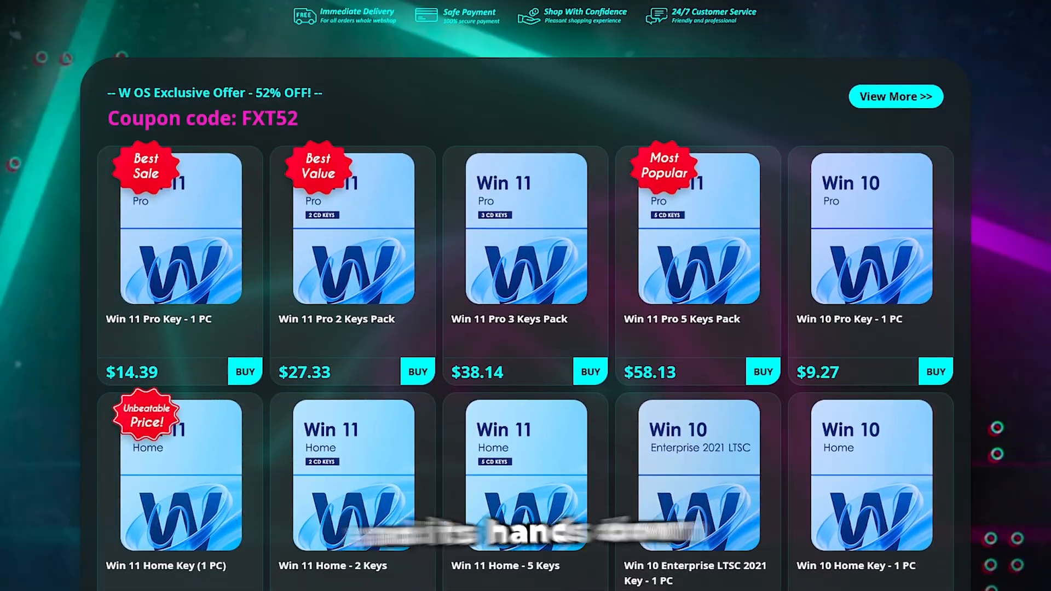
scroll(down, 3)
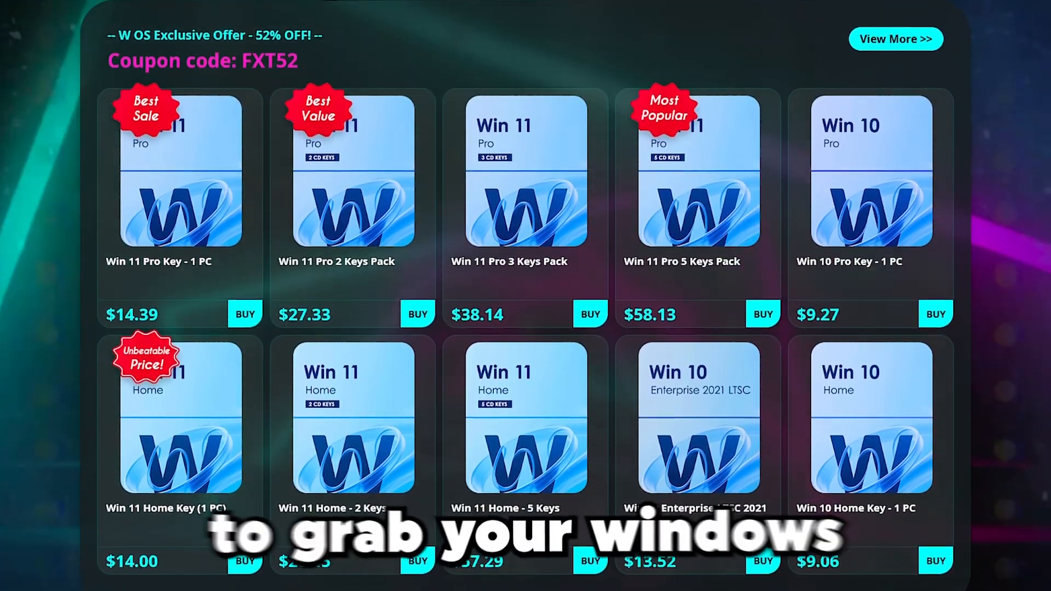
scroll(down, 3)
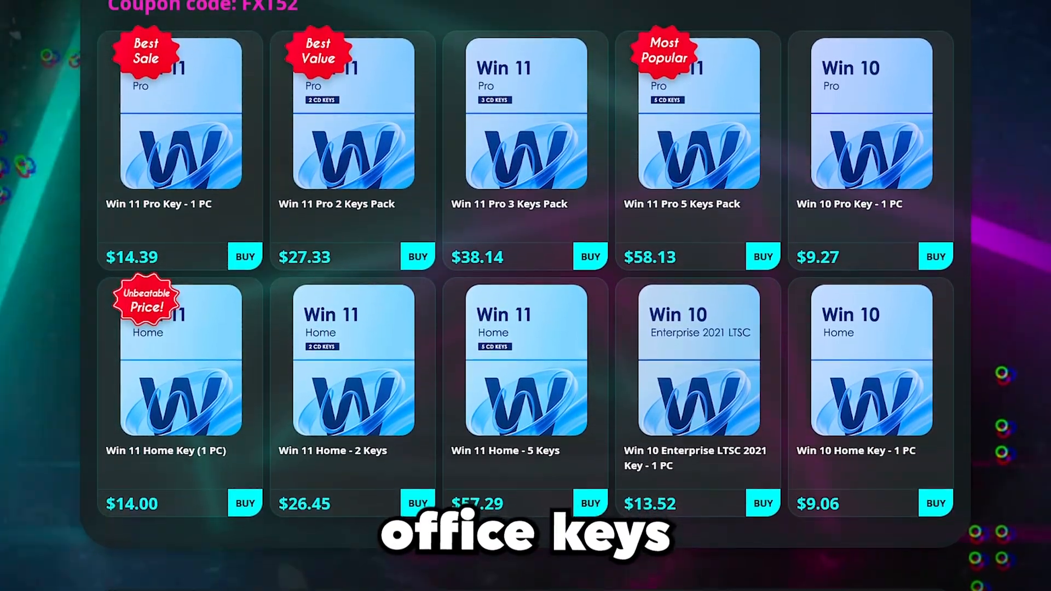
scroll(down, 3)
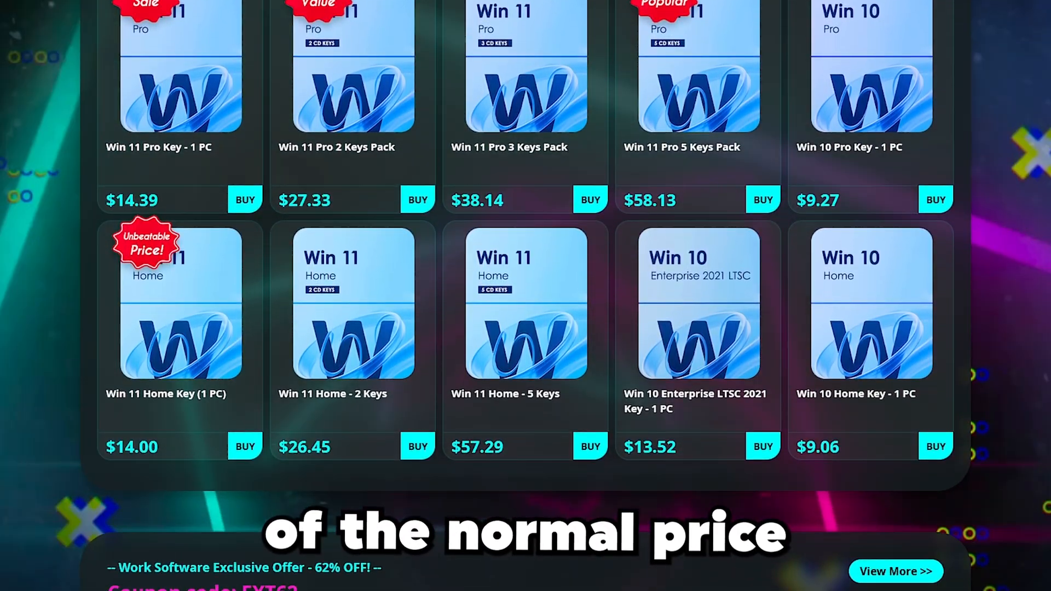
scroll(down, 3)
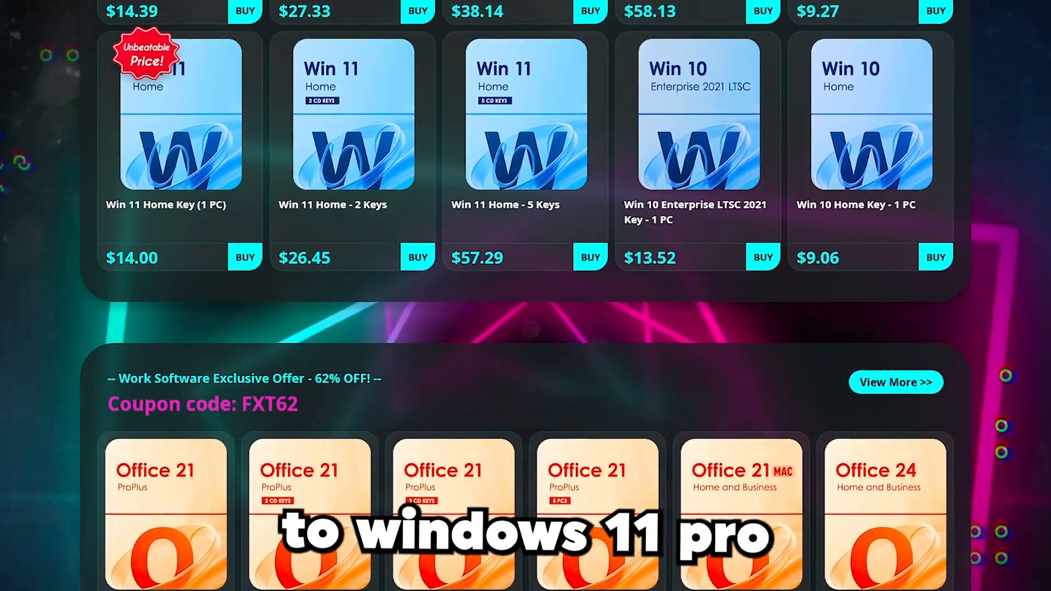
scroll(down, 3)
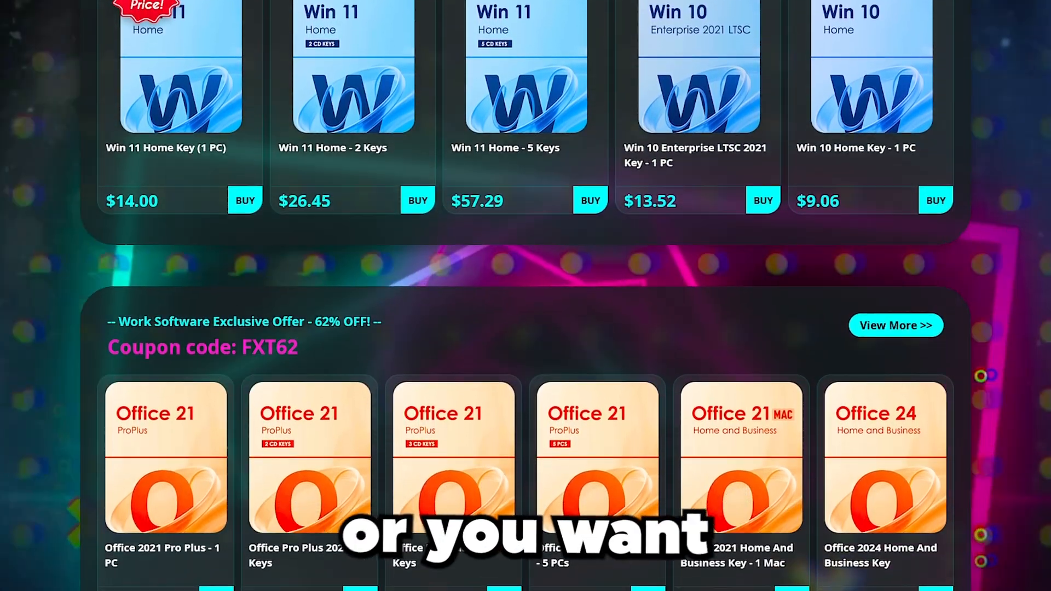
scroll(down, 3)
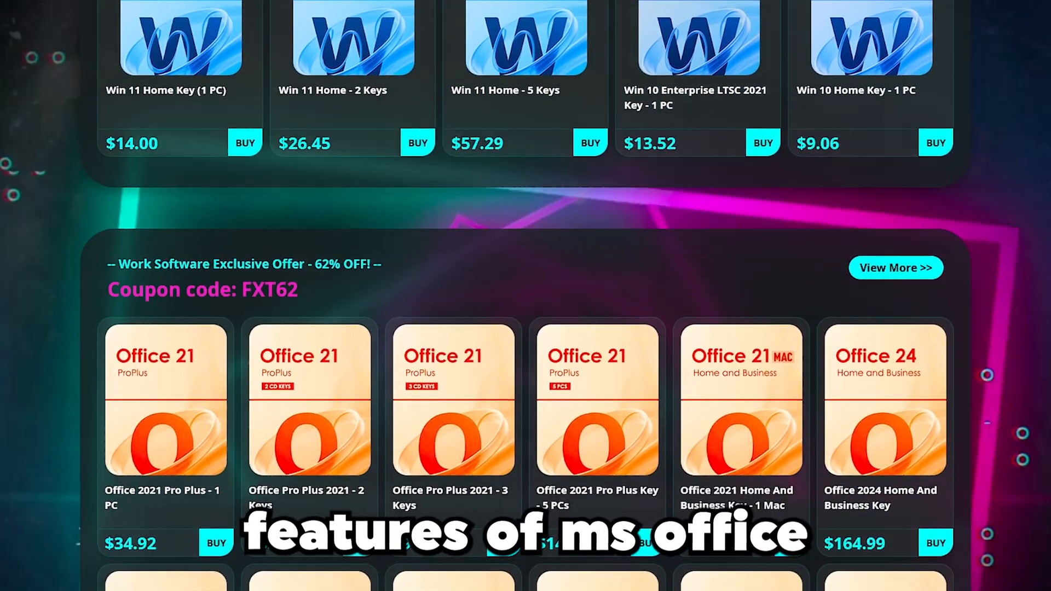
scroll(down, 3)
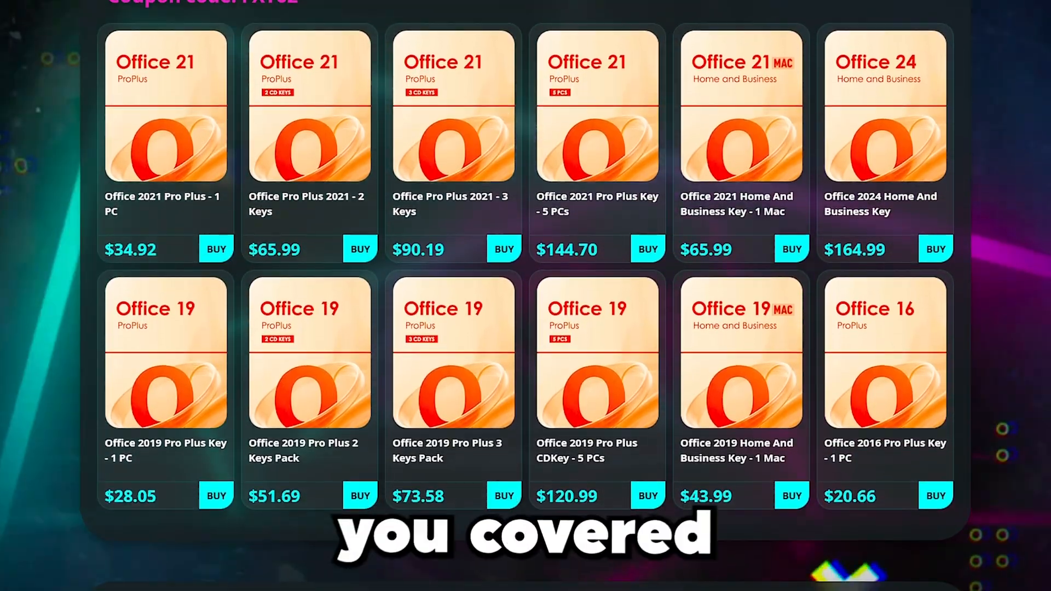
scroll(down, 3)
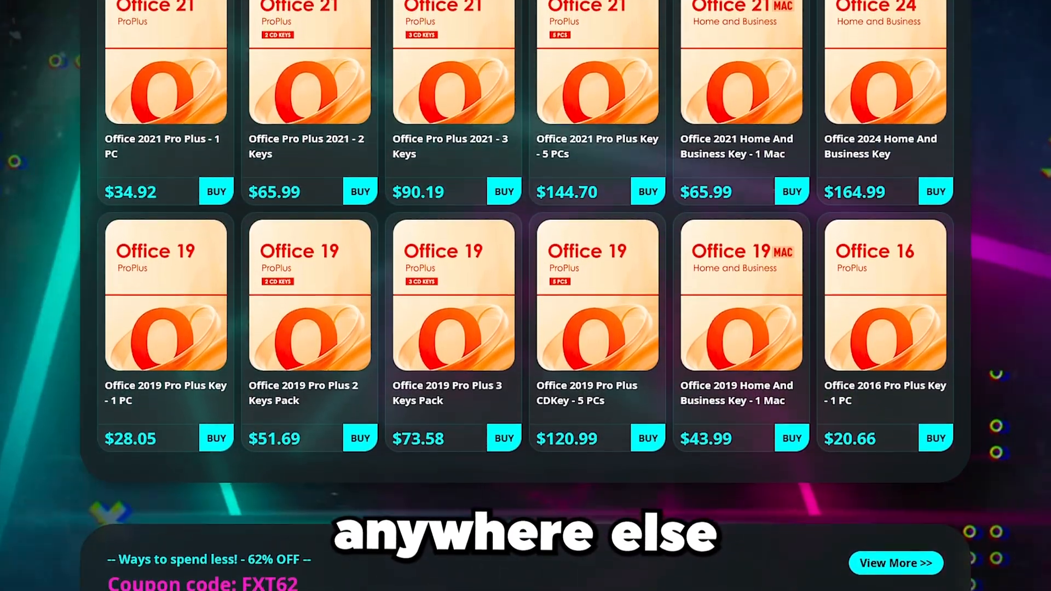
scroll(down, 3)
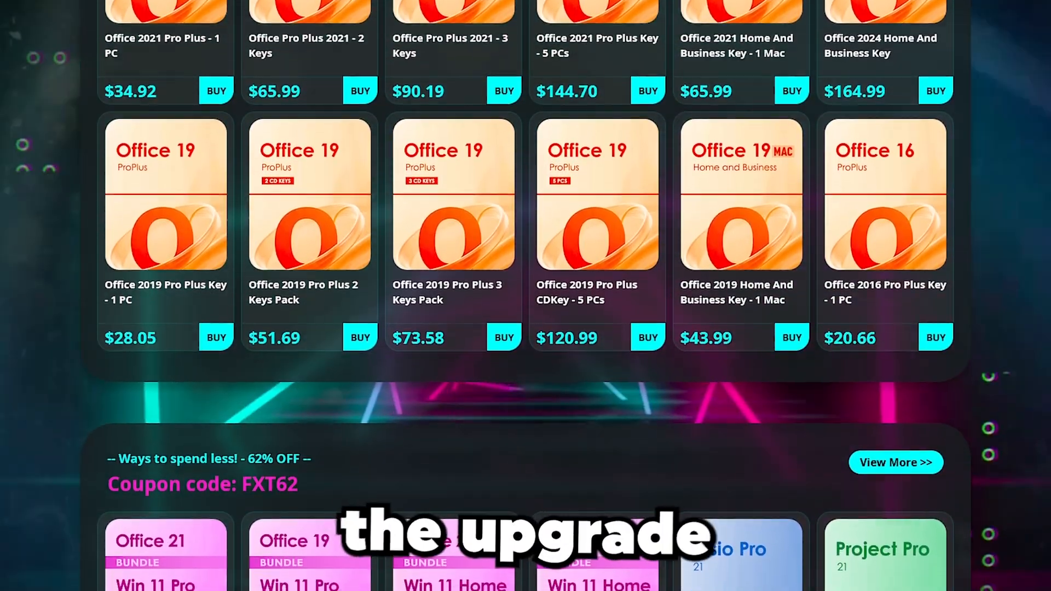
scroll(down, 3)
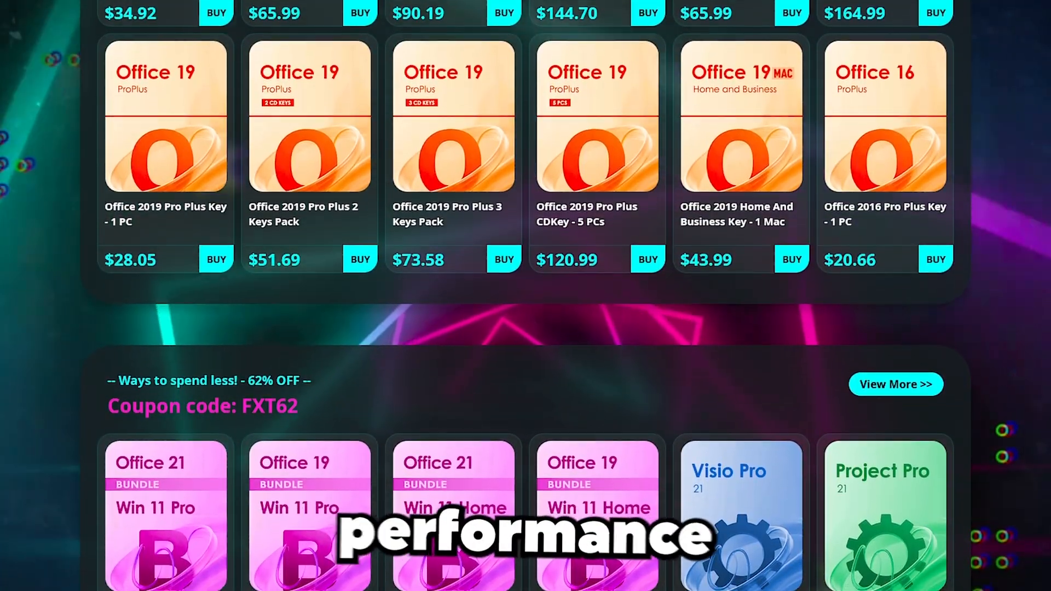
scroll(down, 3)
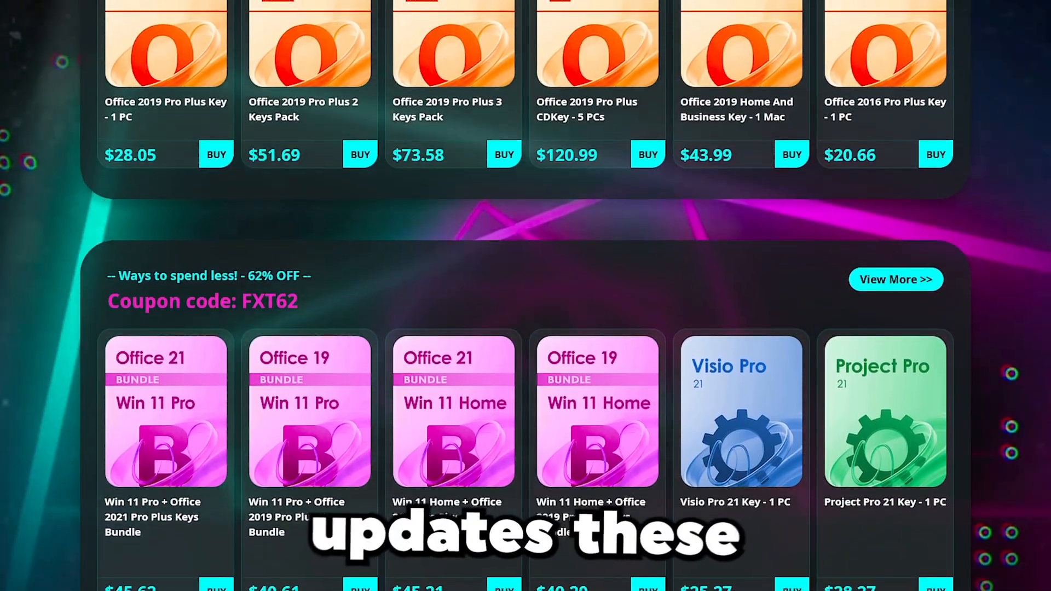
scroll(down, 3)
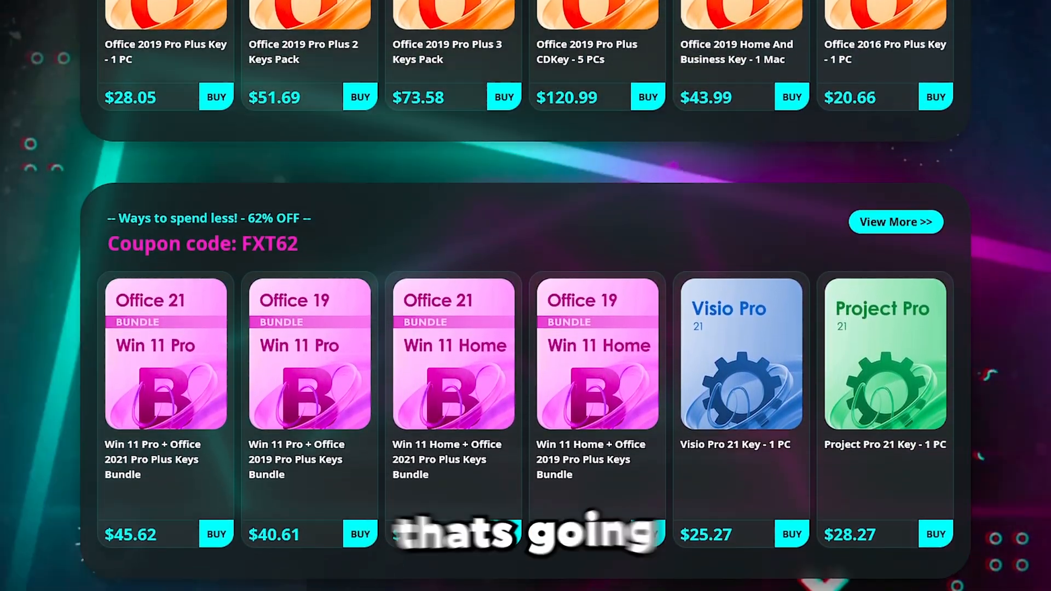
scroll(down, 3)
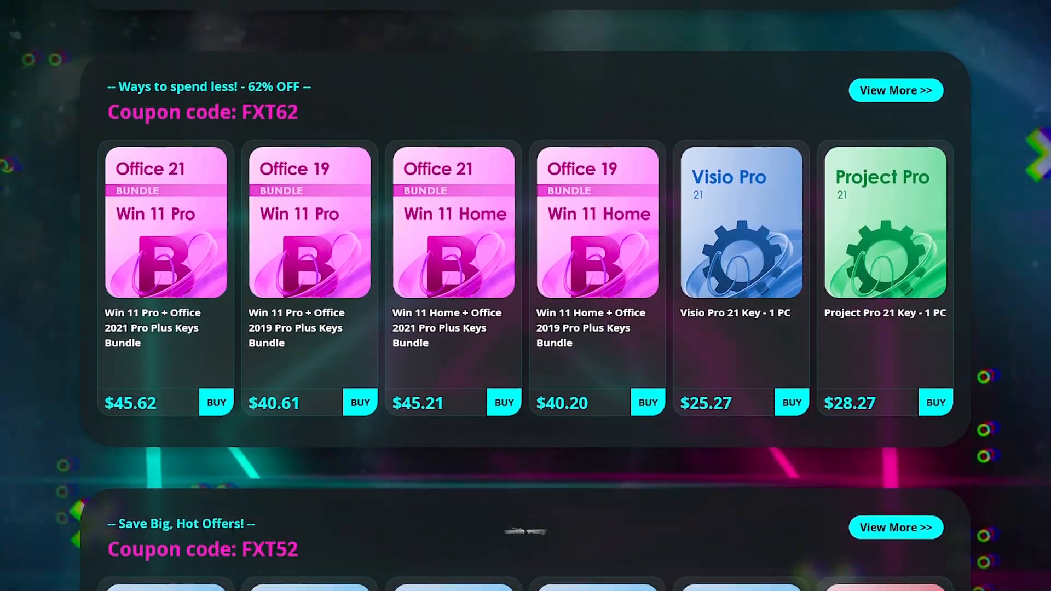
scroll(down, 3)
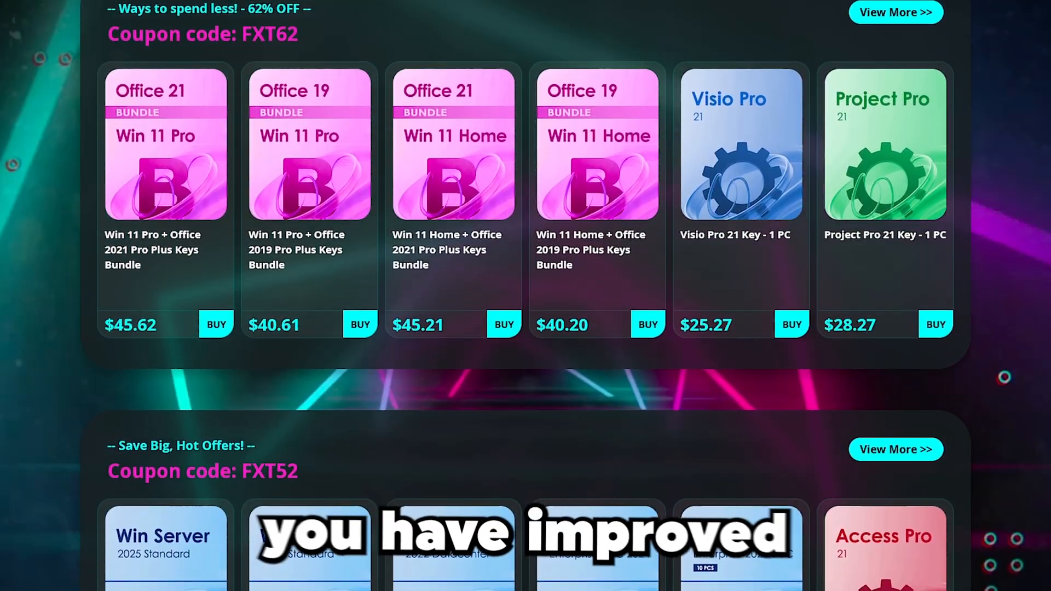
scroll(down, 3)
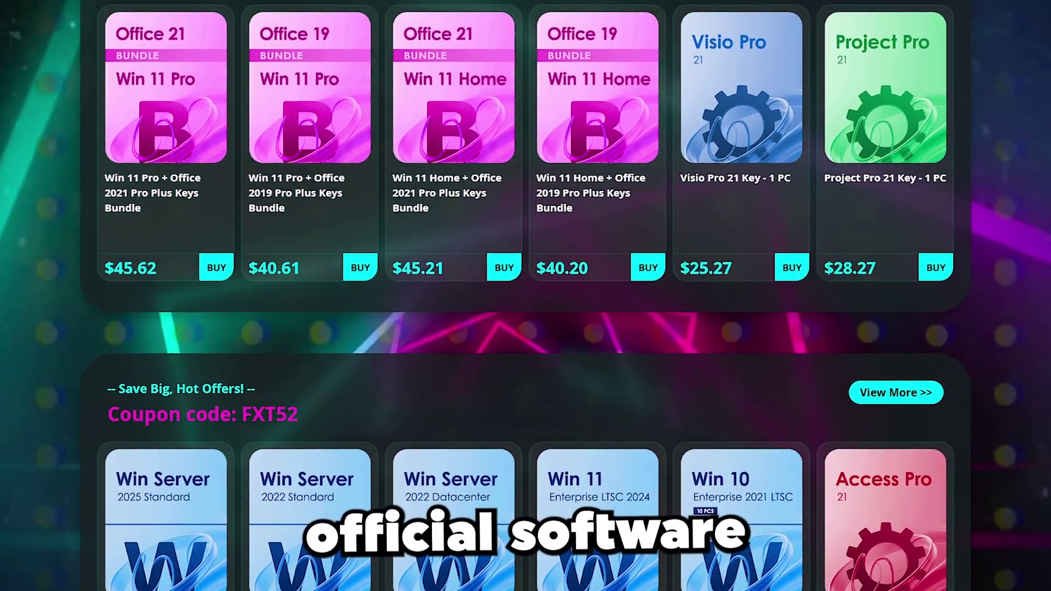
scroll(down, 3)
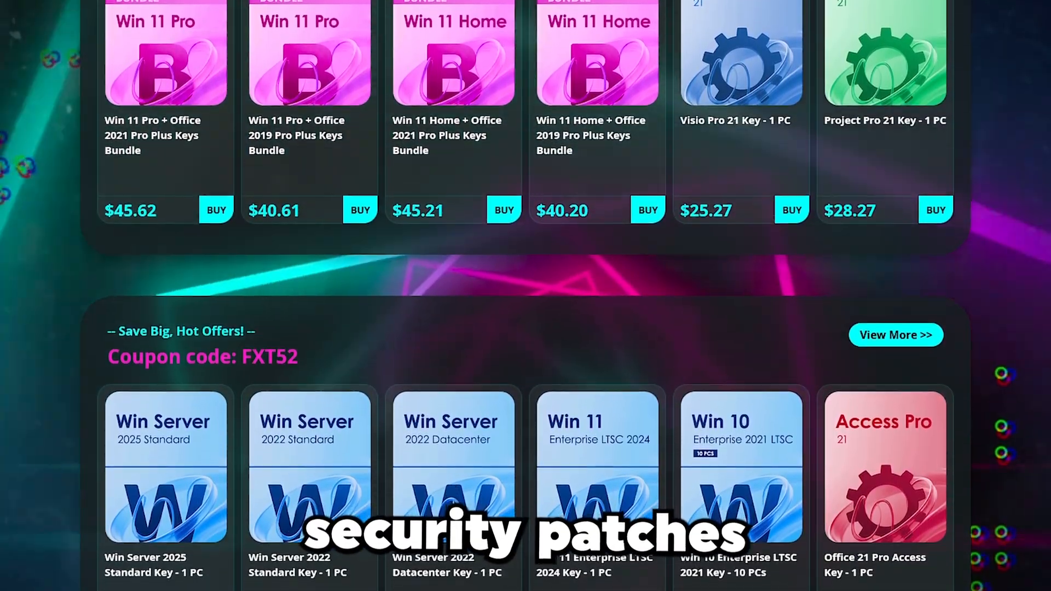
scroll(down, 3)
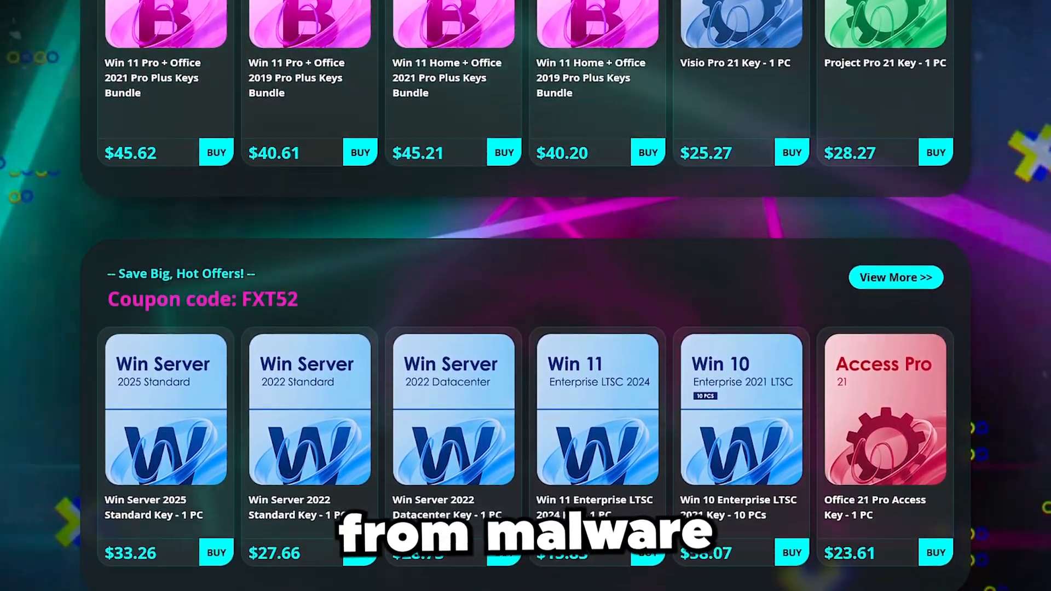
scroll(down, 3)
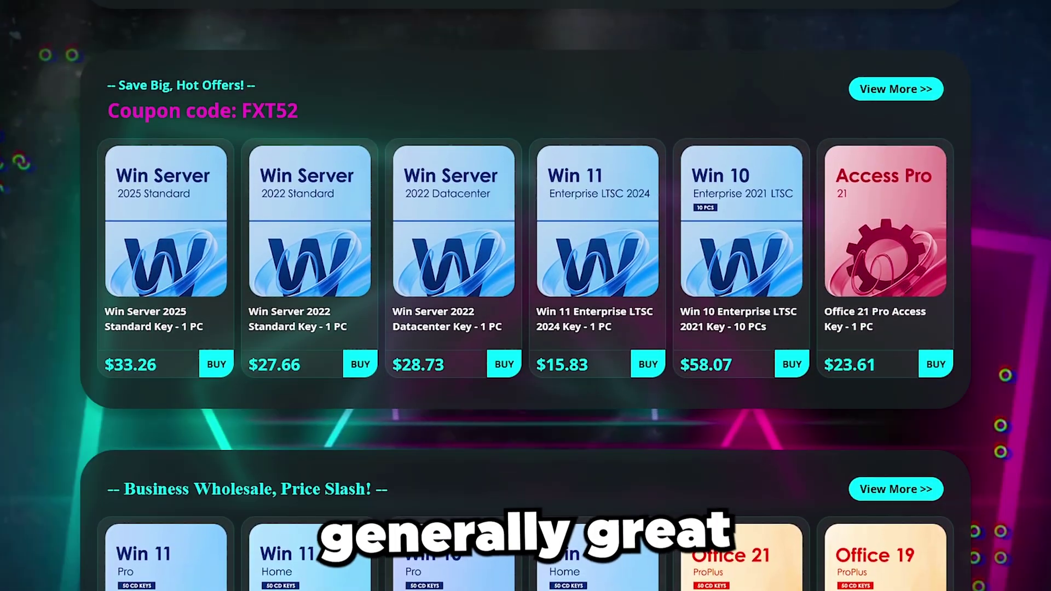
scroll(down, 3)
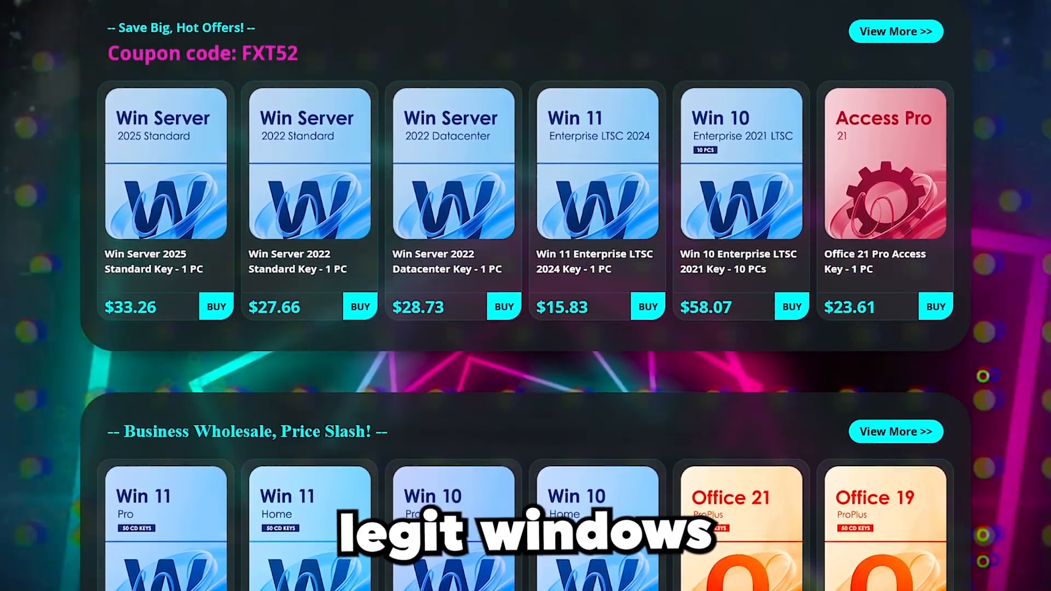
scroll(down, 3)
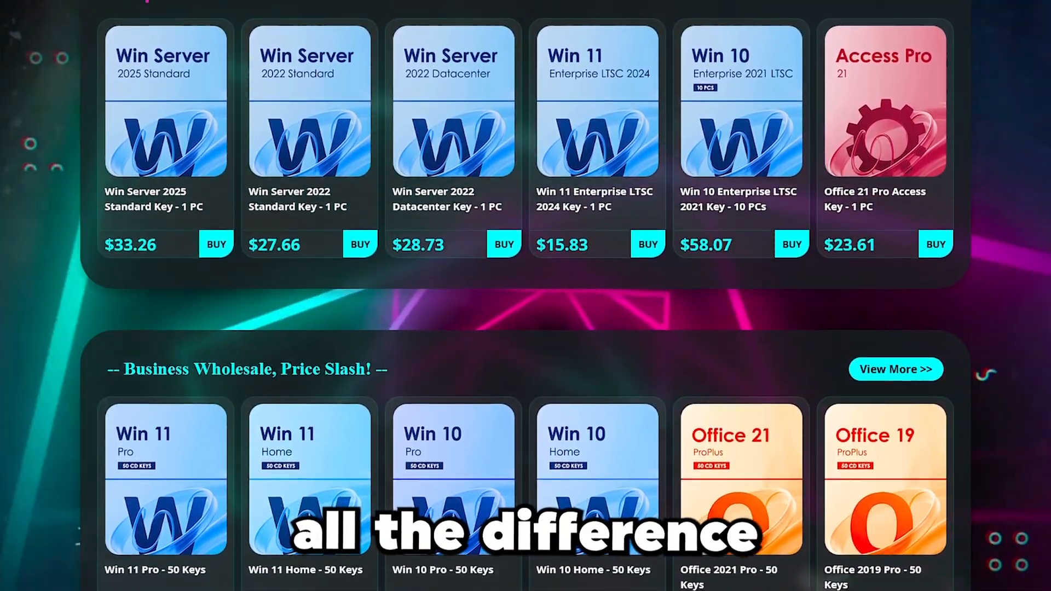
scroll(down, 3)
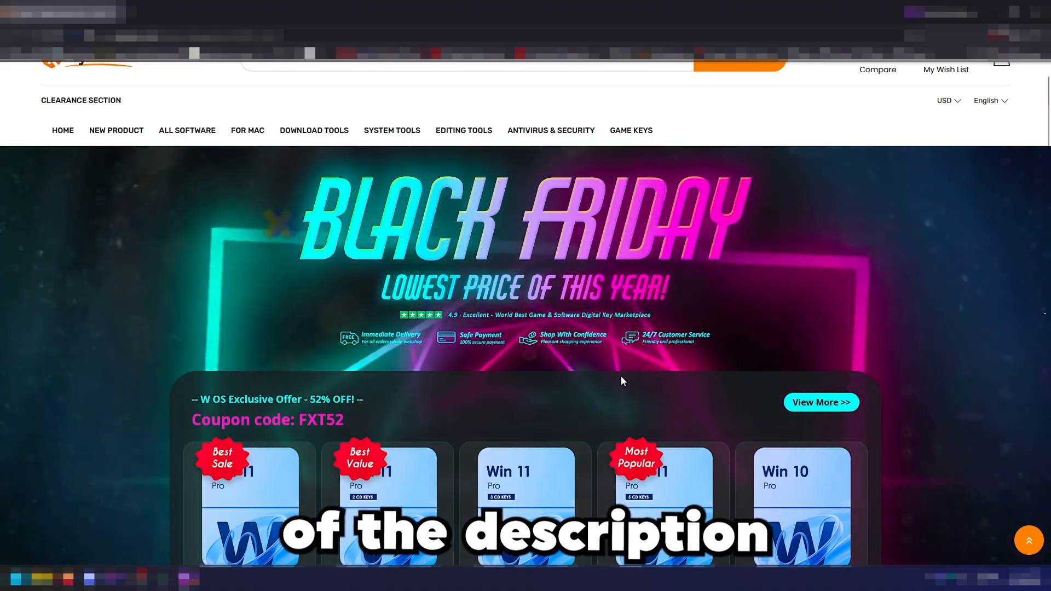
Scroll the Keysfan Black Friday page to the Windows 11 Pro deal section
scroll(down, 3)
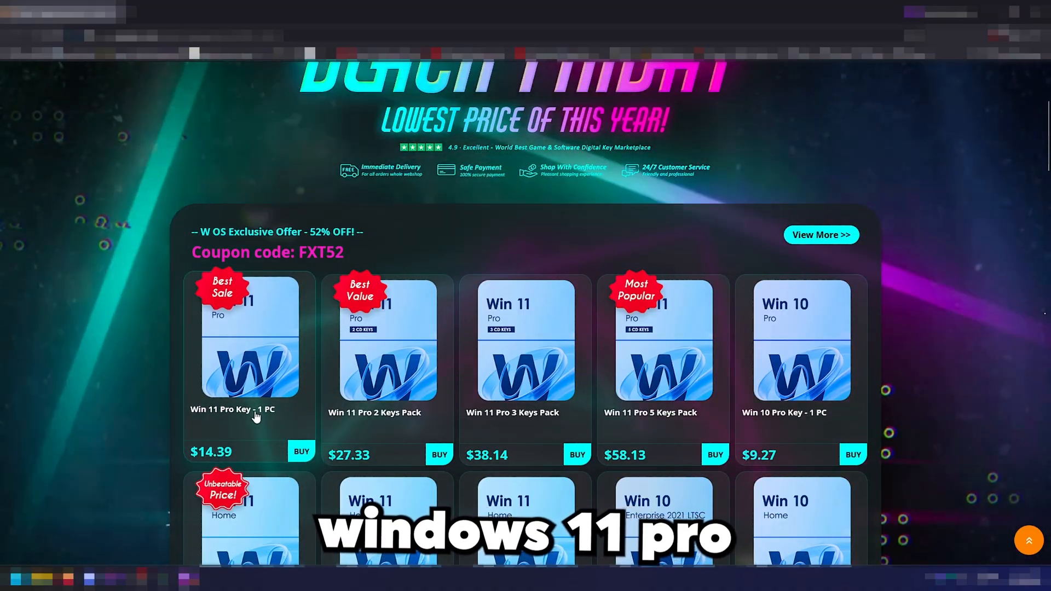
mouse_move(393, 422)
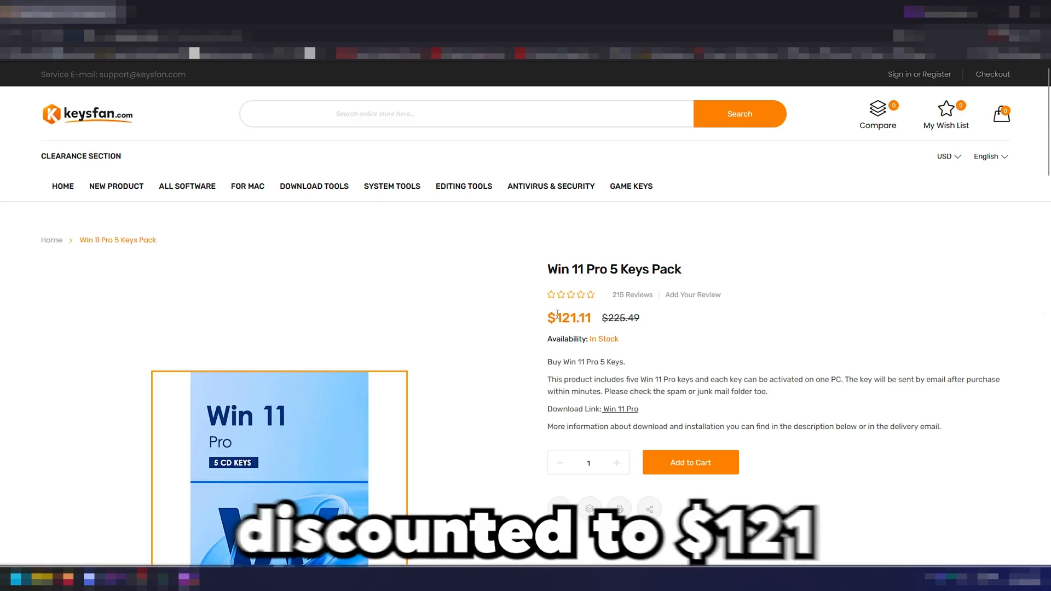
Apply the discount code FXT52 to the cart
click(691, 462)
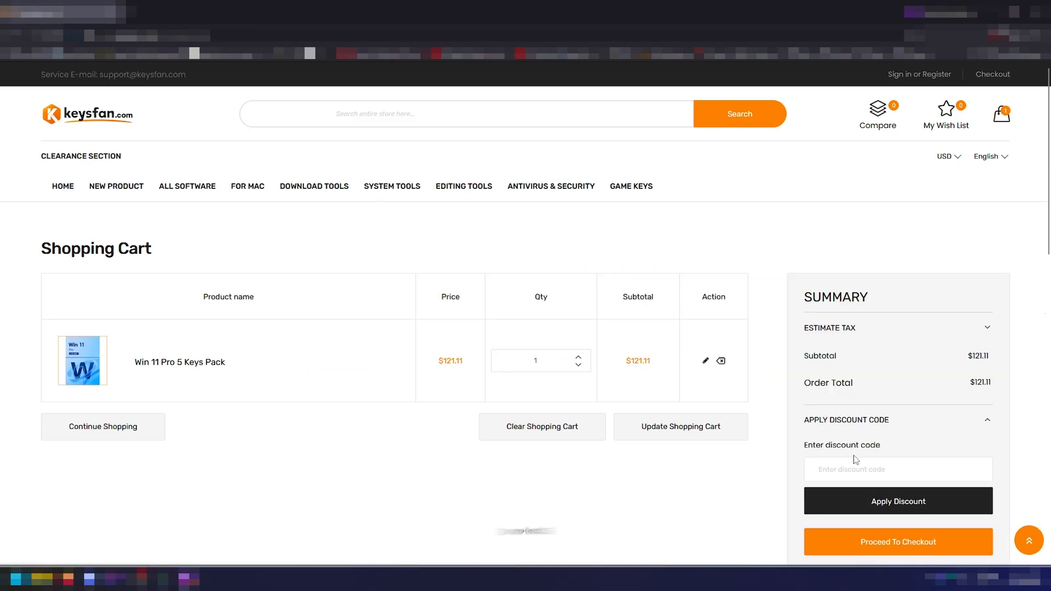
text(FXT52)
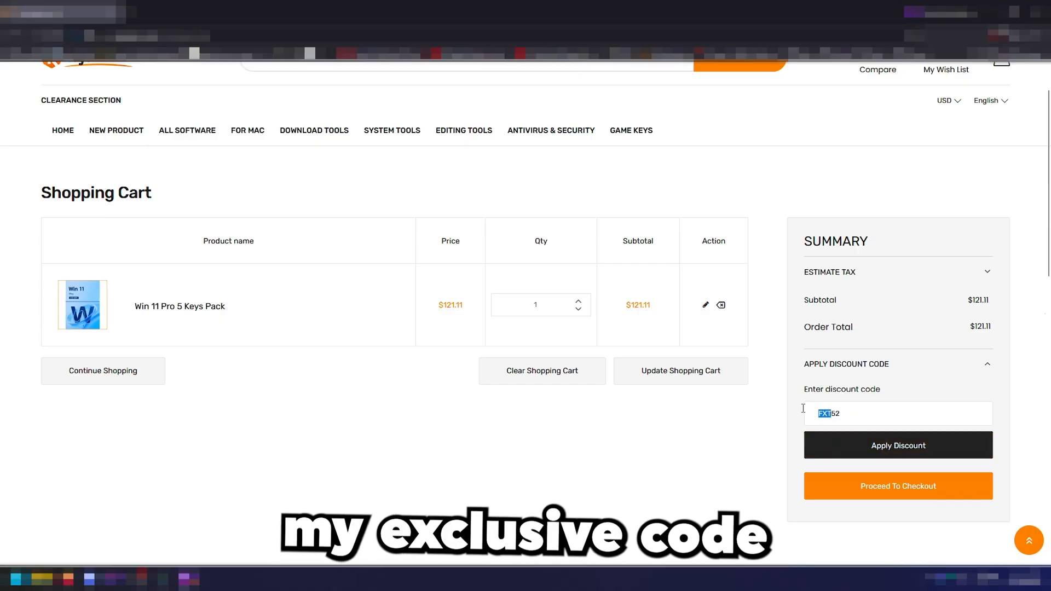
click(898, 445)
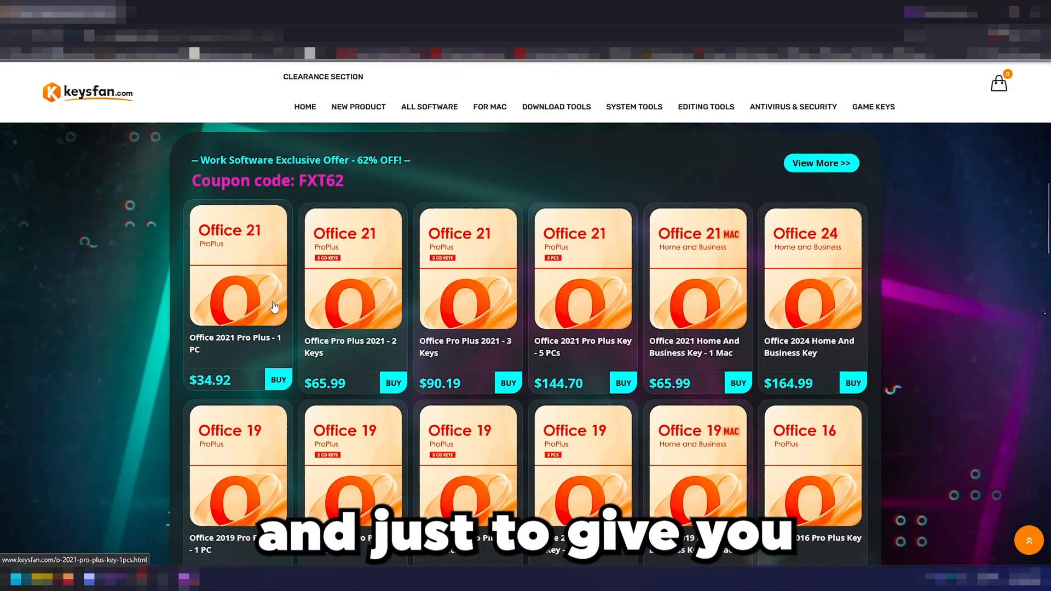
Apply coupon FXT62 to the Office 2021 Pro Plus order, bringing it to $34.93
scroll(down, 3)
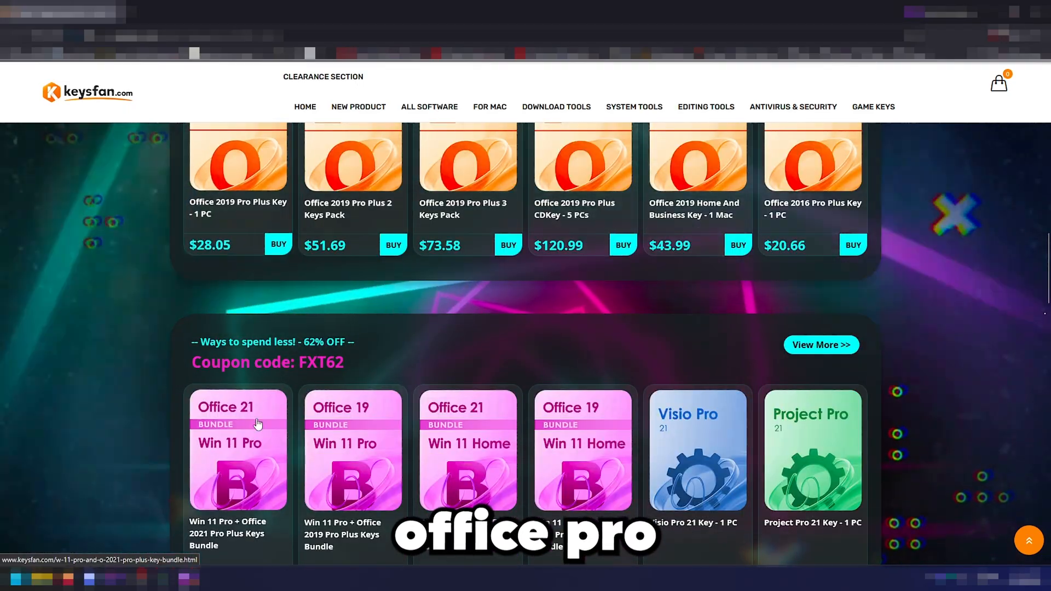
scroll(down, 3)
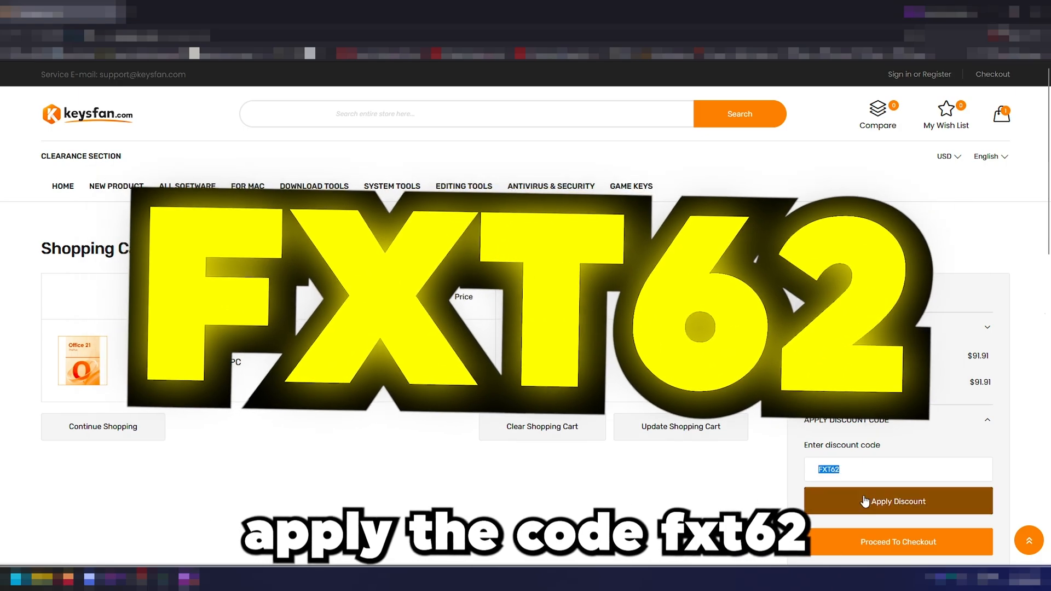
click(898, 501)
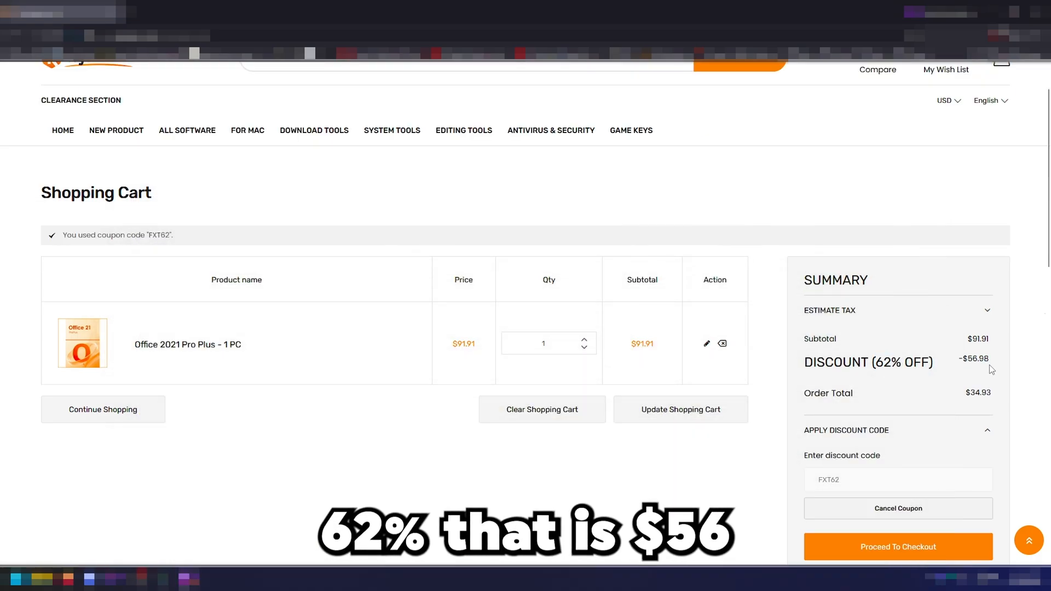
mouse_move(931, 450)
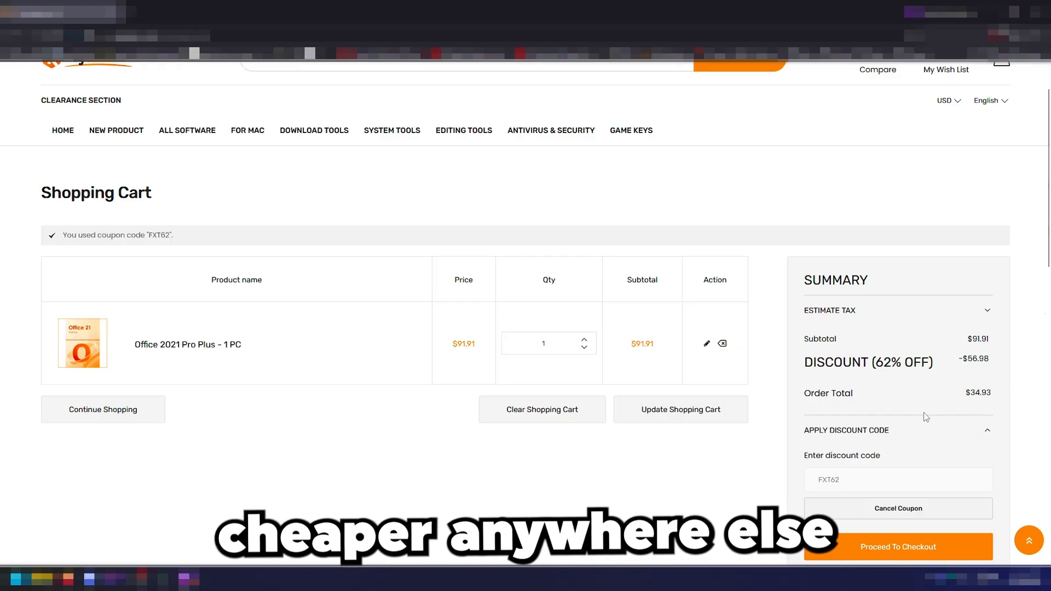
click(898, 546)
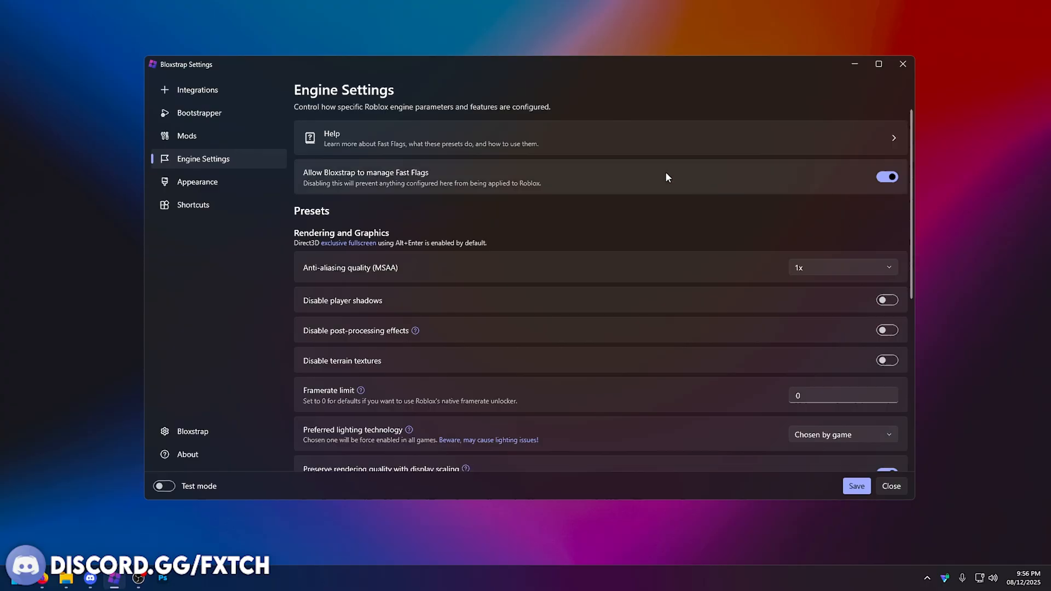
Scroll through Bloxstrap's Engine Settings rendering and graphics presets
scroll(down, 3)
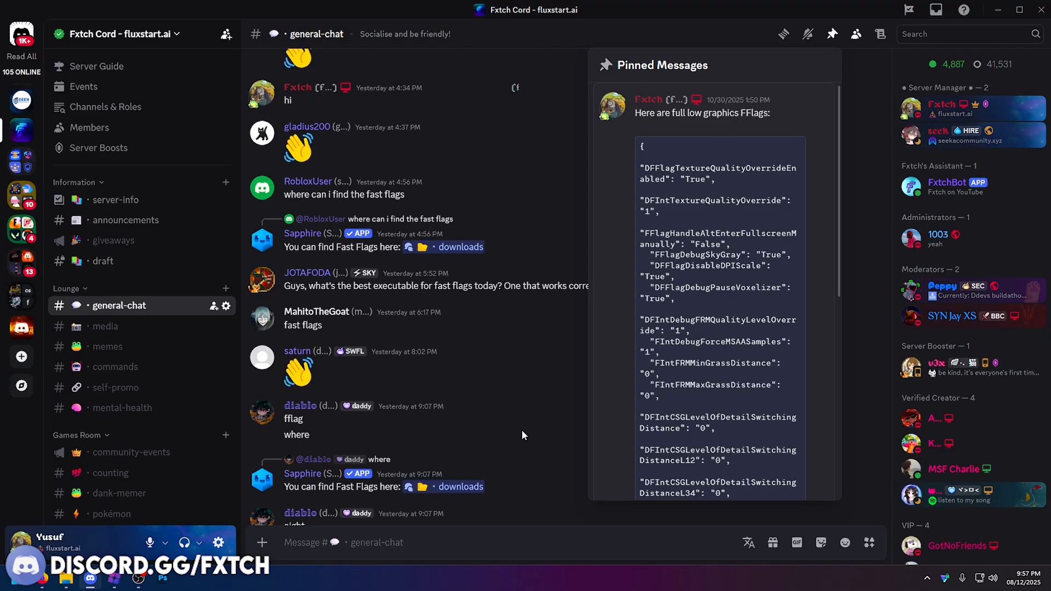
Scroll Discord's pinned messages past the Fast Flags list to the Bloxstrap v2.9.1 release link
scroll(down, 3)
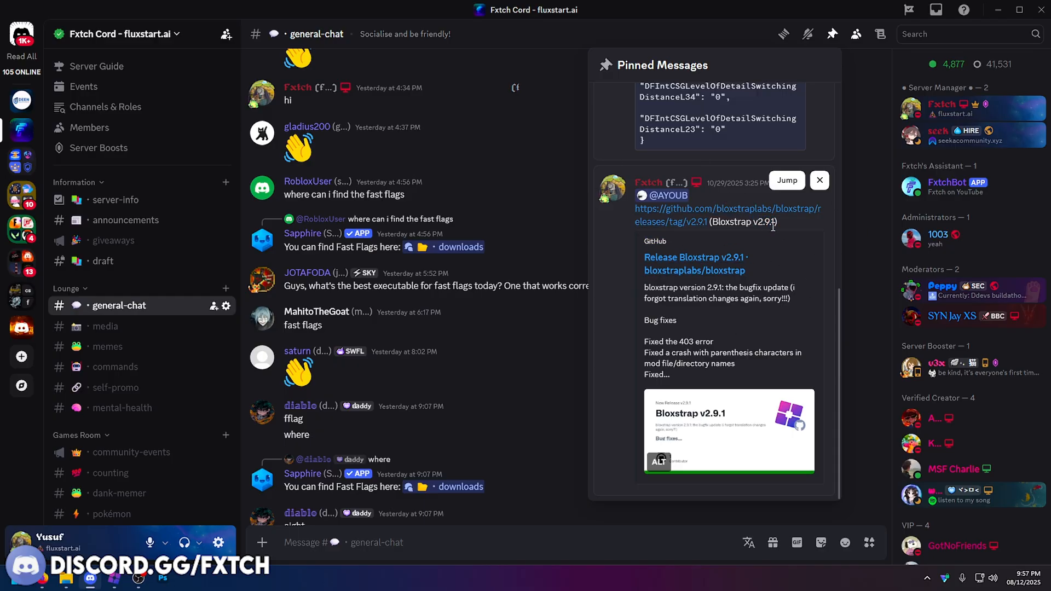
mouse_move(701, 265)
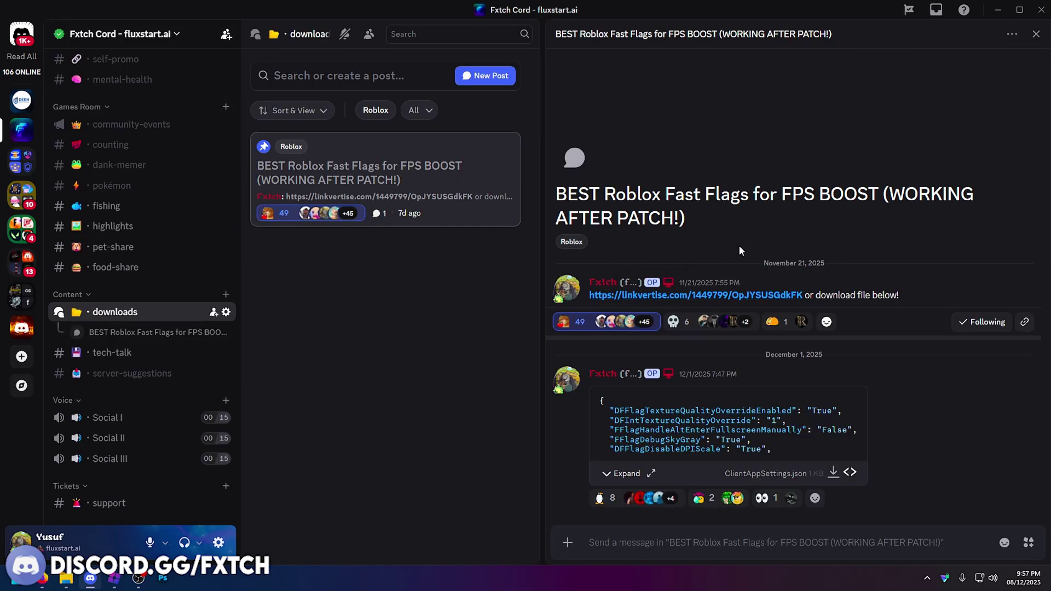
mouse_move(675, 241)
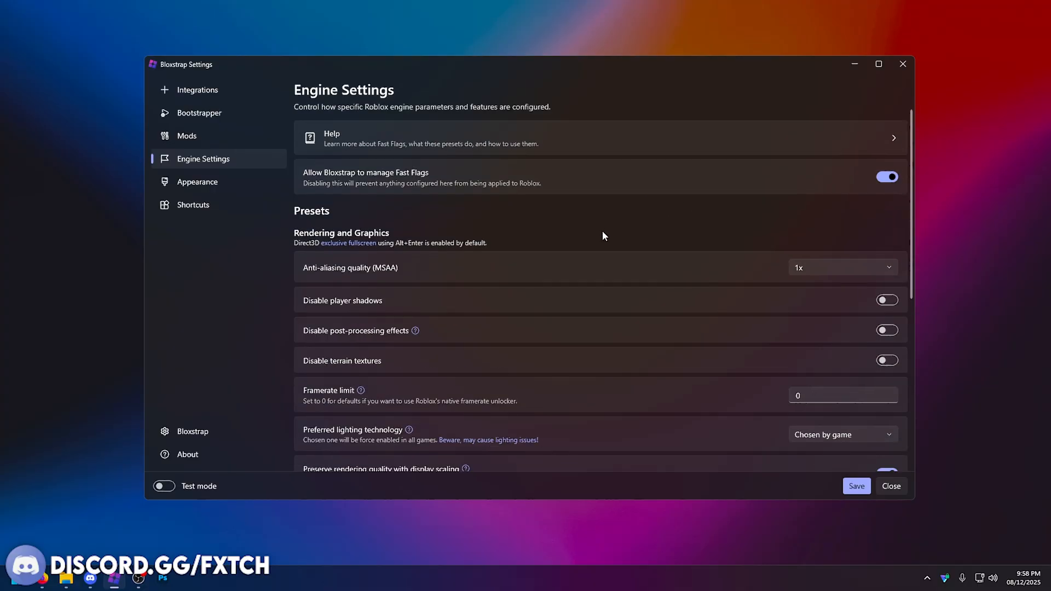
Keep shadows, post-processing and terrain textures disabled, anti-aliasing at 1x, framerate limit 0
scroll(down, 3)
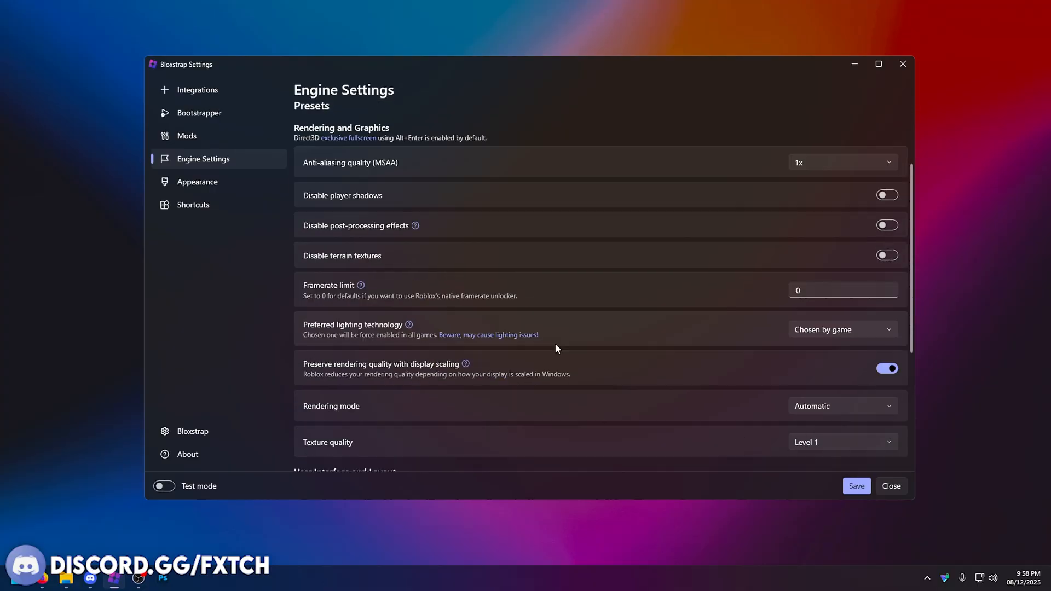
mouse_move(854, 401)
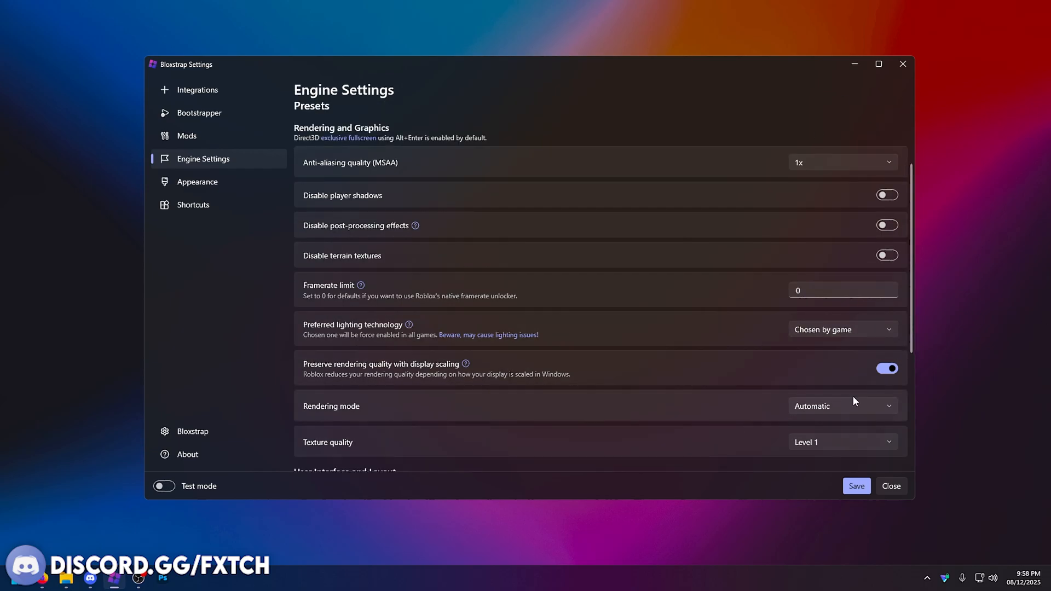
mouse_move(290, 154)
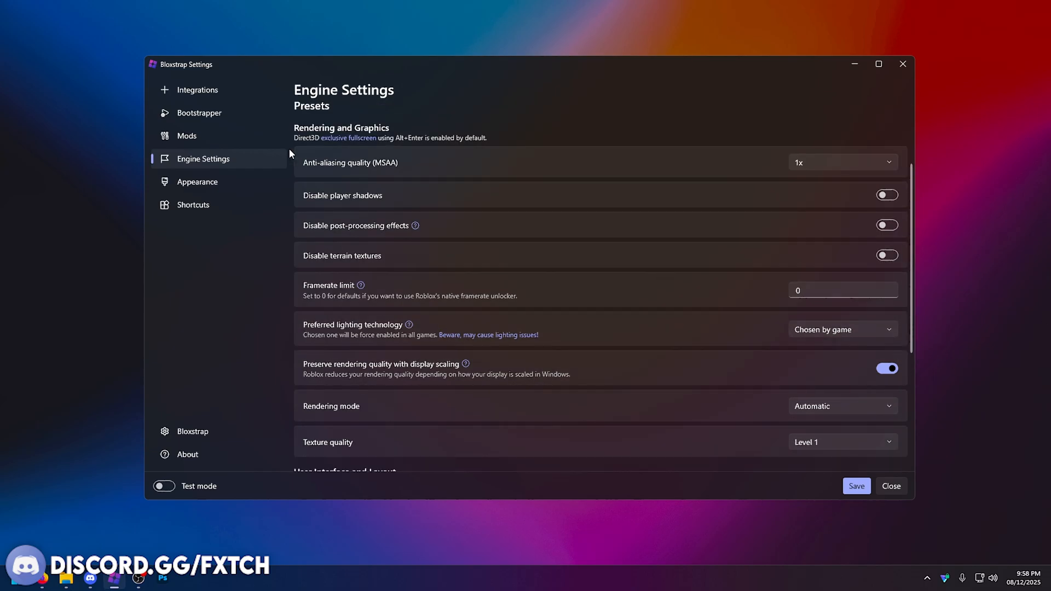
click(843, 162)
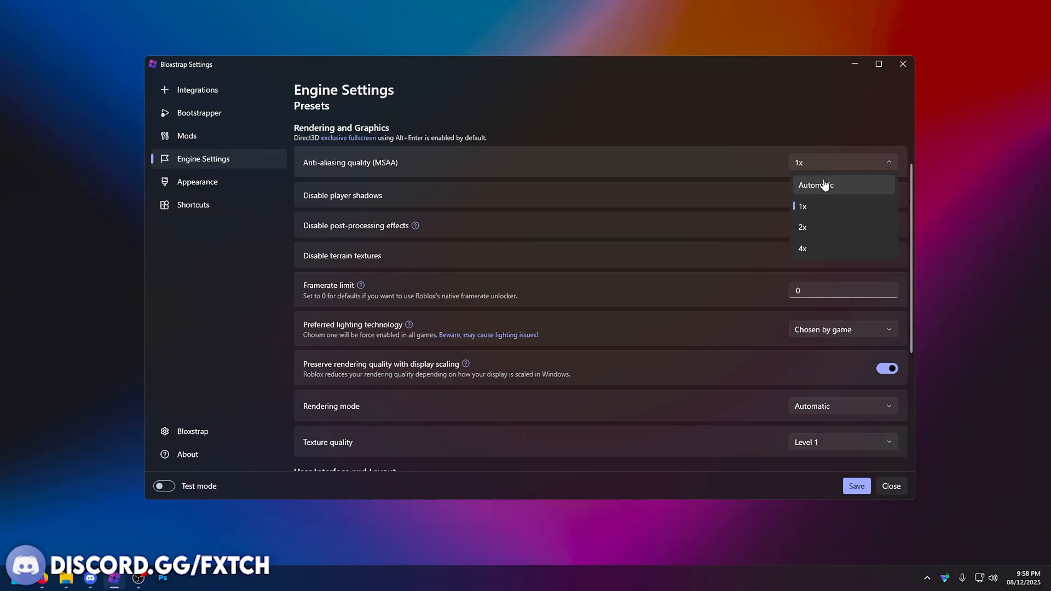
mouse_move(836, 193)
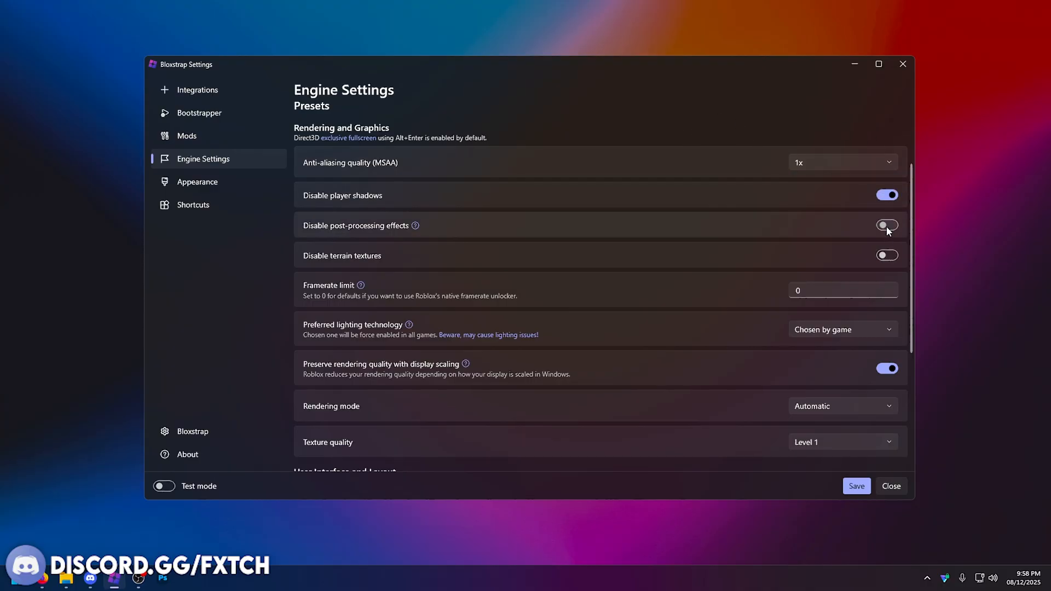
click(887, 225)
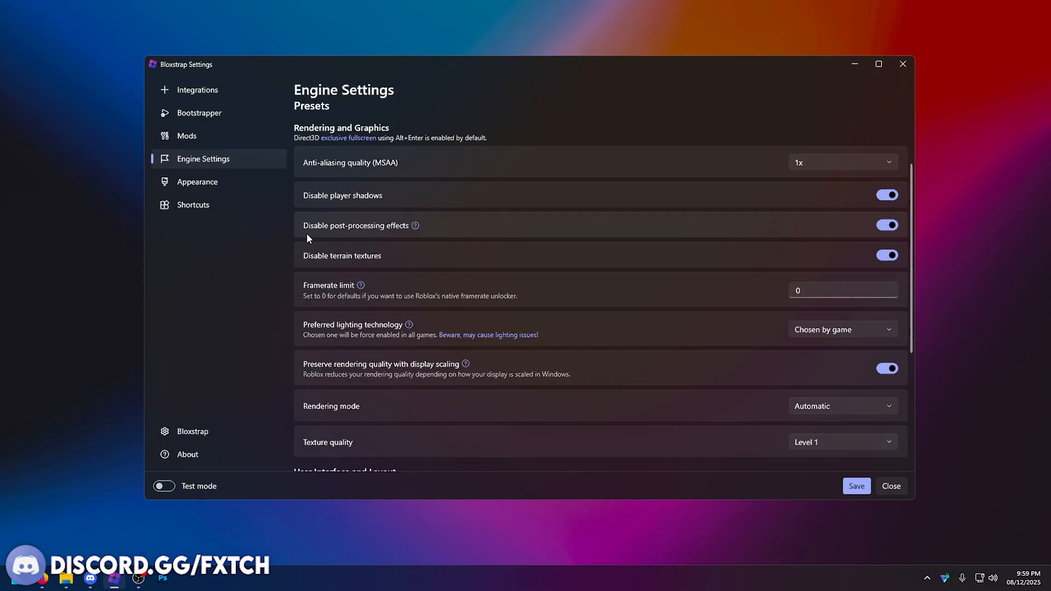
mouse_move(357, 268)
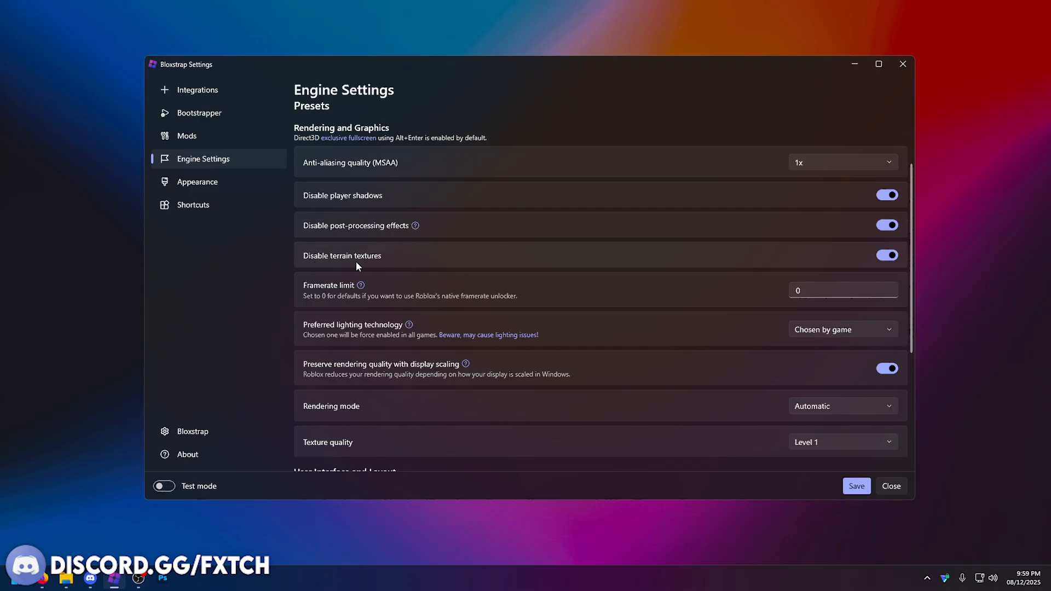
click(842, 290)
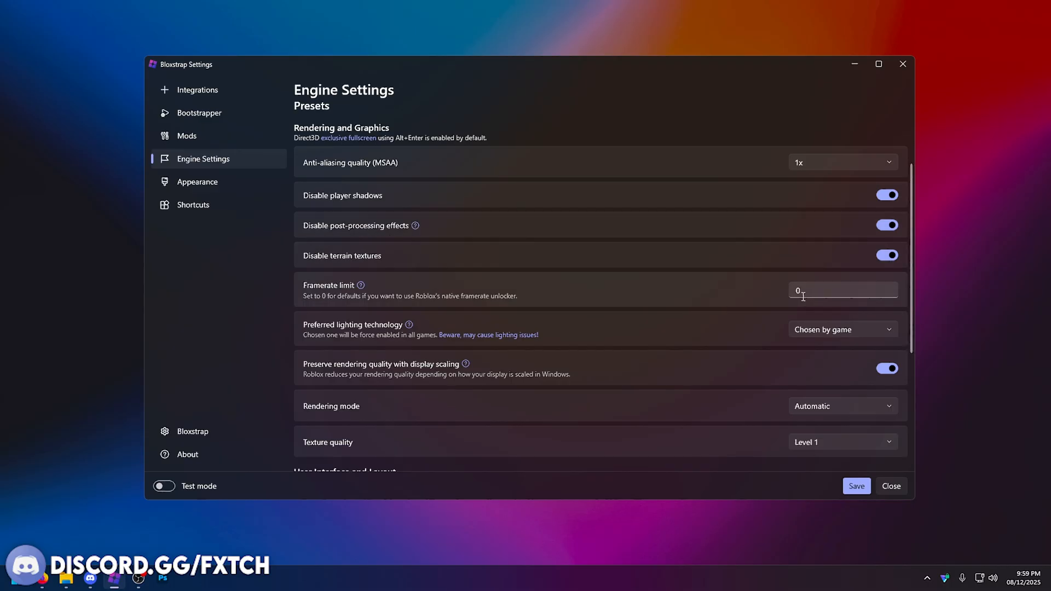
mouse_move(781, 322)
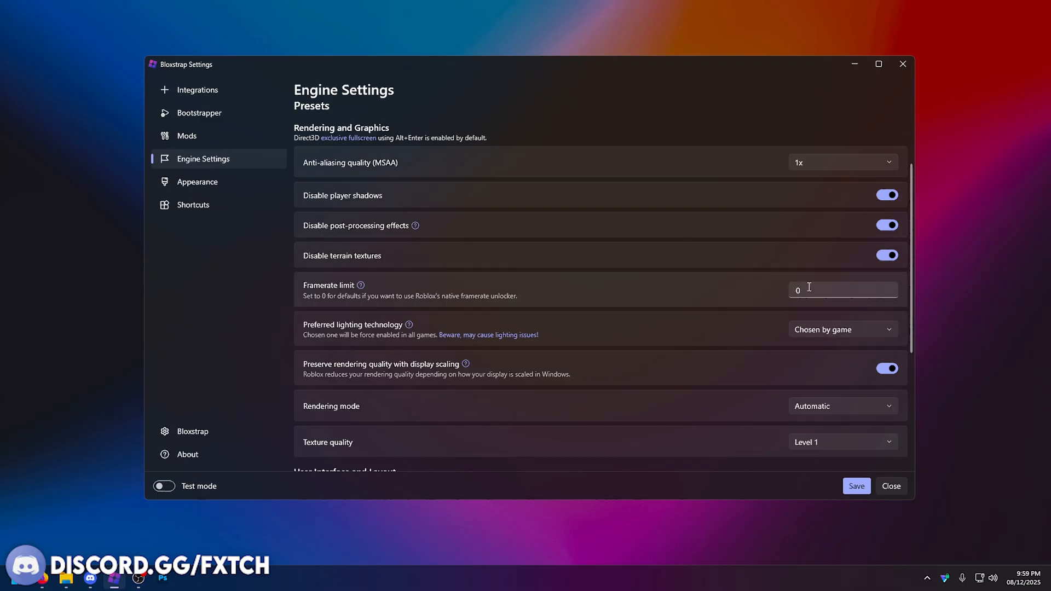
scroll(down, 3)
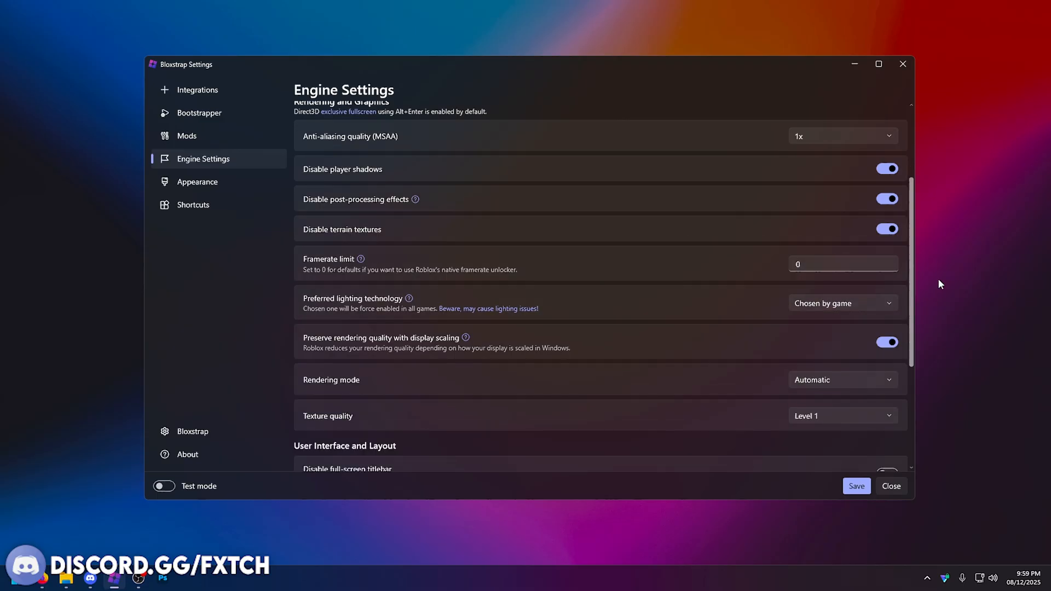
click(843, 303)
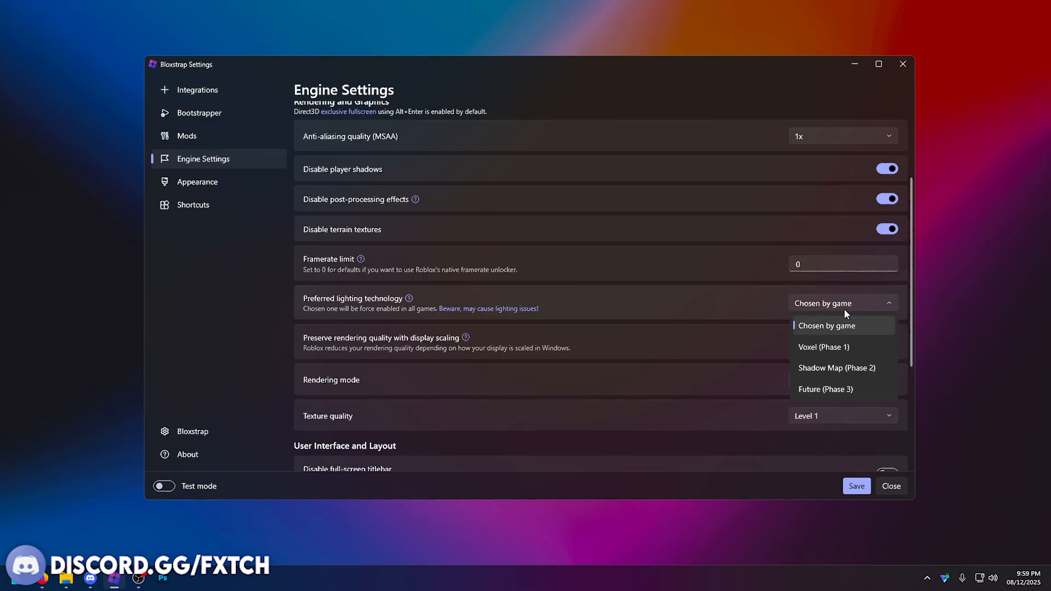
mouse_move(850, 306)
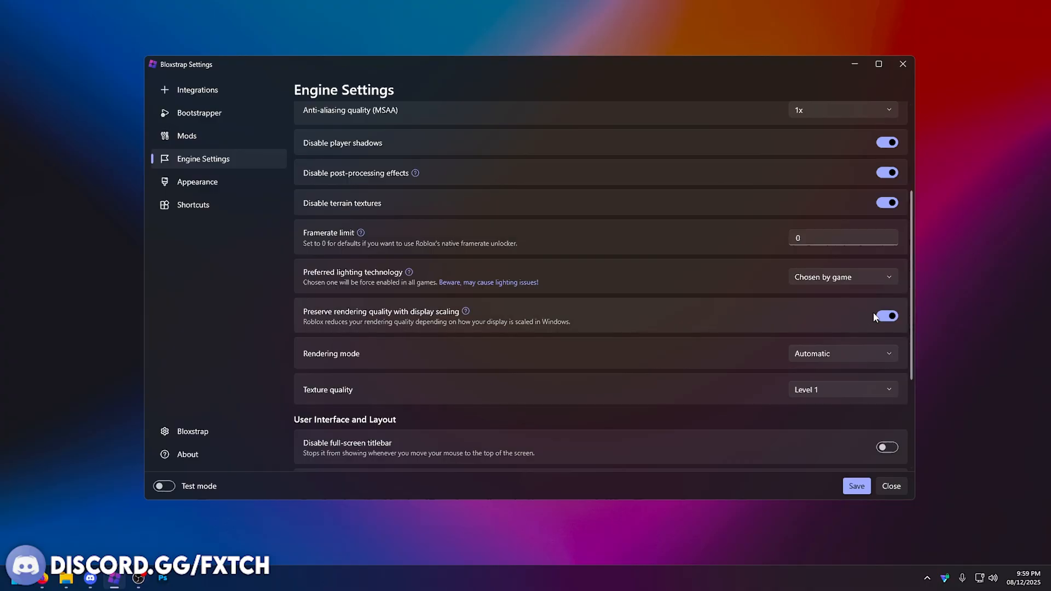
mouse_move(882, 323)
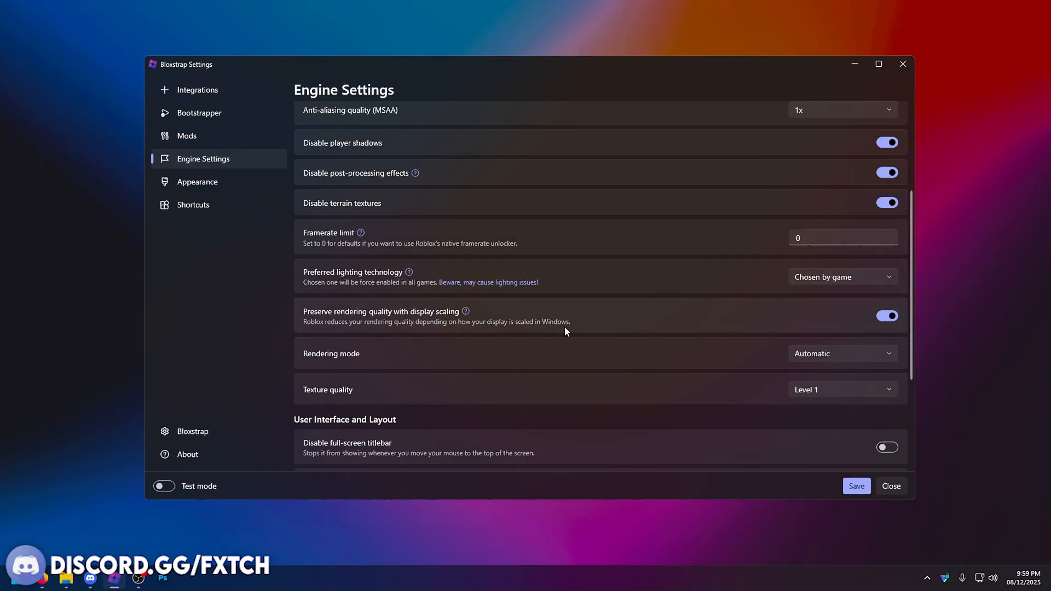
mouse_move(867, 328)
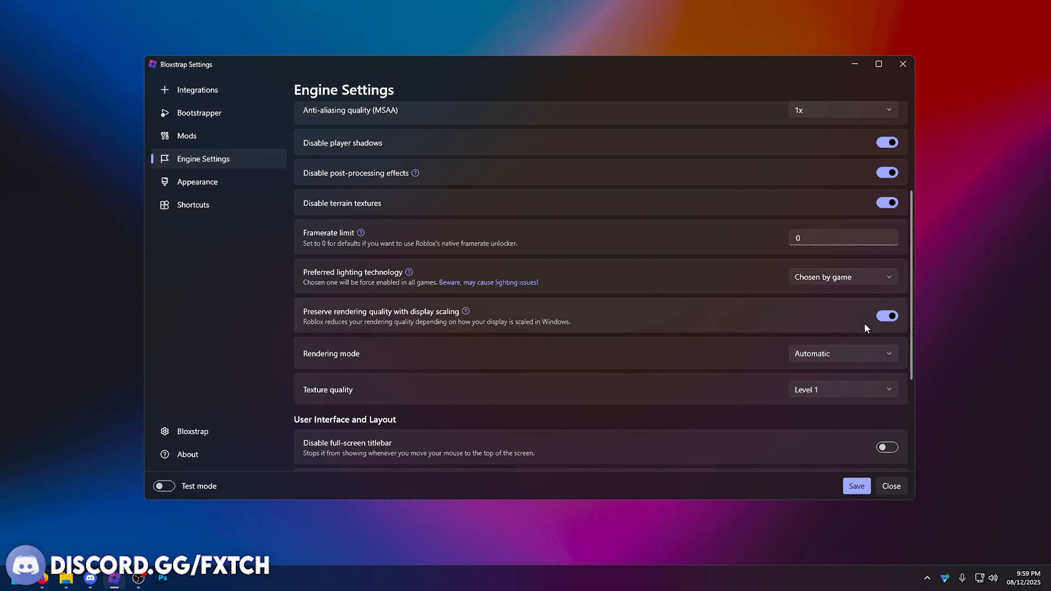
mouse_move(510, 313)
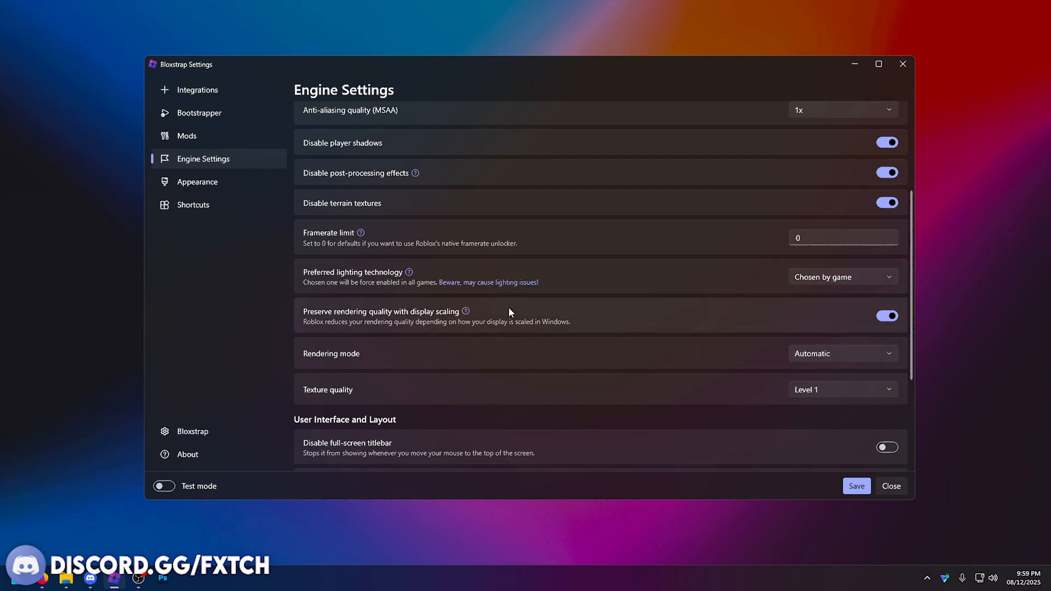
mouse_move(388, 332)
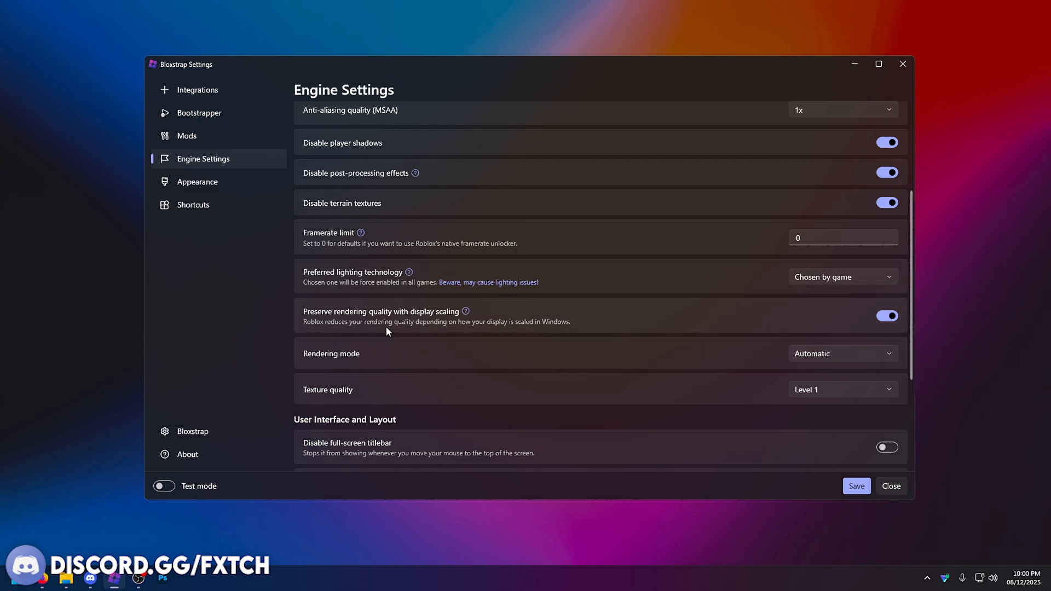
mouse_move(579, 328)
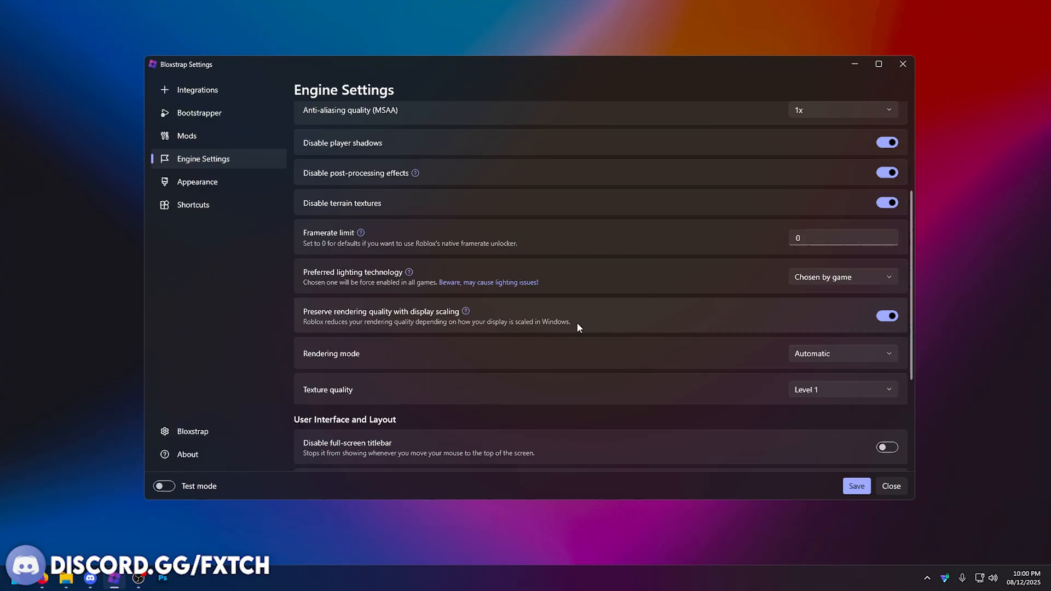
mouse_move(413, 329)
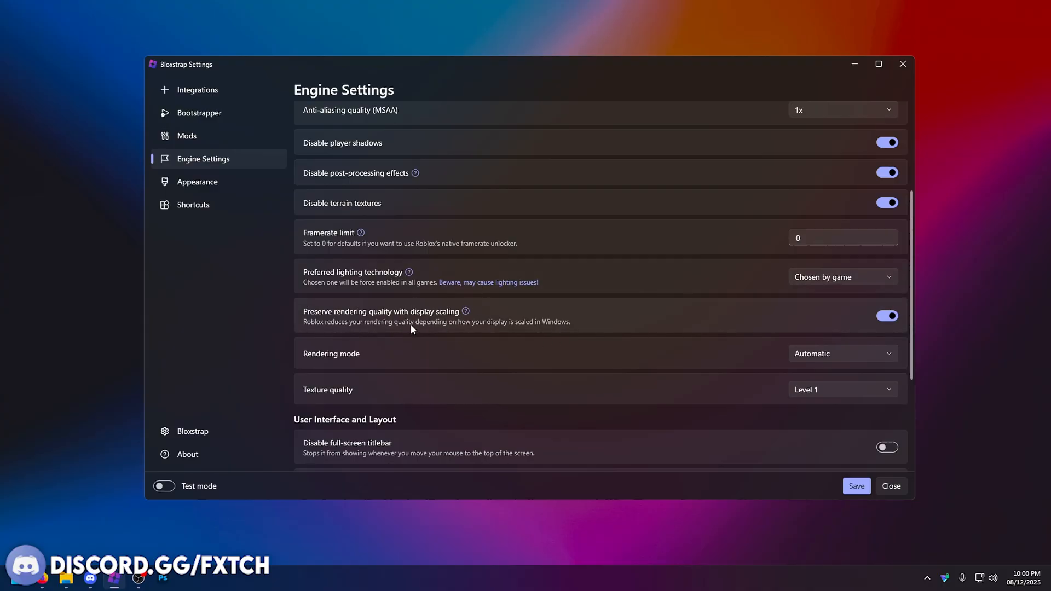
mouse_move(298, 324)
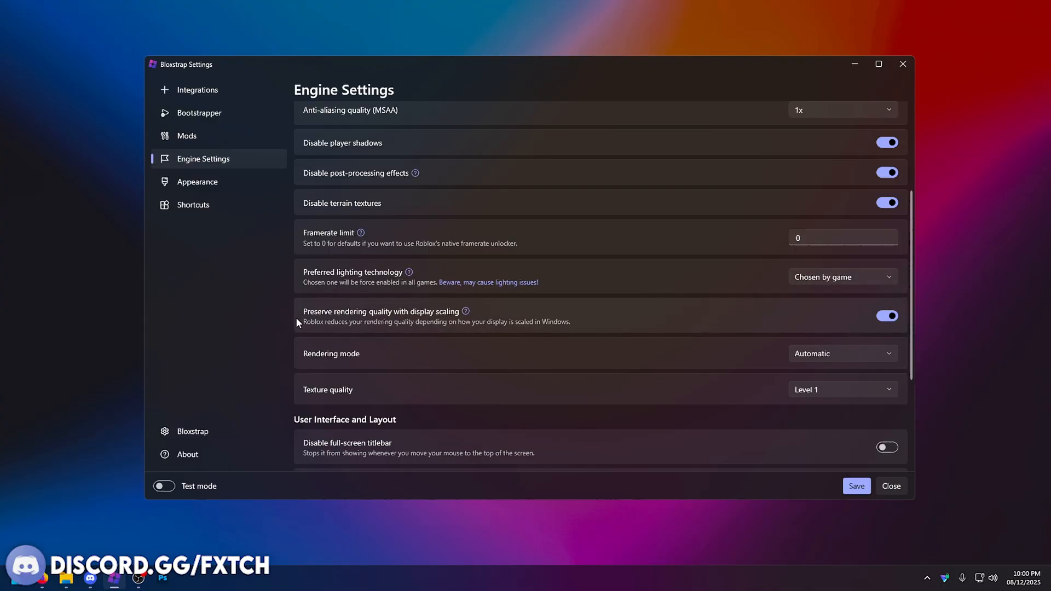
mouse_move(571, 326)
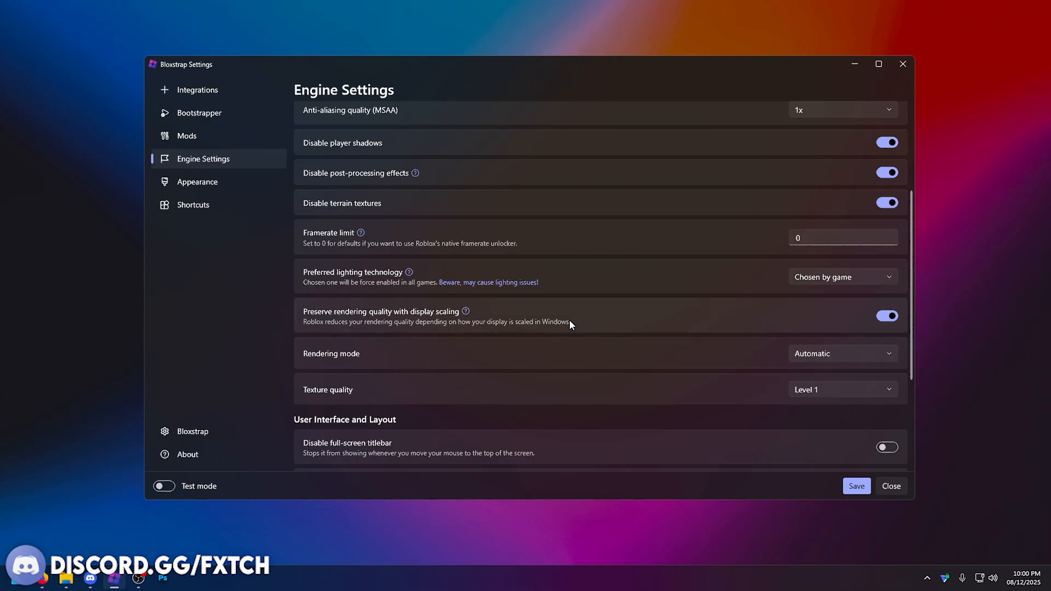
mouse_move(420, 327)
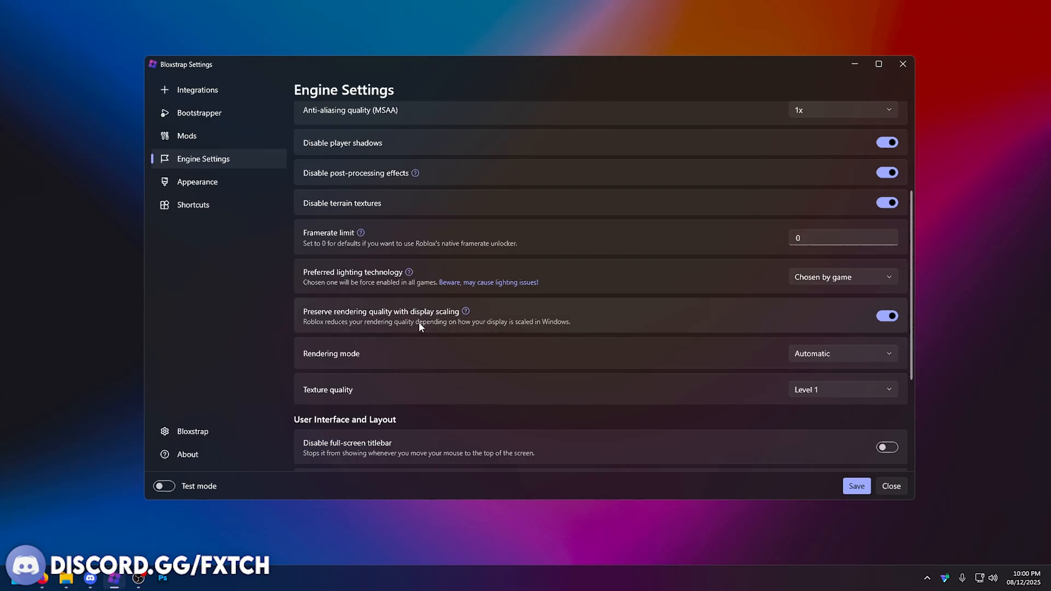
mouse_move(394, 314)
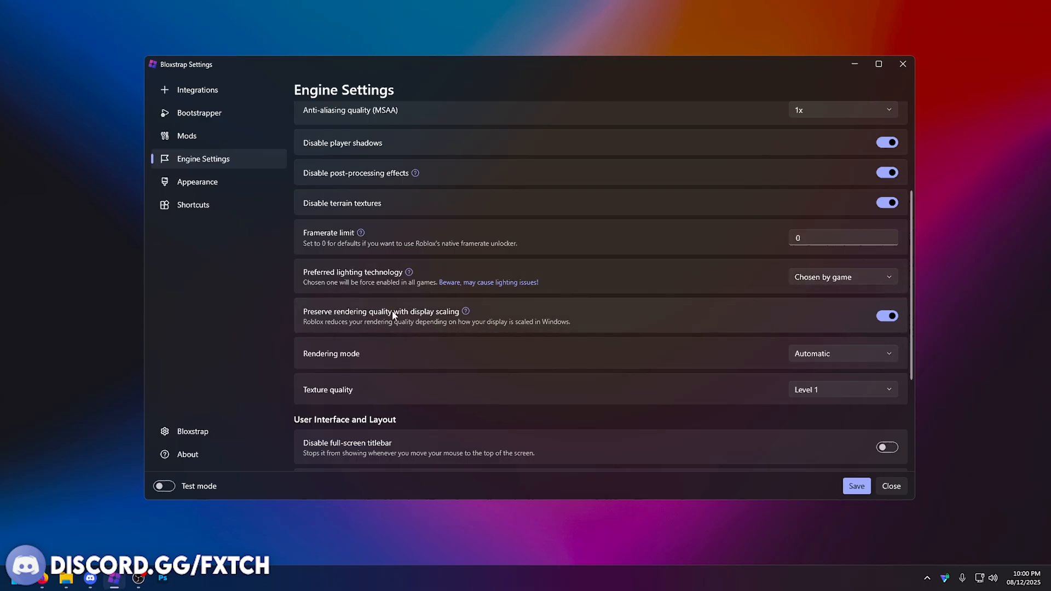
mouse_move(618, 341)
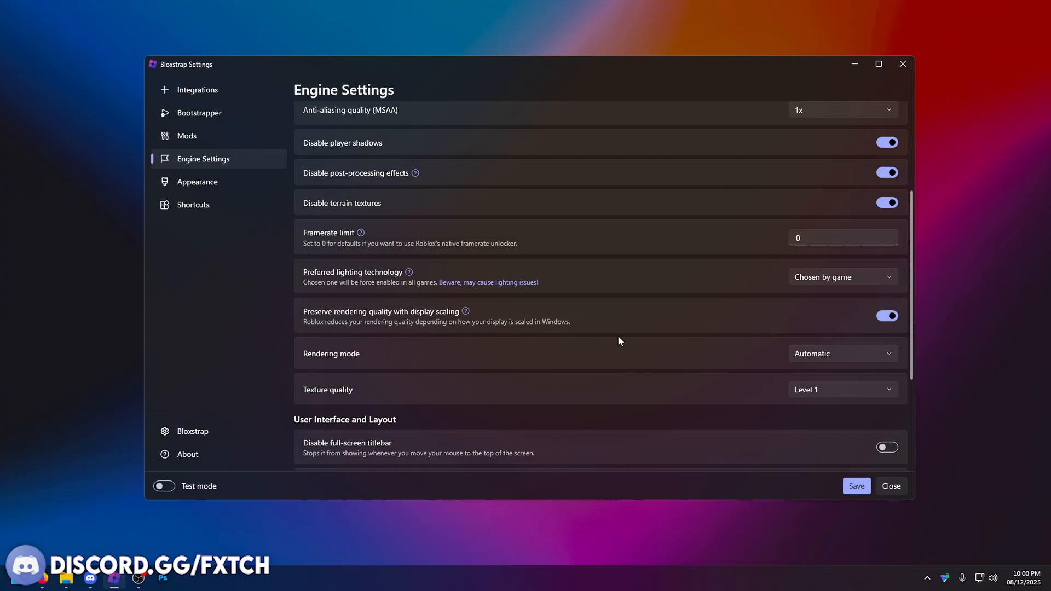
scroll(down, 3)
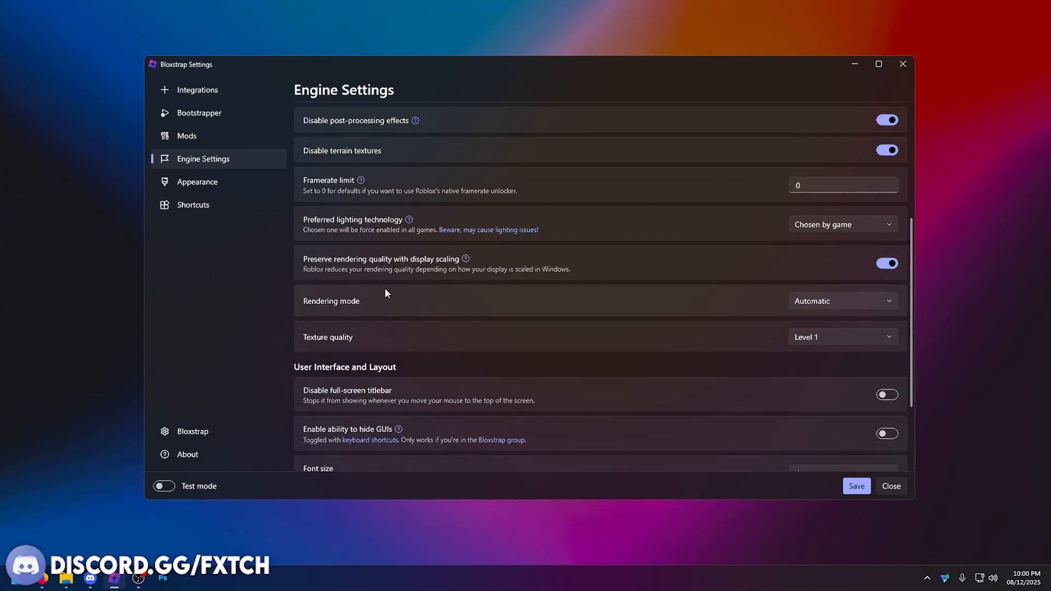
mouse_move(847, 293)
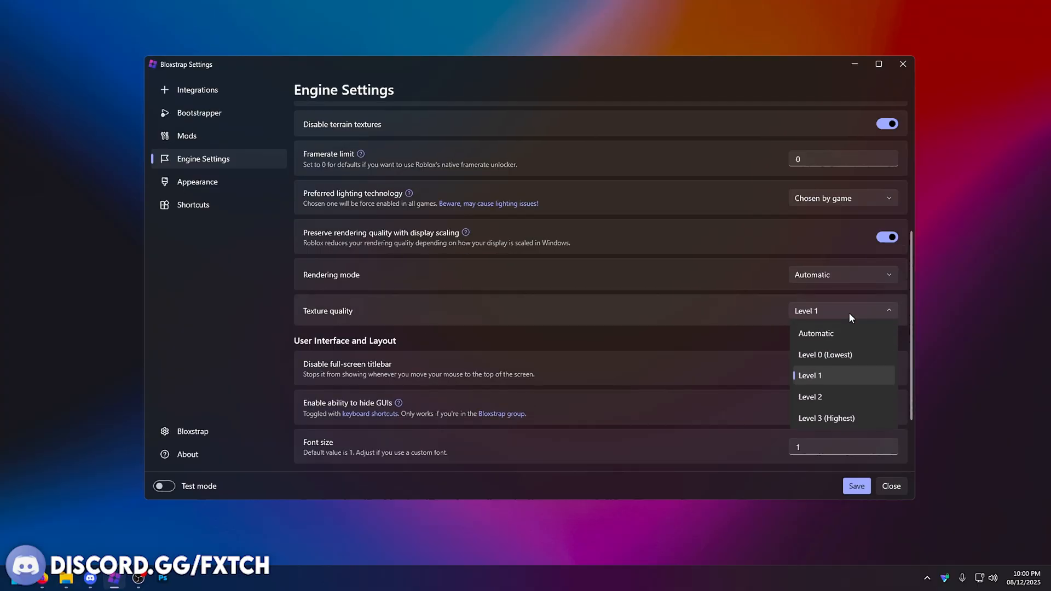
mouse_move(840, 360)
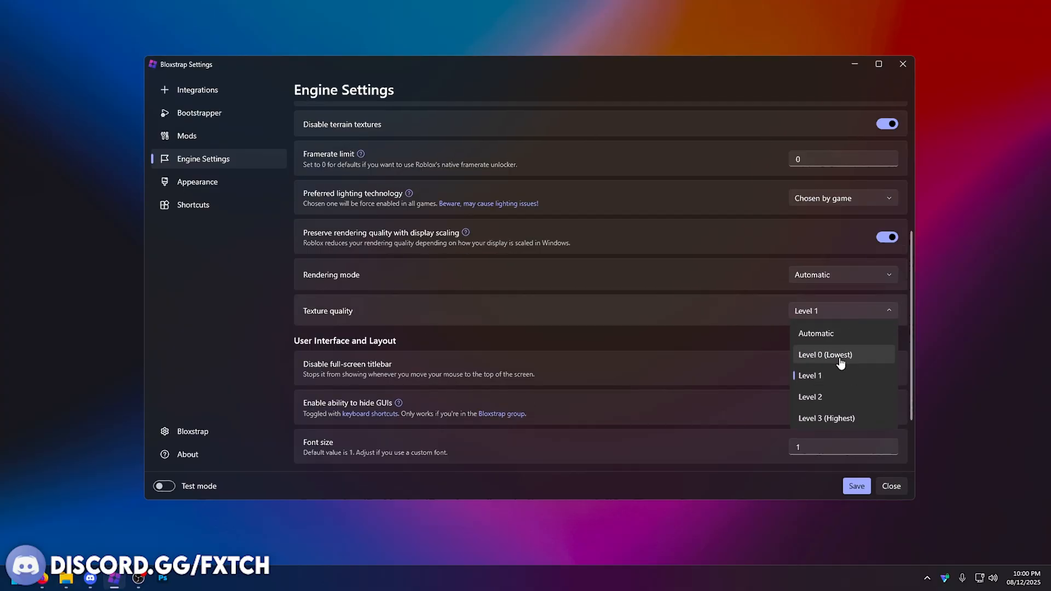
mouse_move(824, 389)
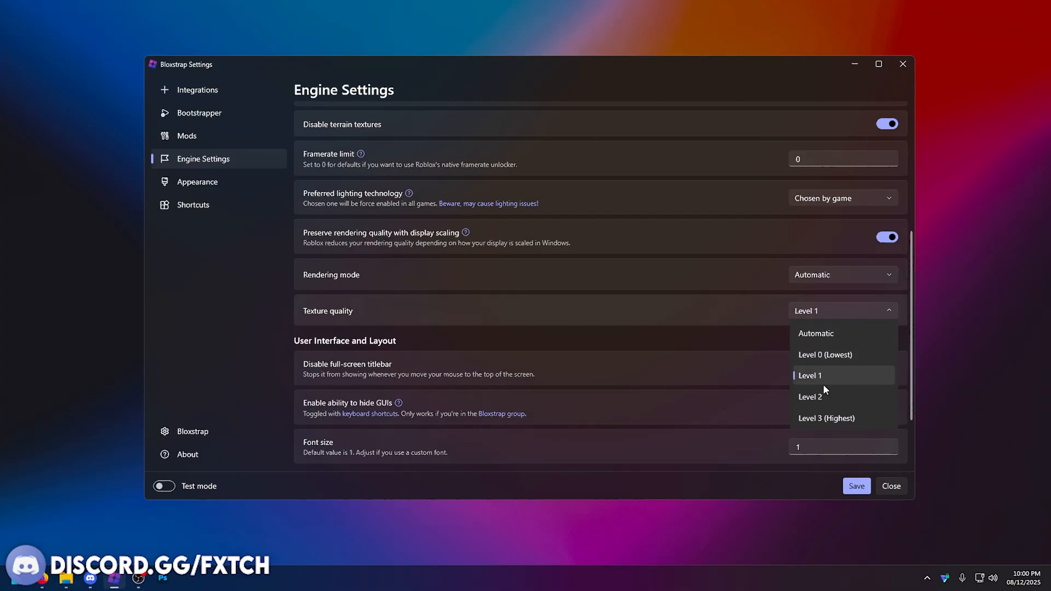
mouse_move(798, 380)
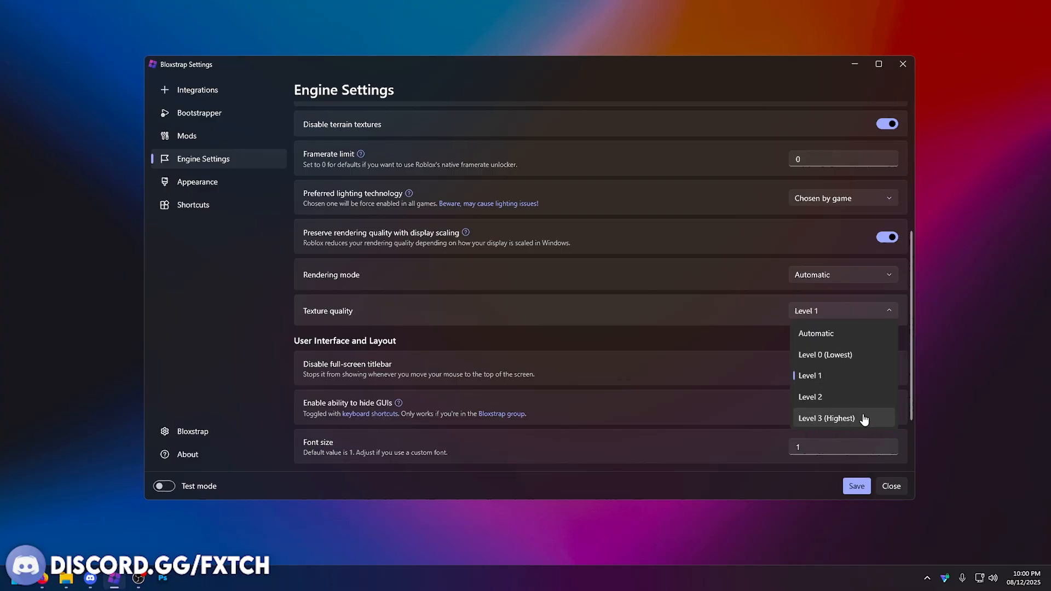
mouse_move(817, 428)
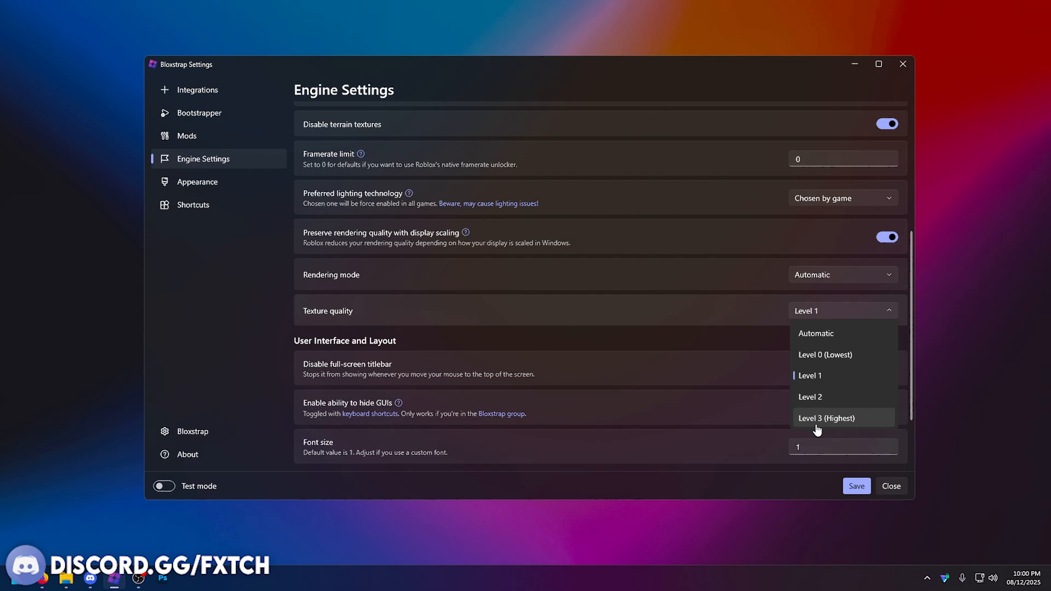
mouse_move(851, 423)
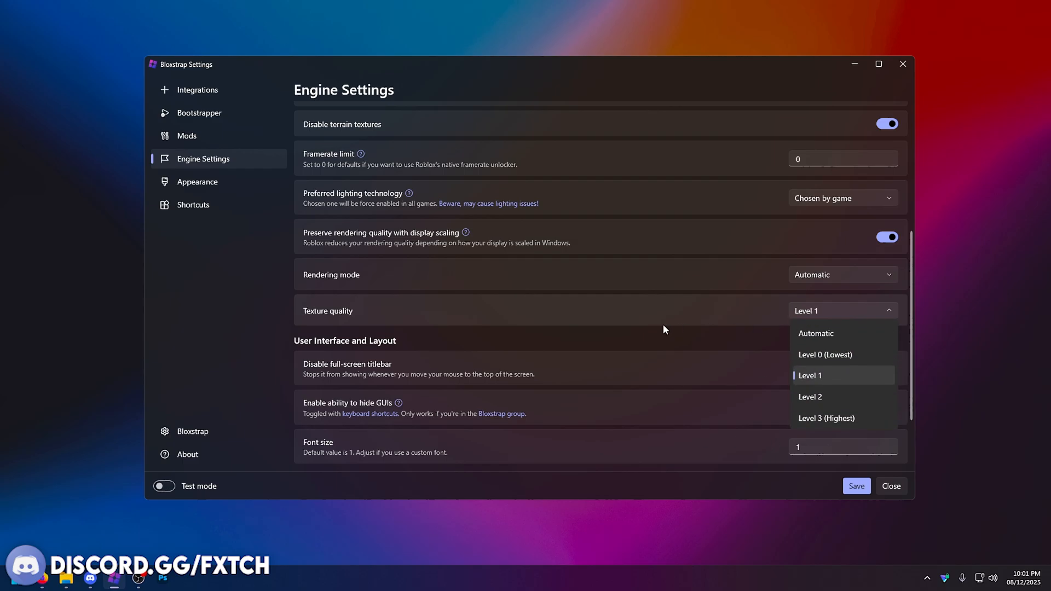
mouse_move(821, 317)
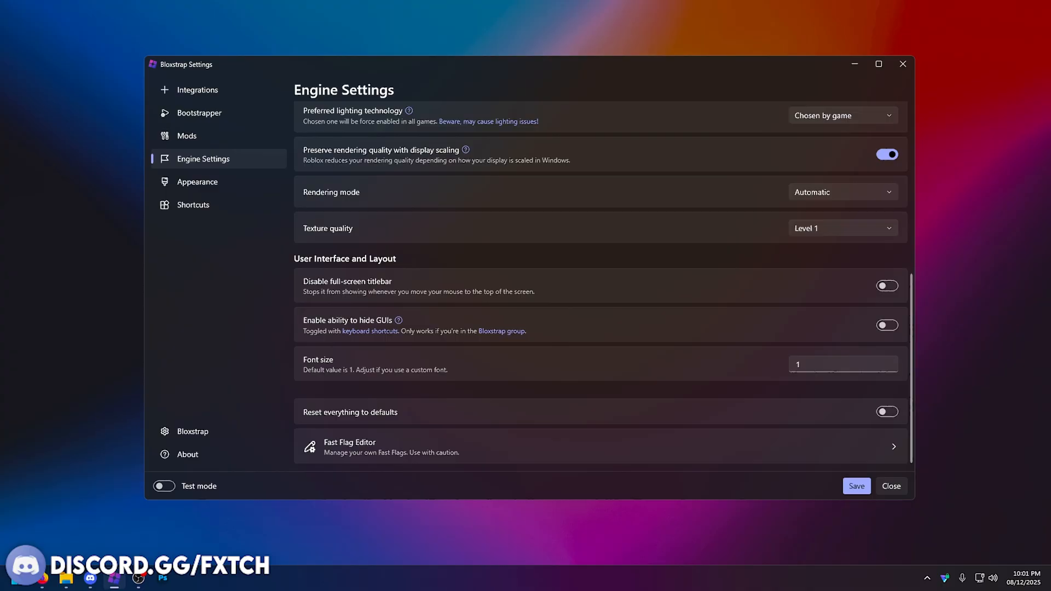
mouse_move(671, 366)
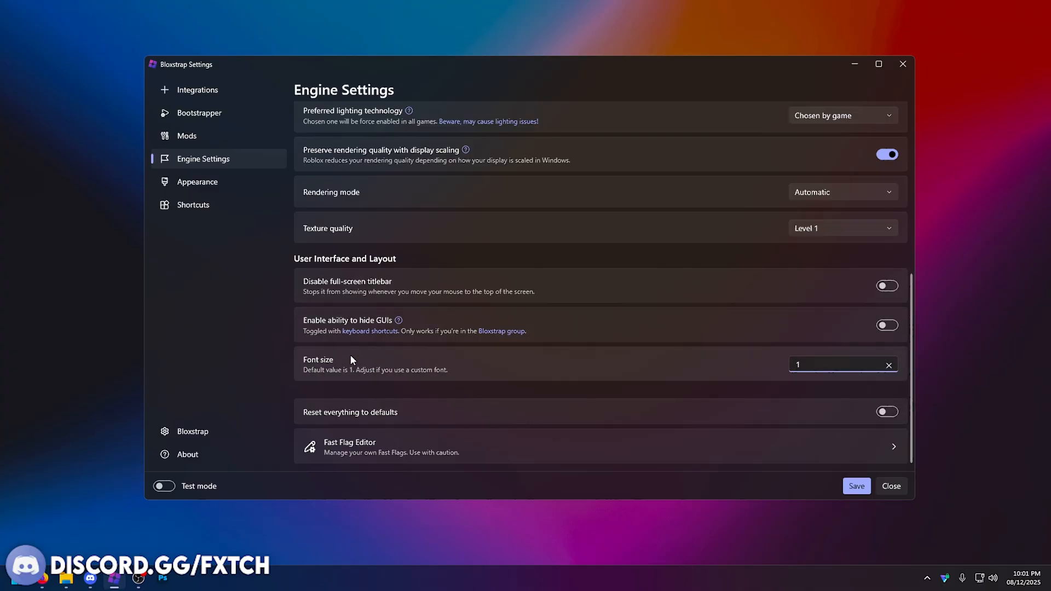
Open the Fast Flag Editor, leaving texture quality at Level 1
click(349, 446)
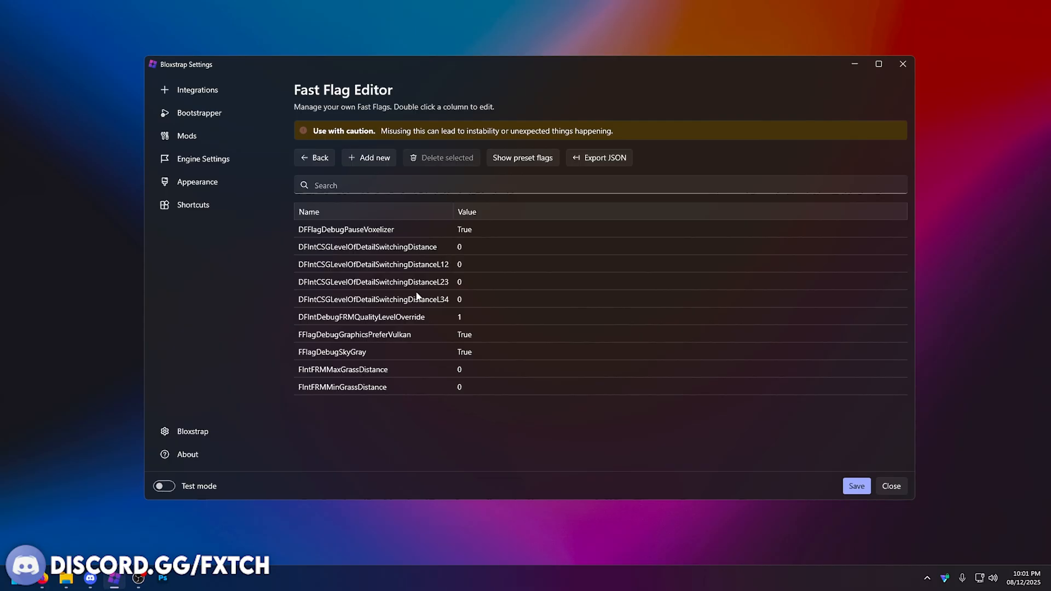
Select the DFFlagDebugPauseVoxelizer flag, then leave the Fast Flag Editor
click(367, 229)
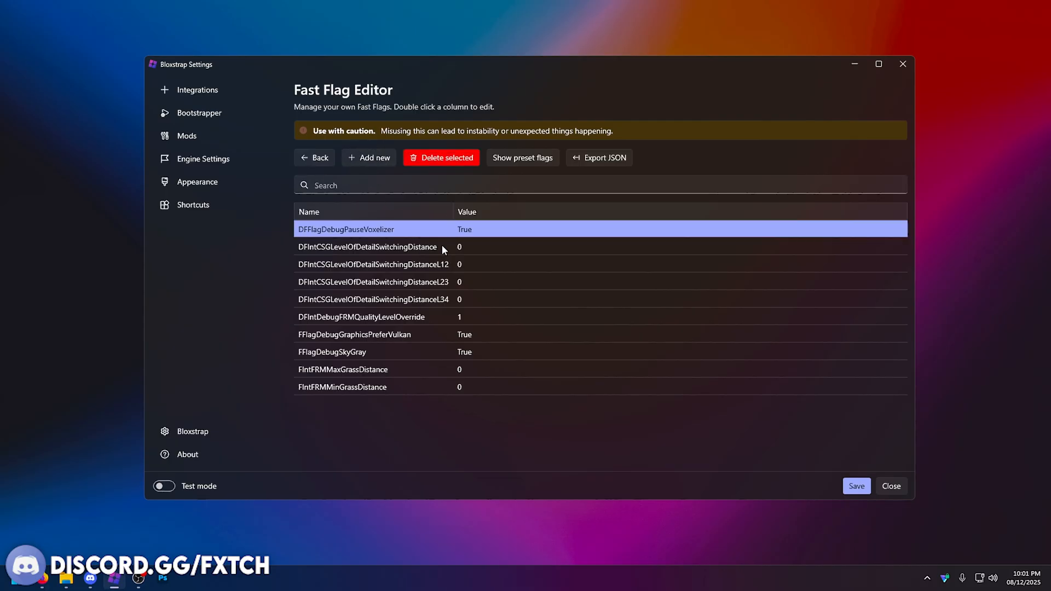
click(389, 247)
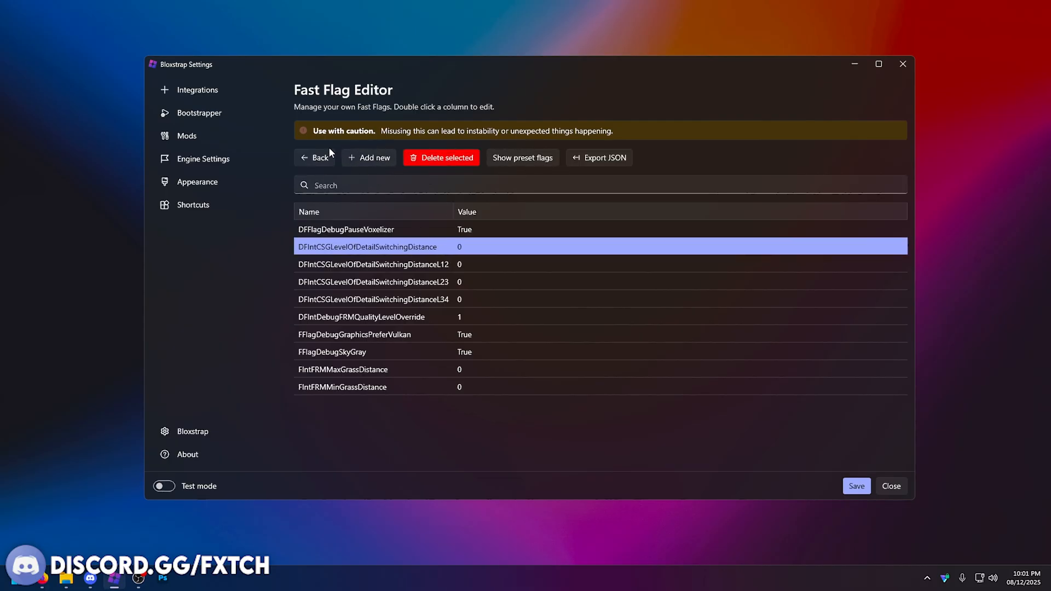
click(315, 158)
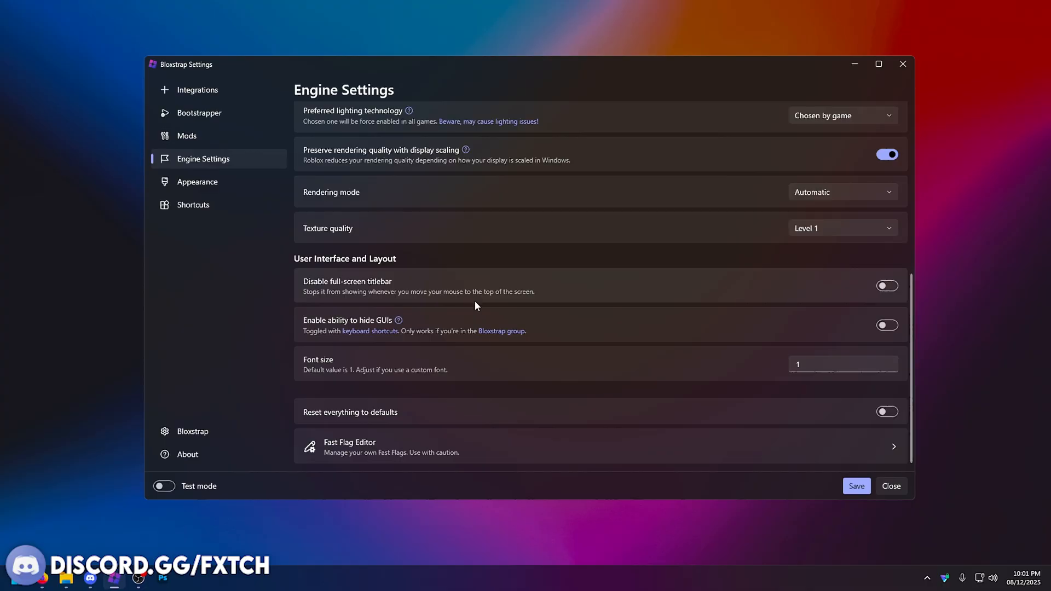
Review the Appearance and Shortcuts tabs, ending on Bloxstrap's behaviour settings
click(197, 182)
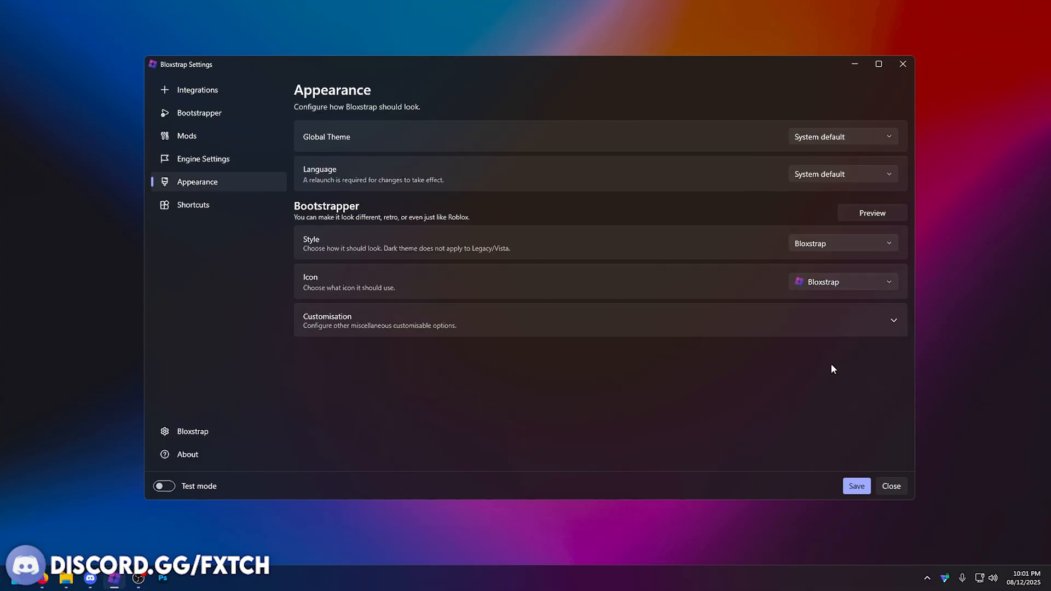
mouse_move(418, 438)
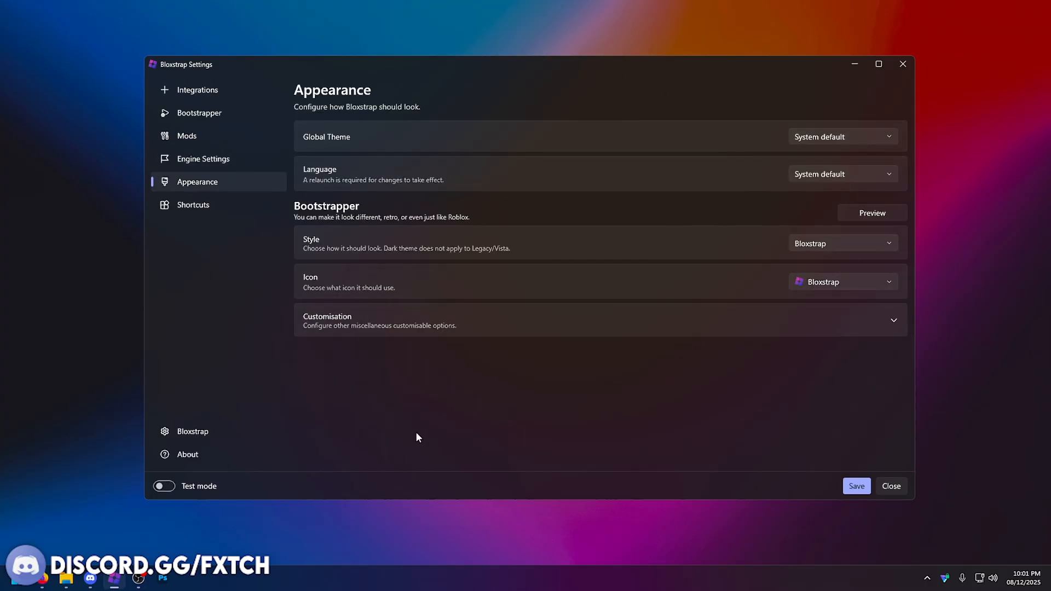
click(193, 205)
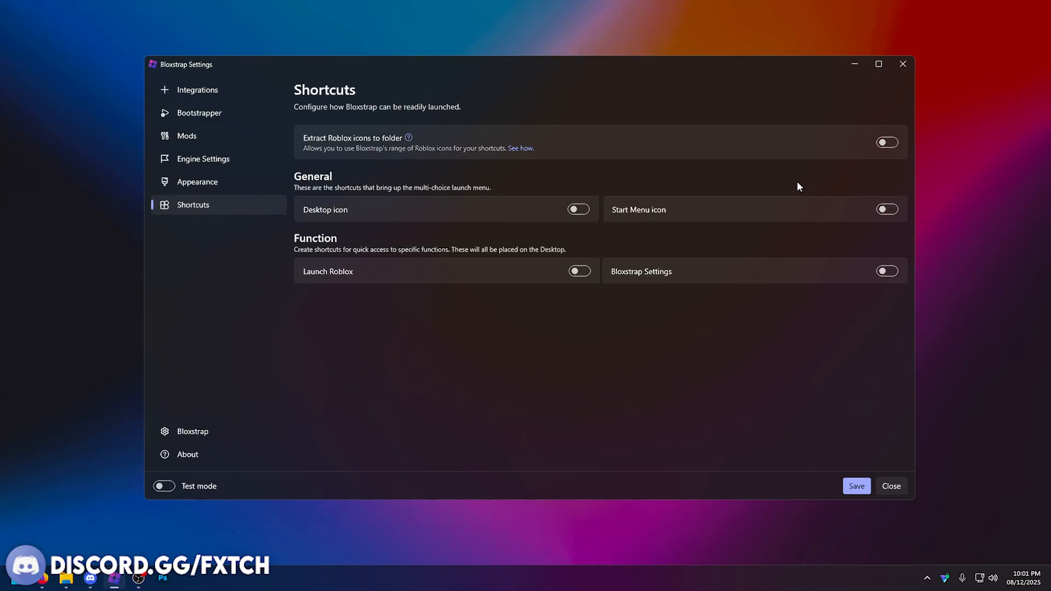
click(192, 431)
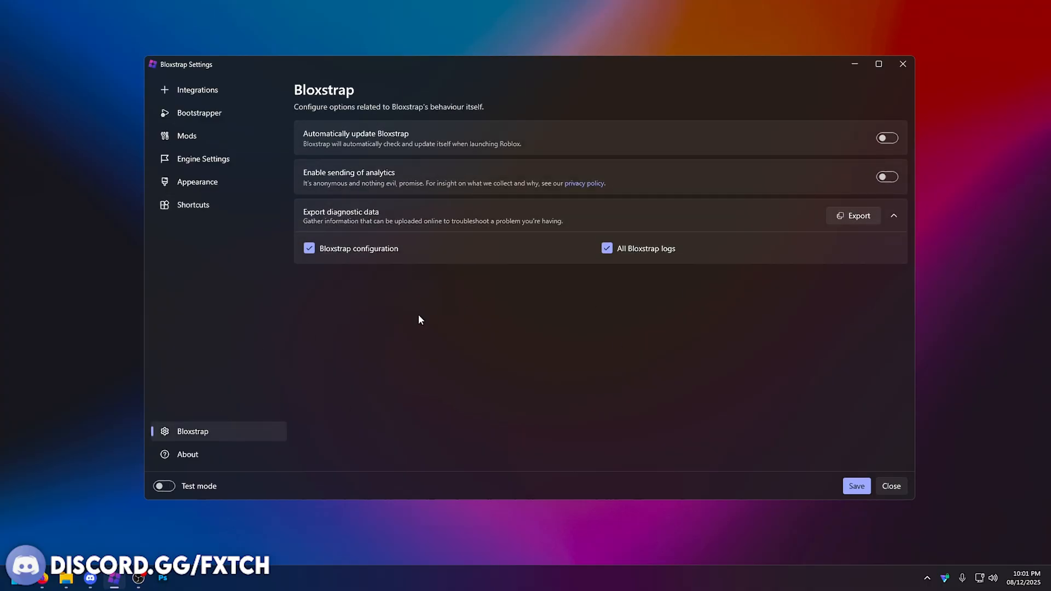
mouse_move(569, 138)
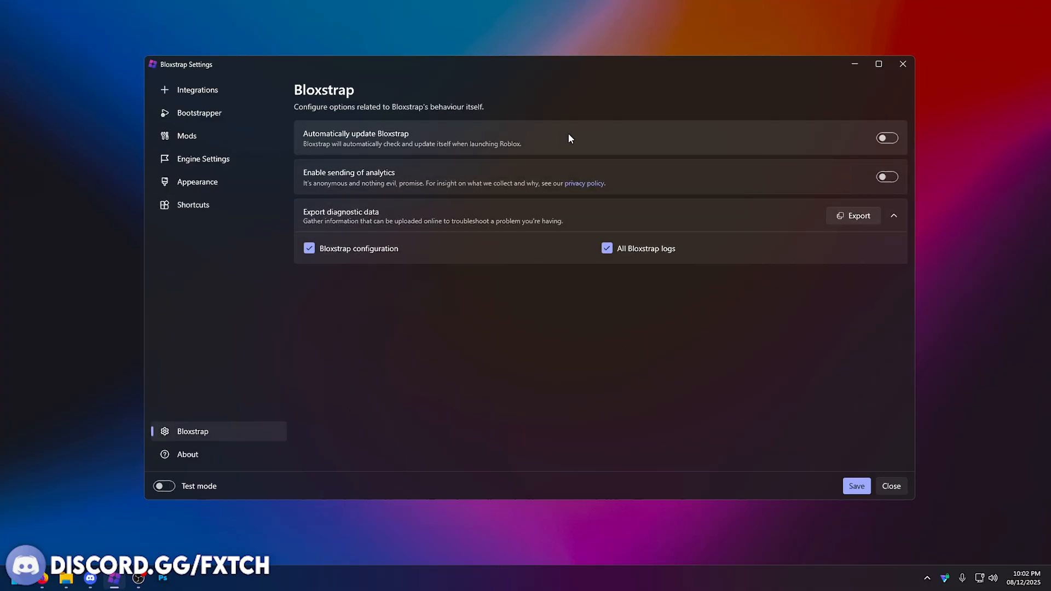
mouse_move(592, 125)
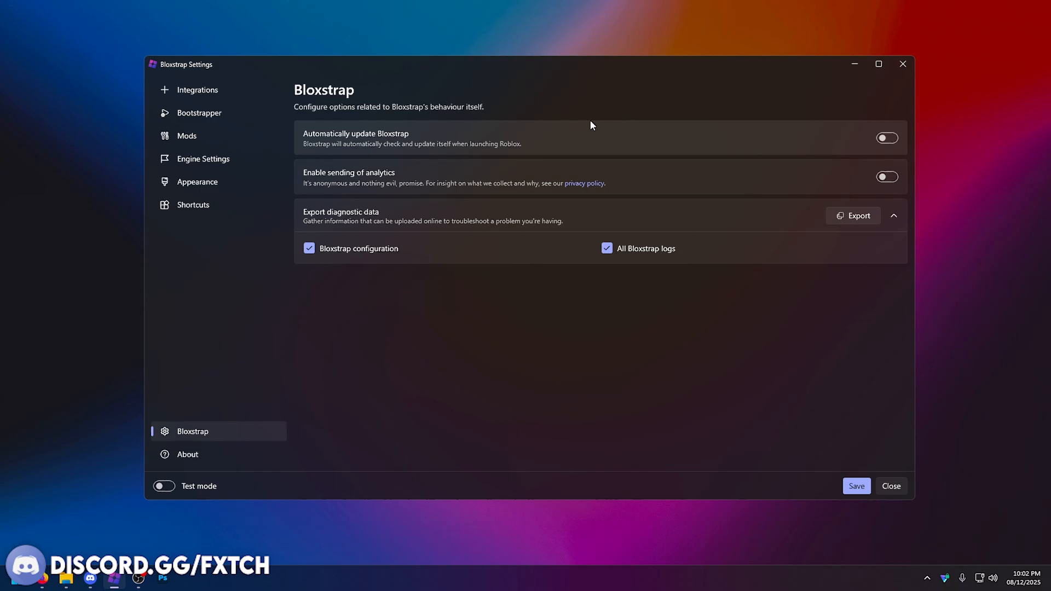
mouse_move(599, 109)
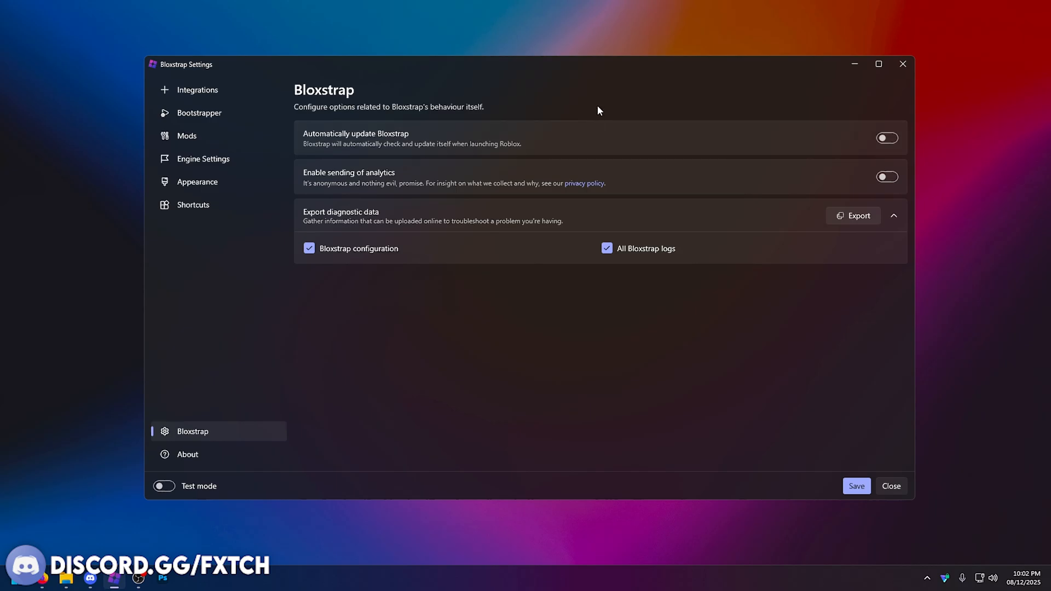
mouse_move(659, 94)
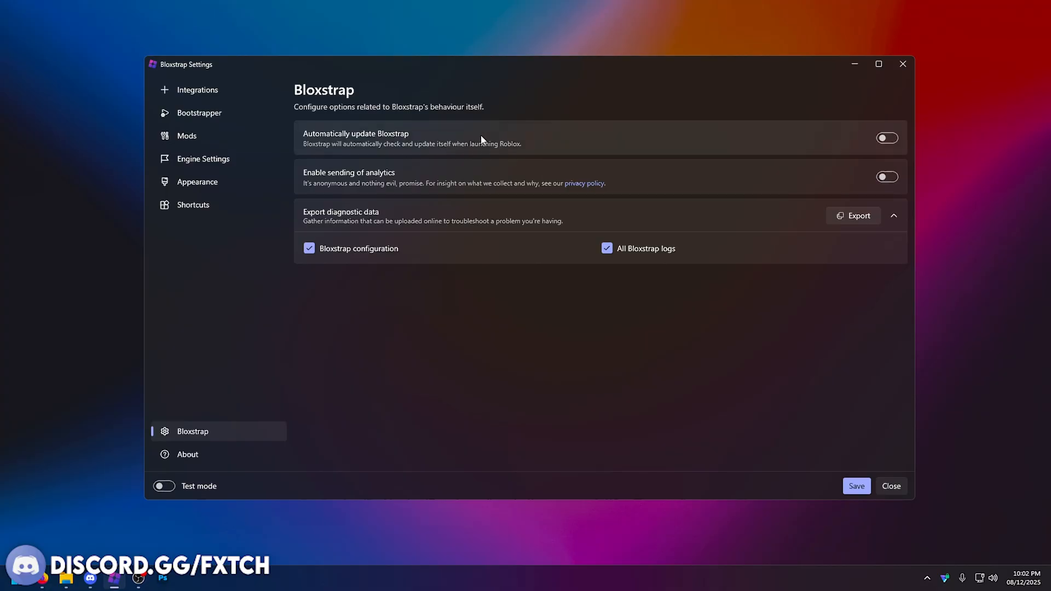
mouse_move(487, 120)
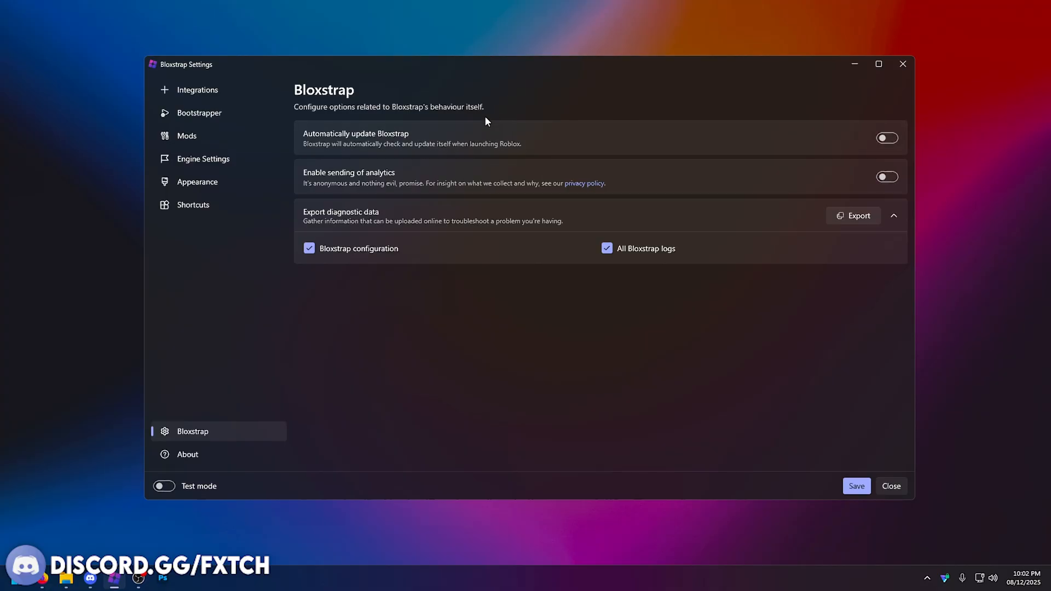
mouse_move(846, 156)
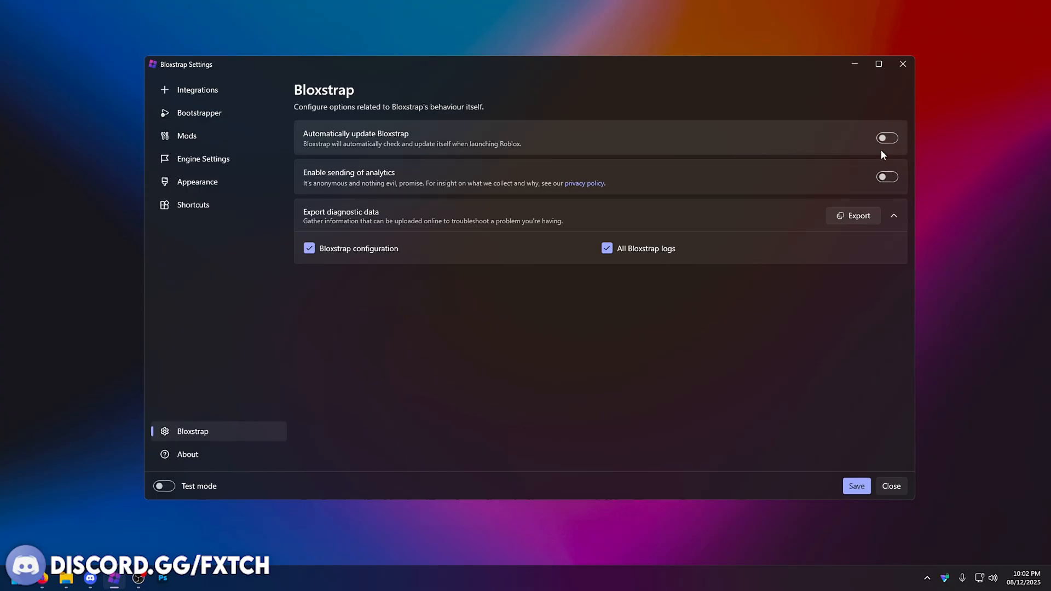
click(887, 137)
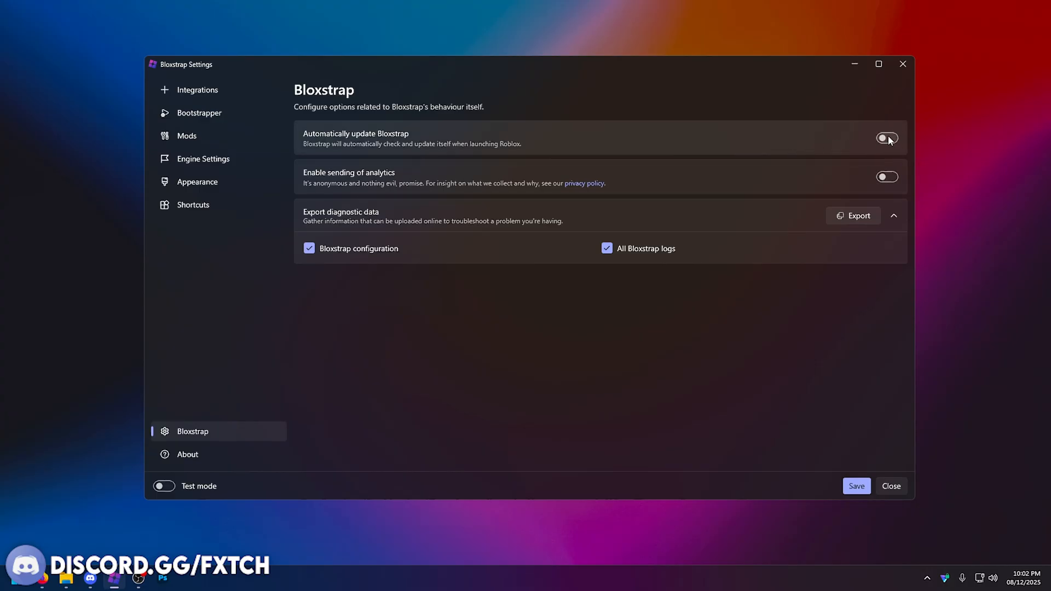
click(887, 137)
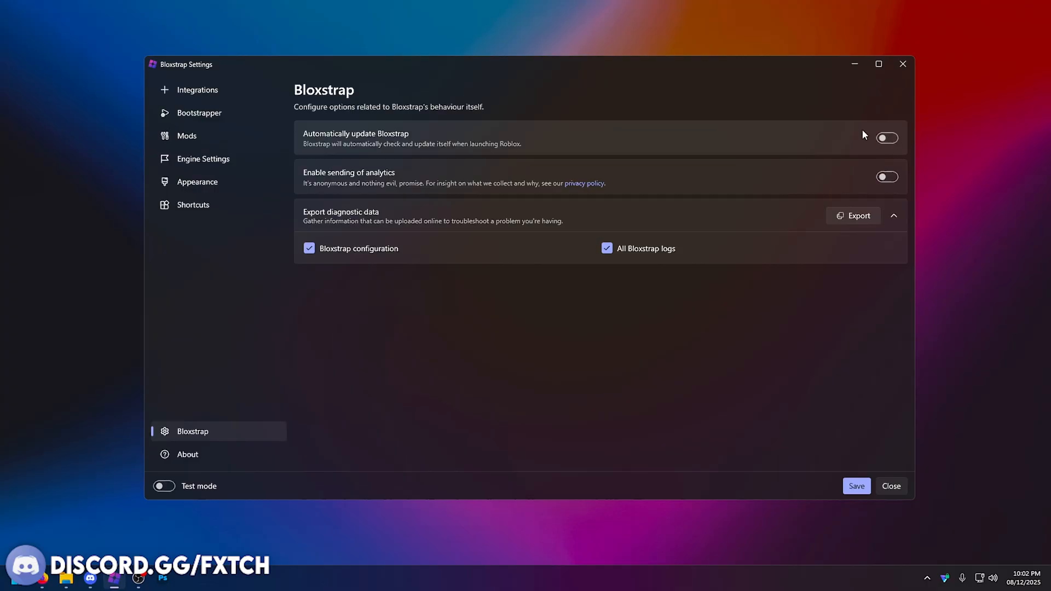
mouse_move(867, 144)
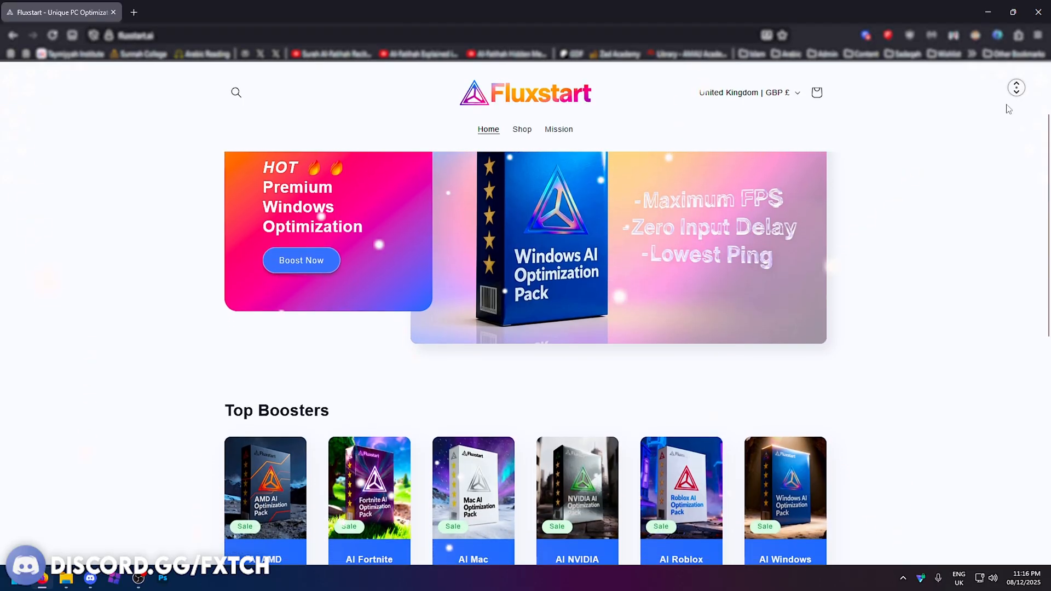
Scroll to Top Boosters and open the AI Roblox Optimization Pack (PC) page
scroll(down, 3)
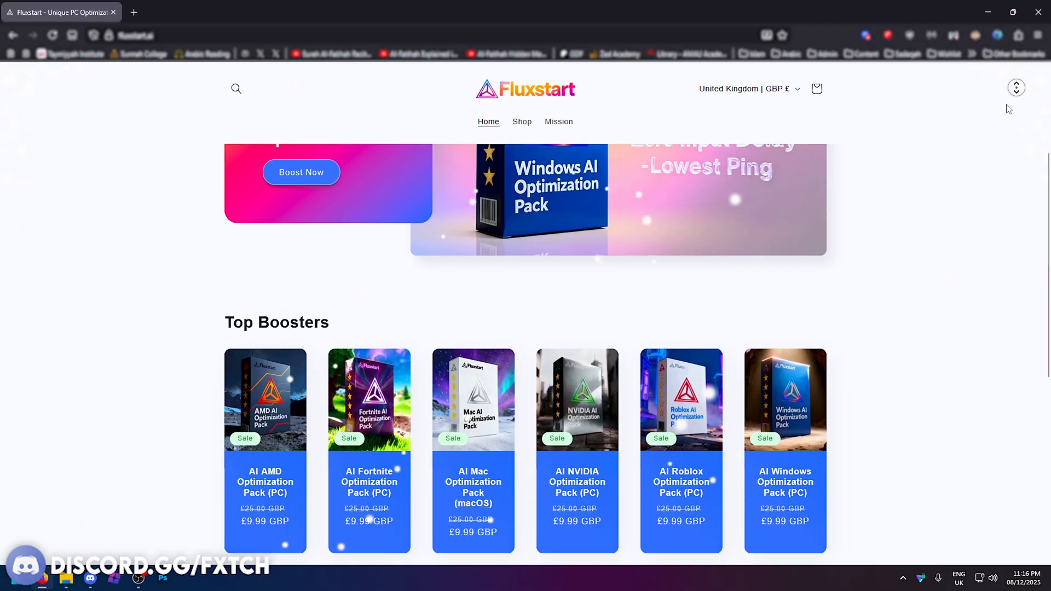
scroll(down, 3)
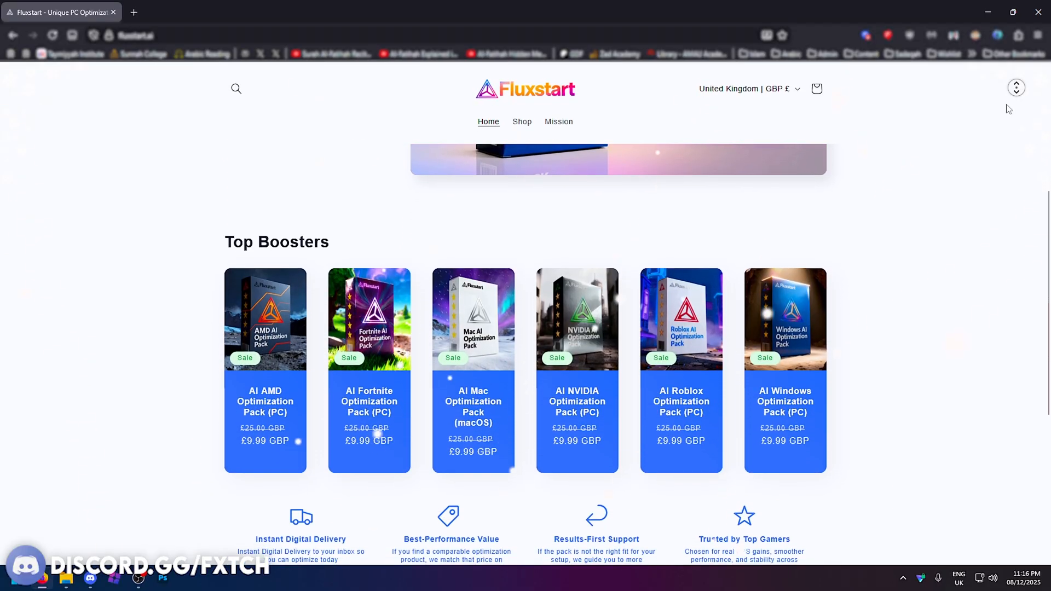
scroll(down, 3)
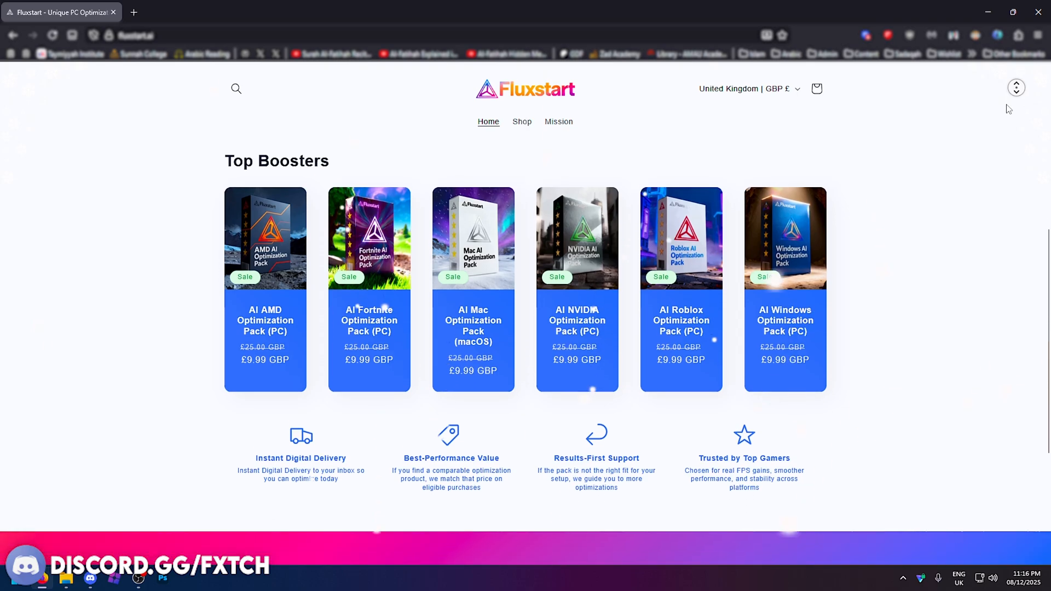
click(681, 238)
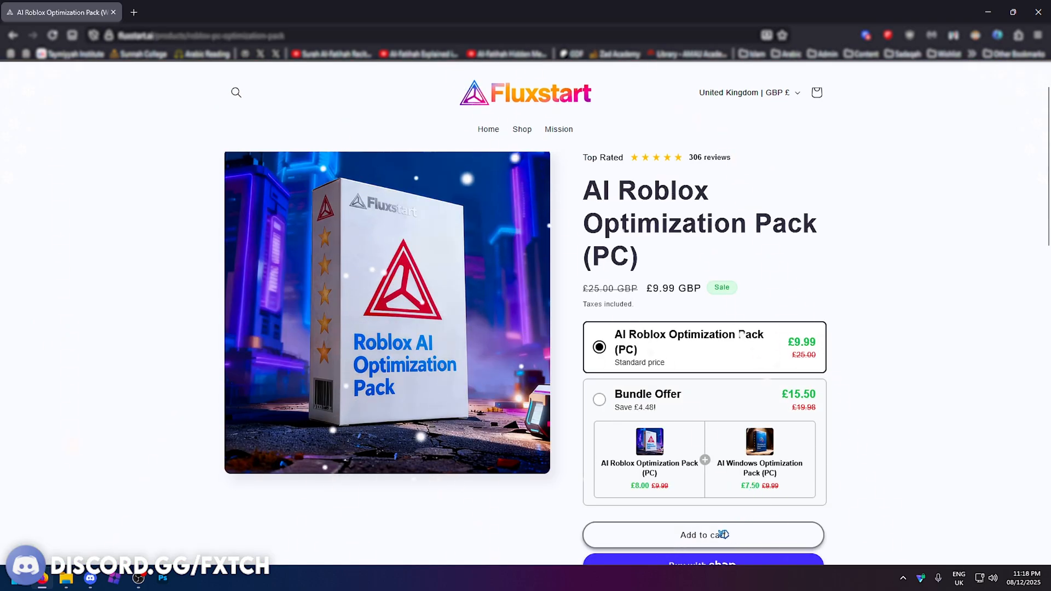
Add the AI Roblox and AI Windows Optimization Packs to the cart
click(704, 535)
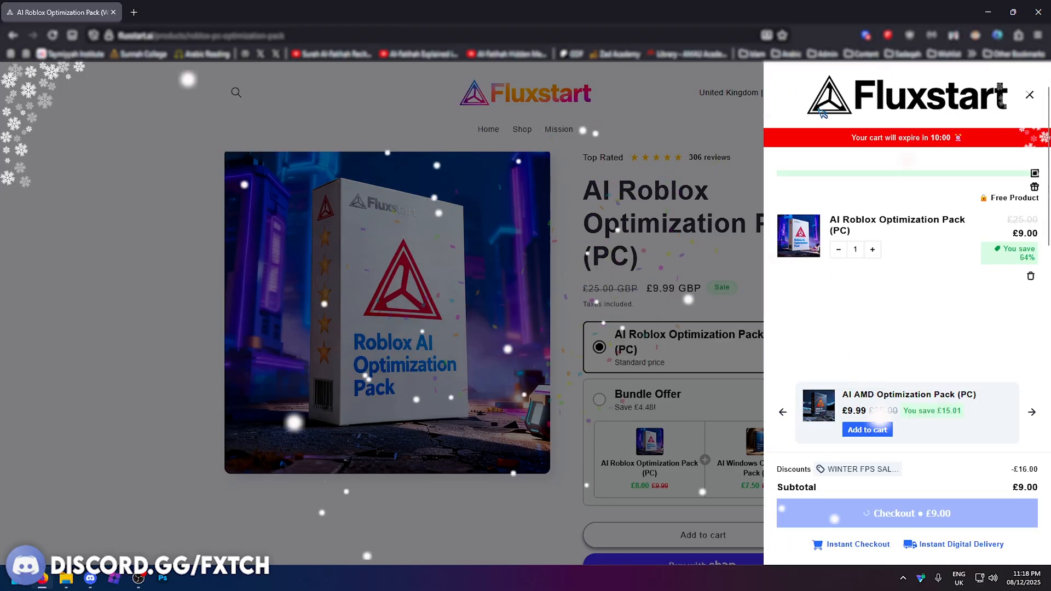
click(1033, 412)
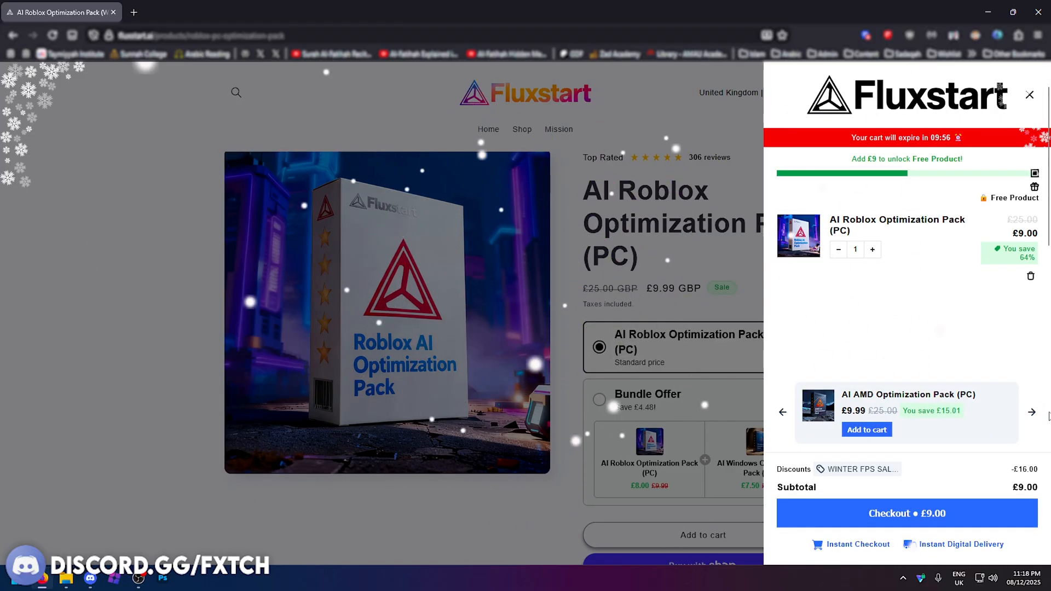
click(1032, 412)
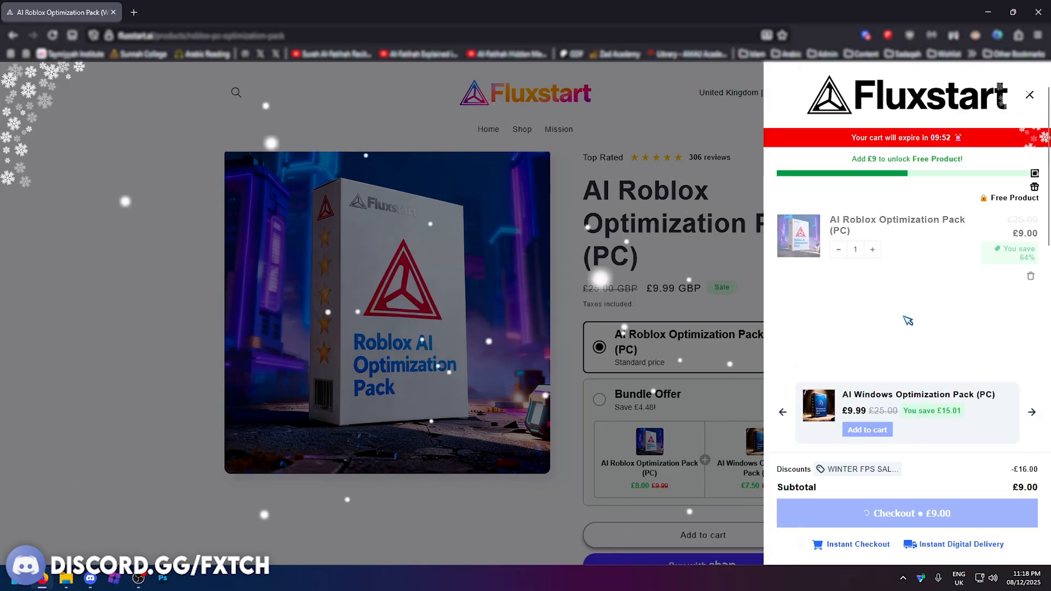
click(867, 430)
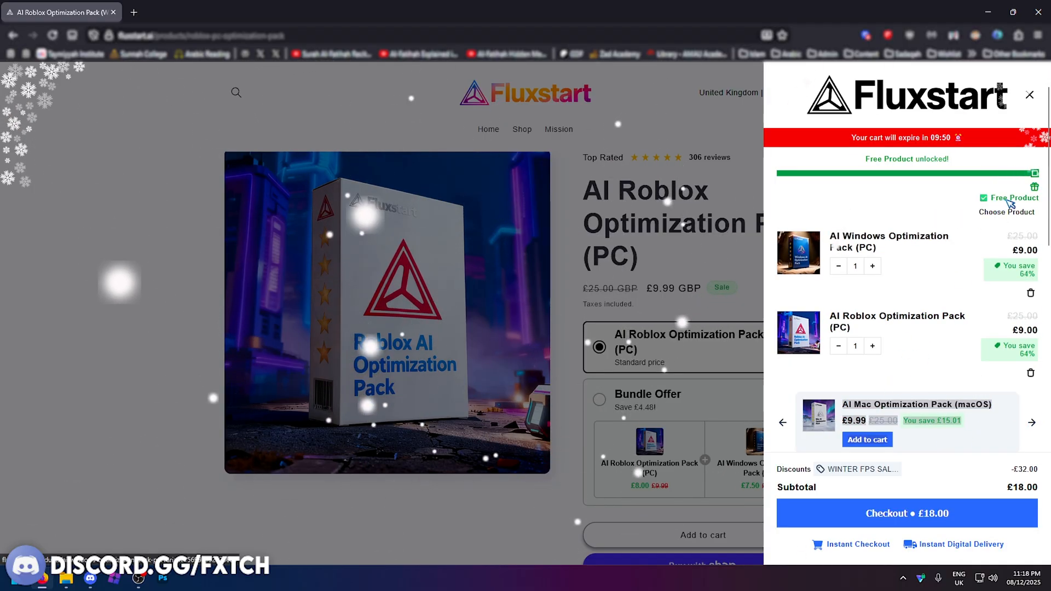
Claim the AI NVIDIA Optimization Pack as the free product and proceed
click(1007, 204)
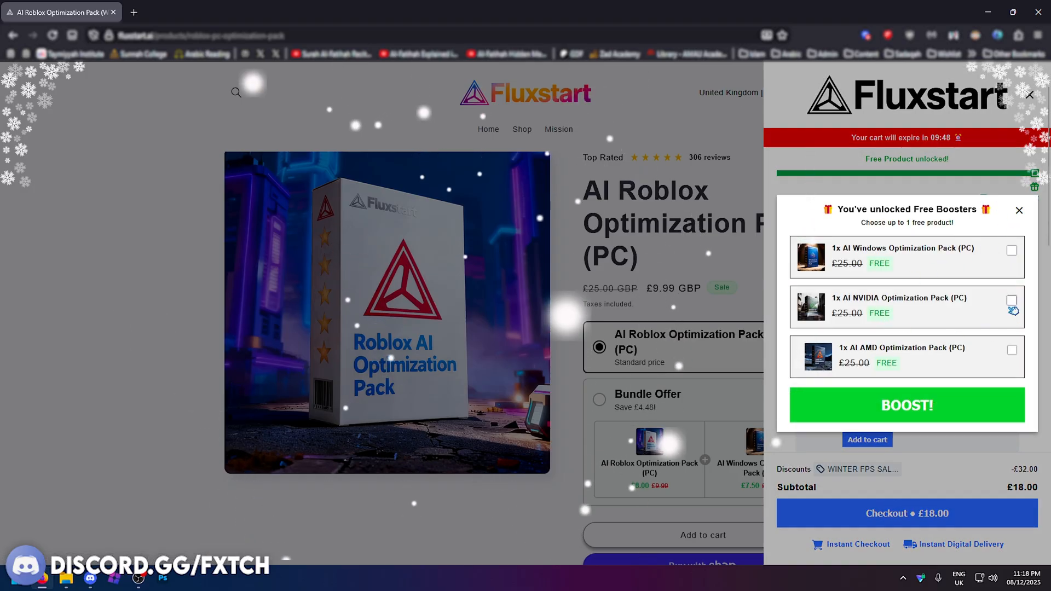
click(1012, 300)
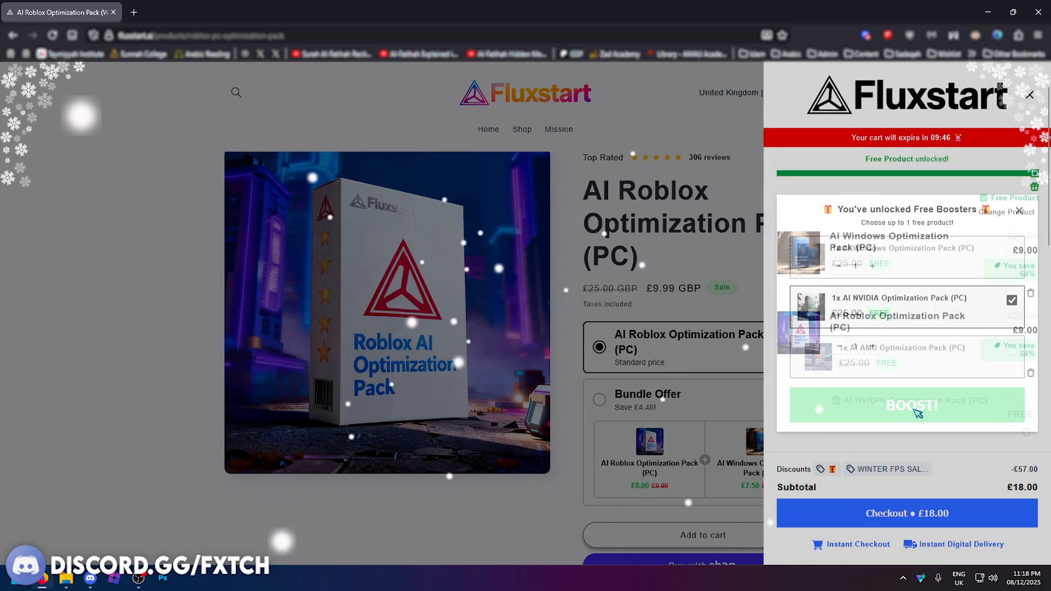
click(908, 405)
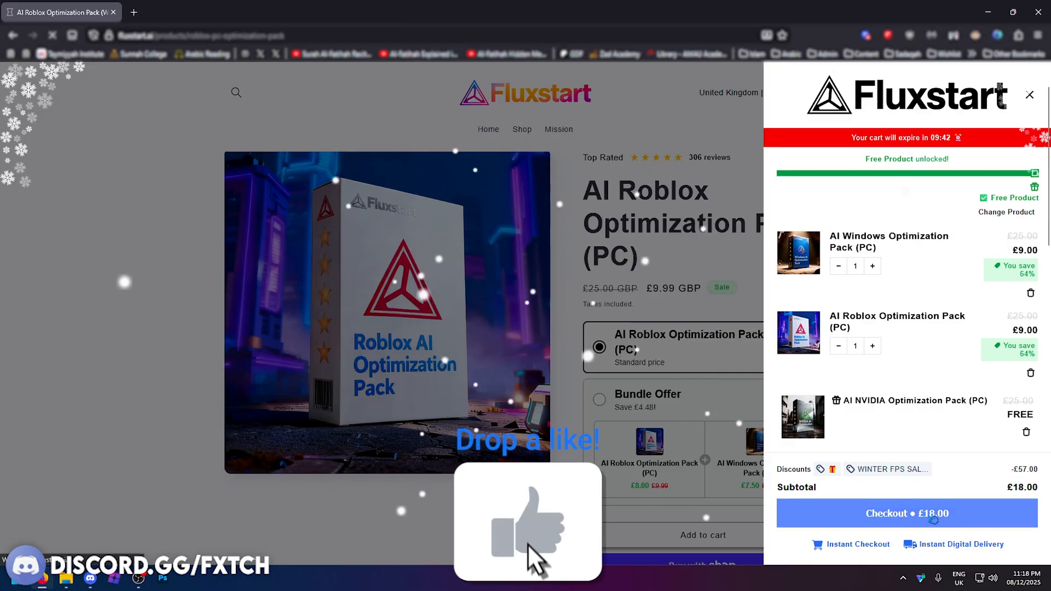
click(907, 513)
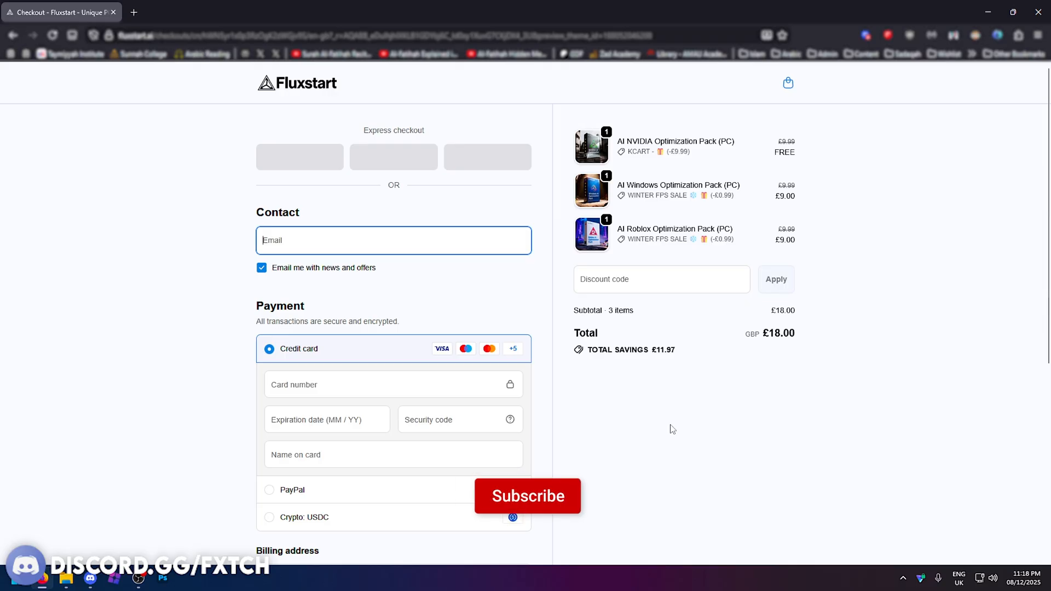
Check out the £18.00 three-pack order and view the billing fields
click(527, 496)
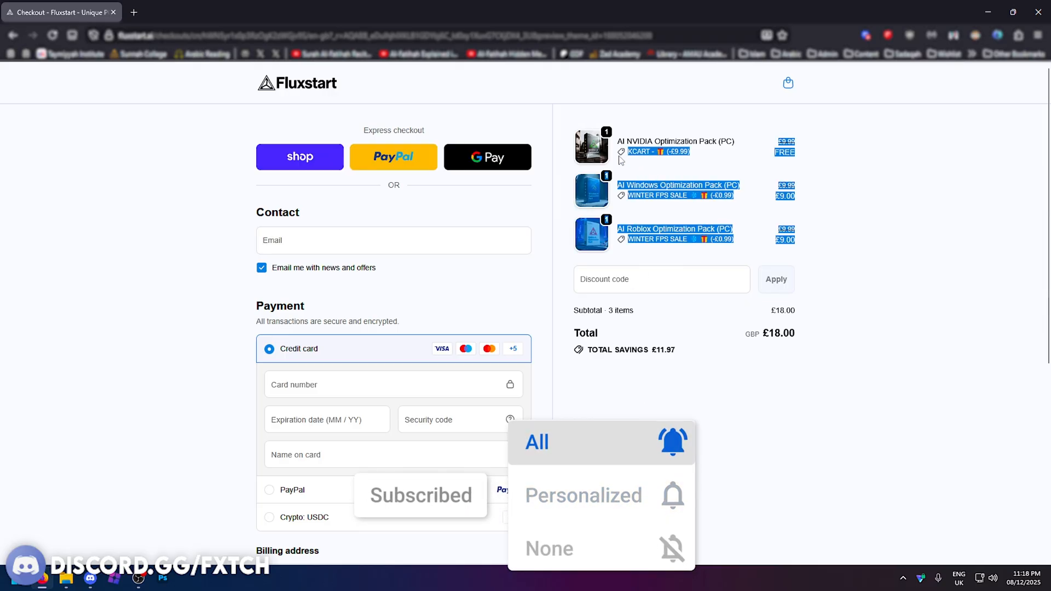
scroll(down, 3)
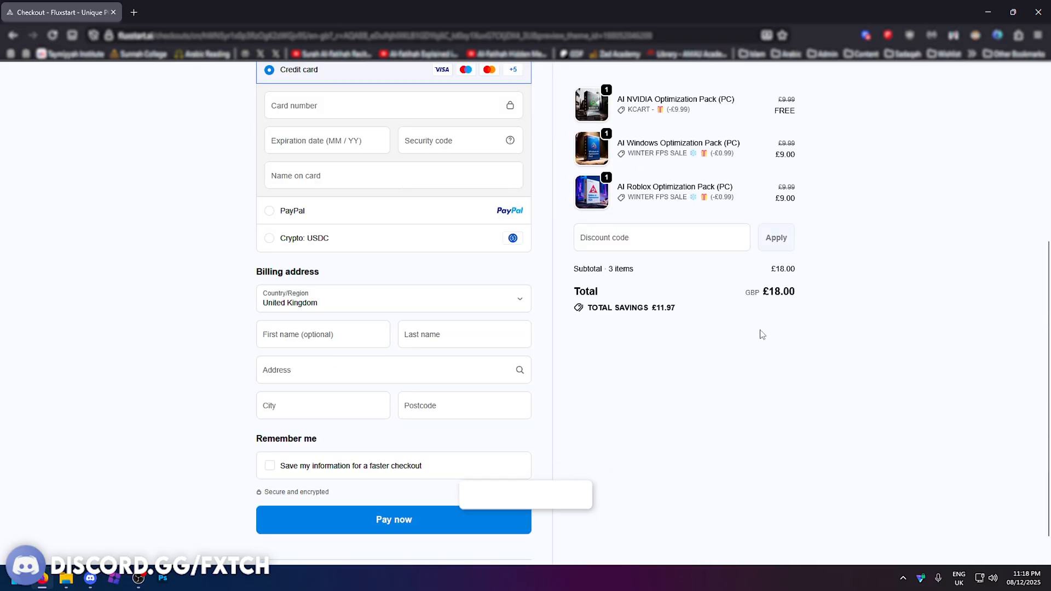